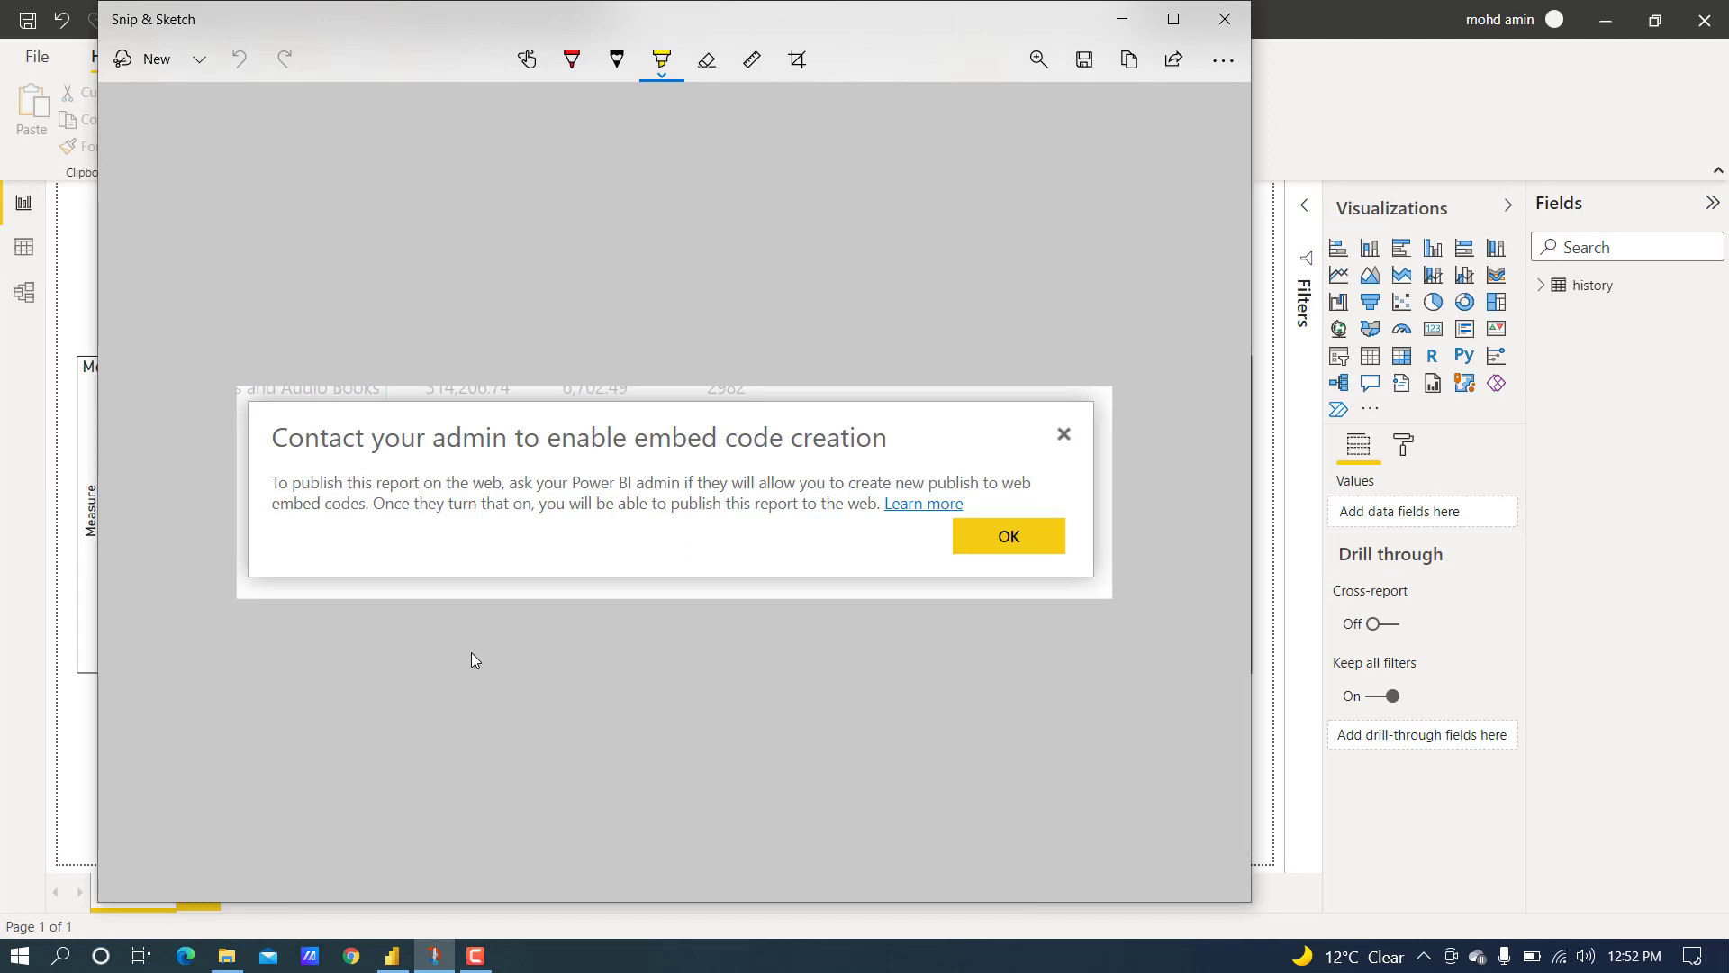
{"action": "mouse_move", "coordinate": [680, 508]}
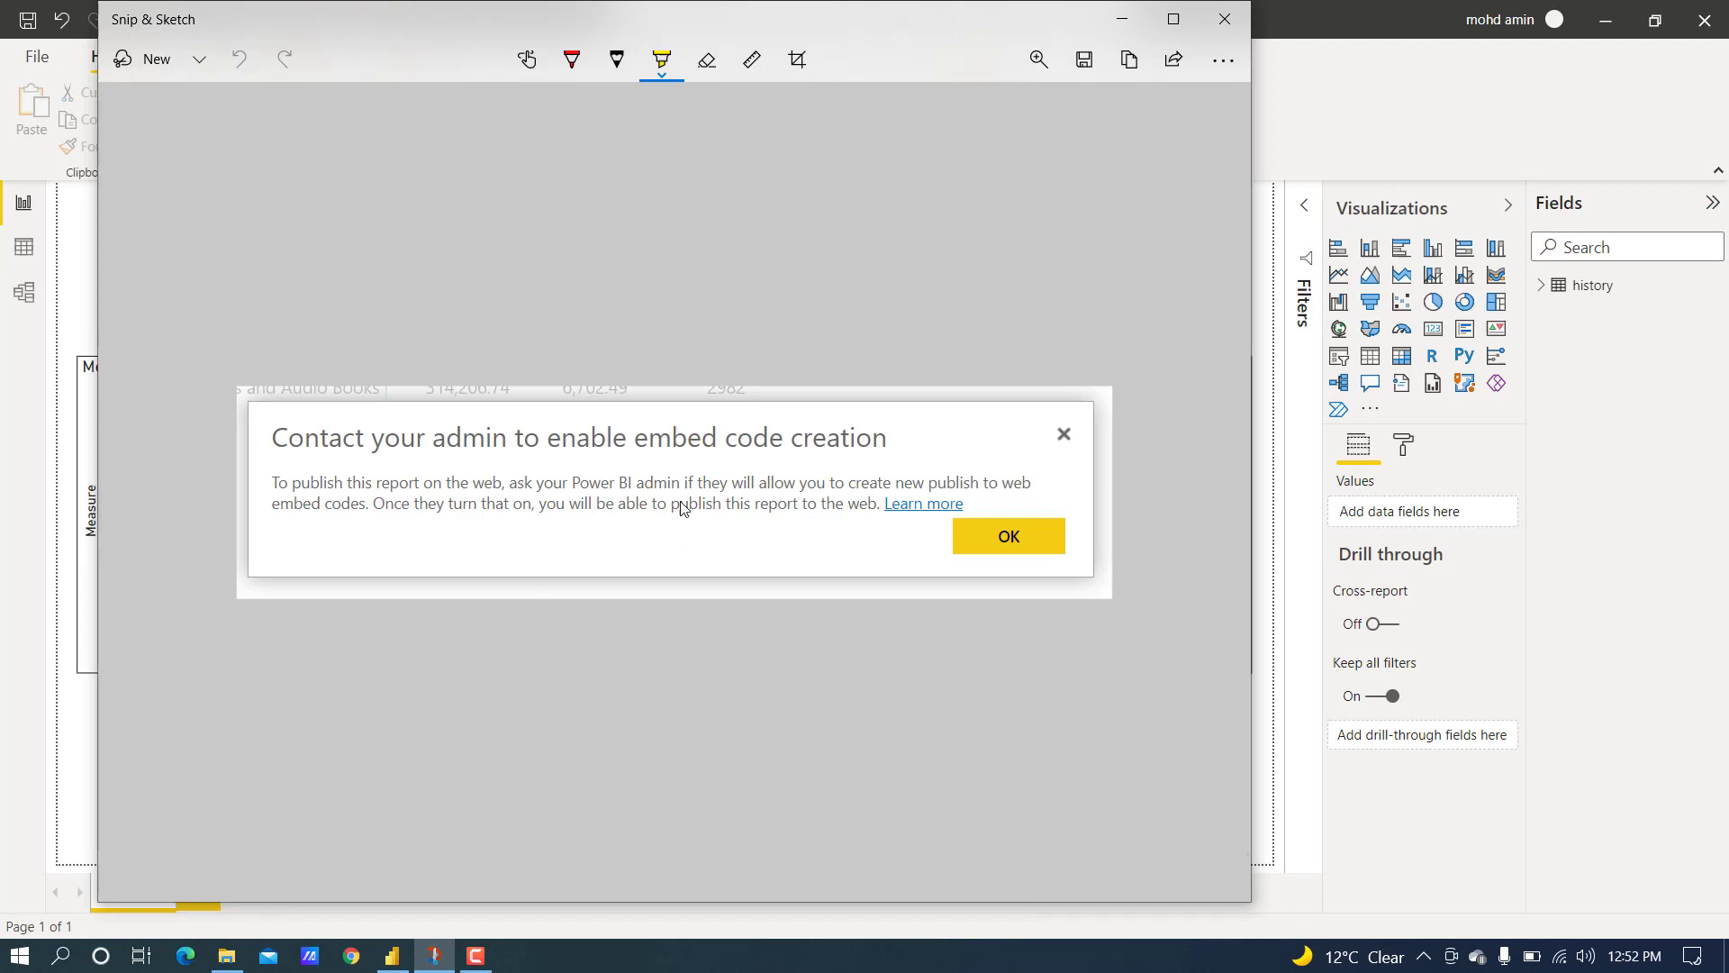
- Close the Snip & Sketch capture of the embed-code admin notice, returning to the trades report
{"action": "left_click", "coordinate": [1004, 536]}
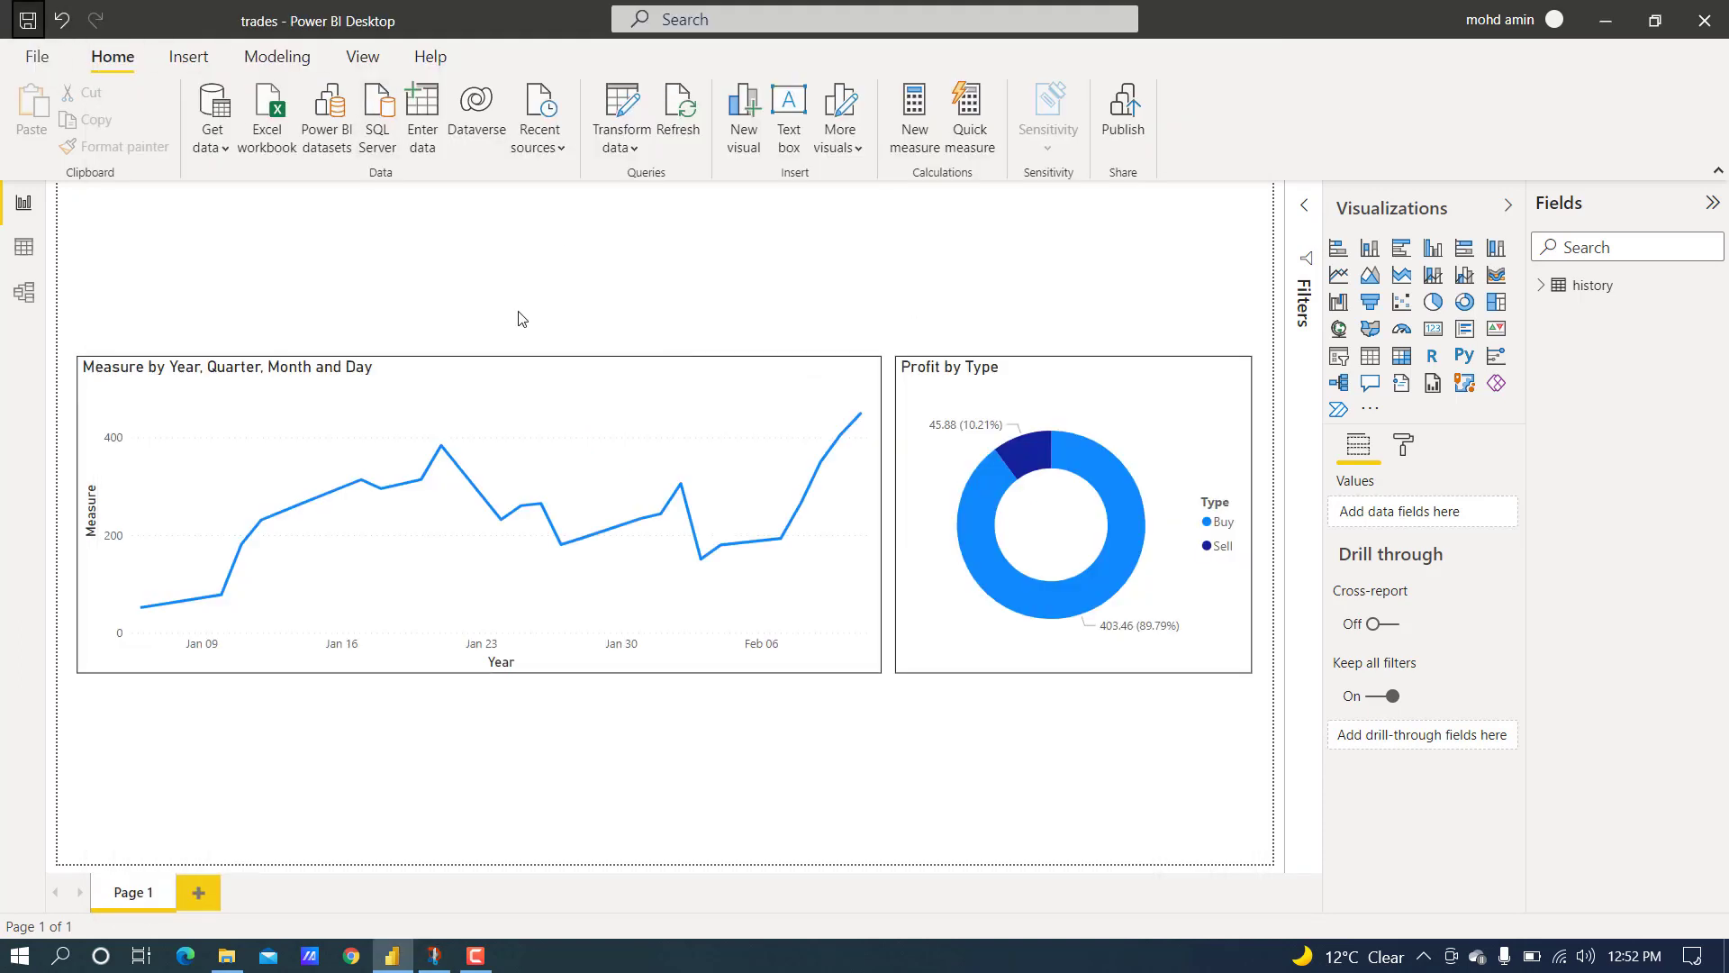
{"action": "mouse_move", "coordinate": [1518, 45]}
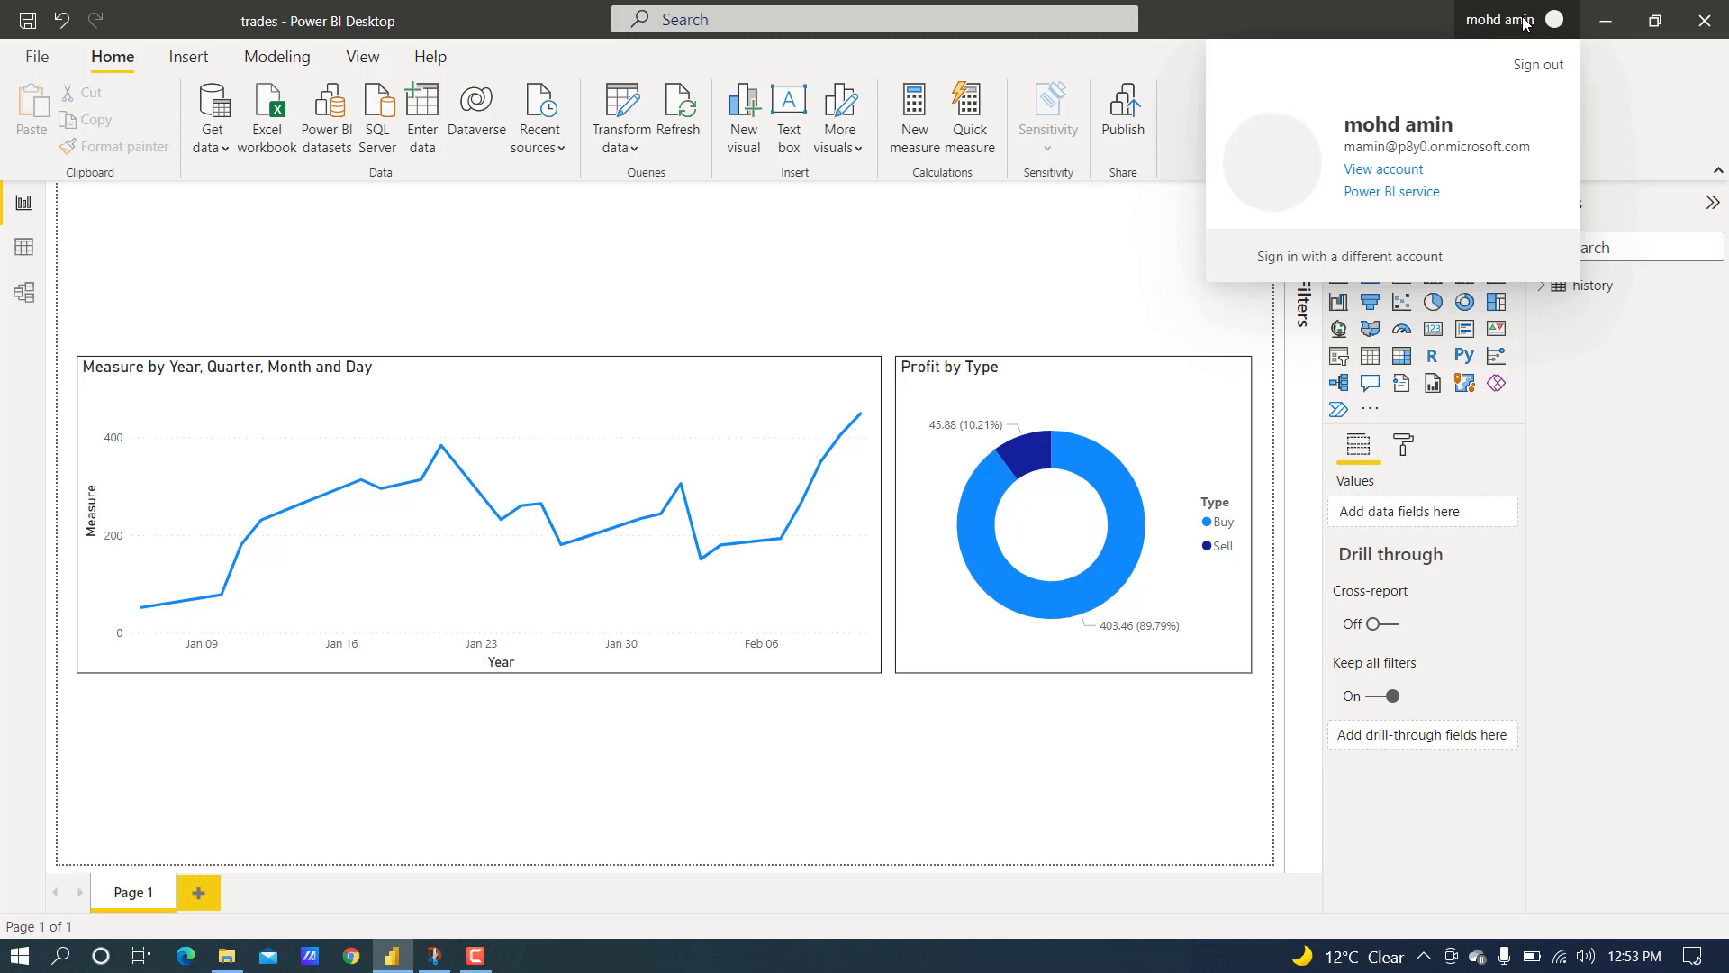
{"action": "mouse_move", "coordinate": [1581, 101]}
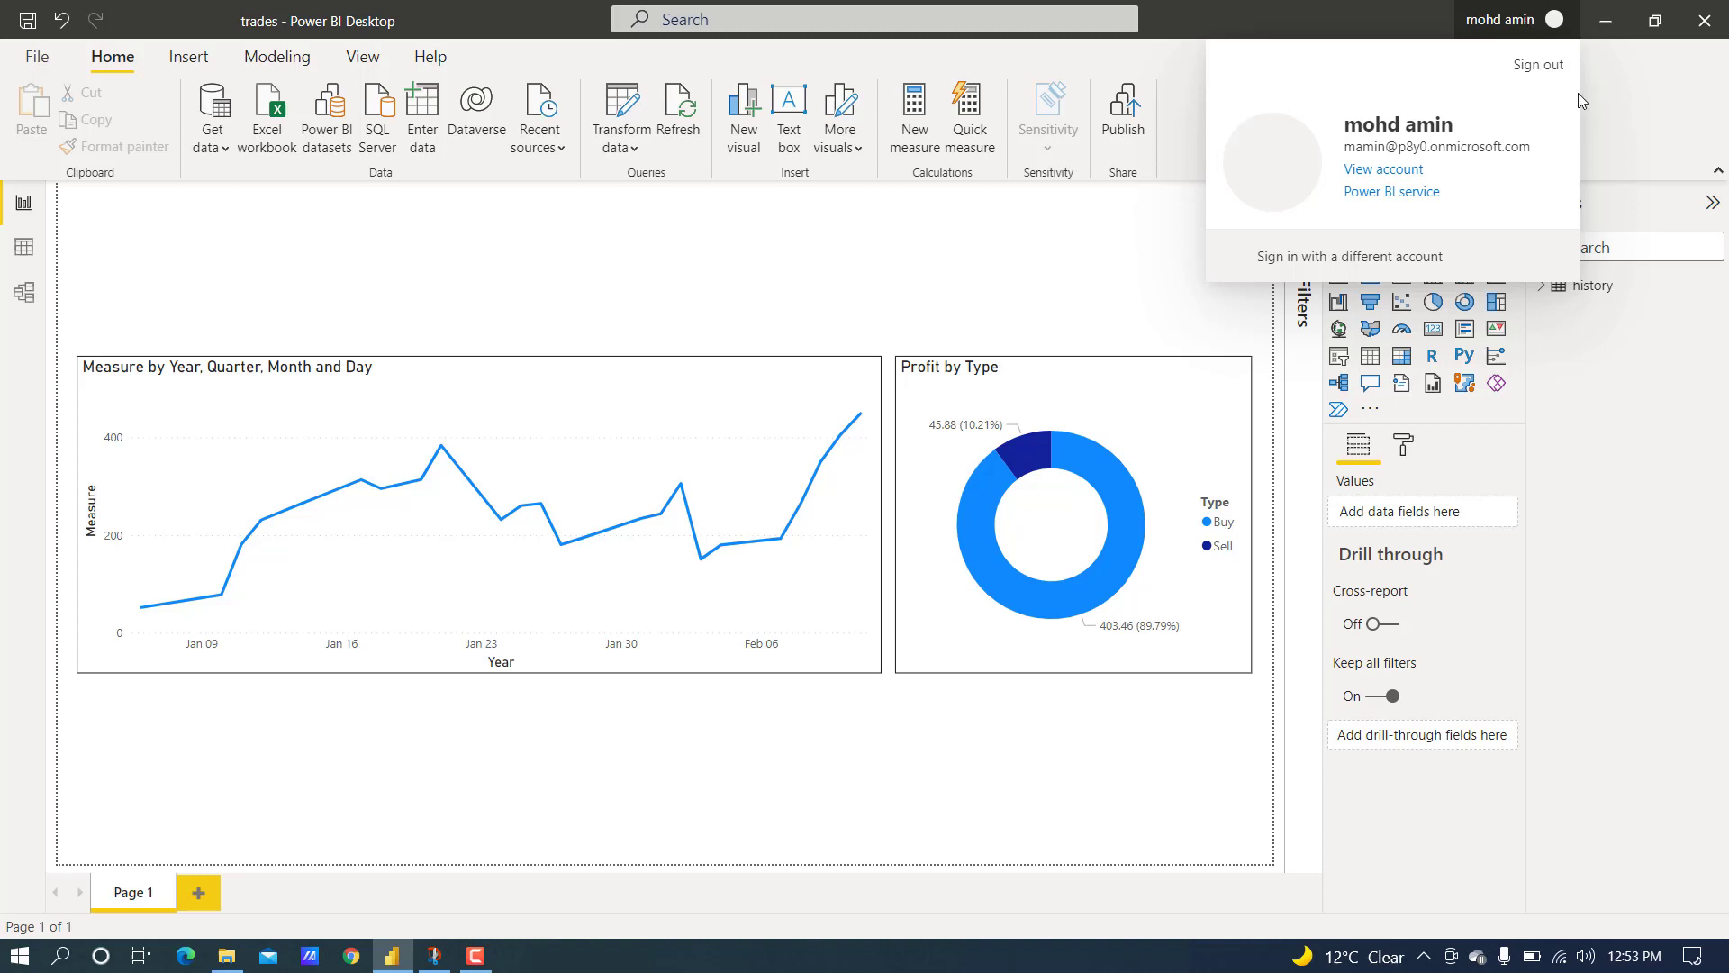
{"action": "left_click", "coordinate": [1084, 274]}
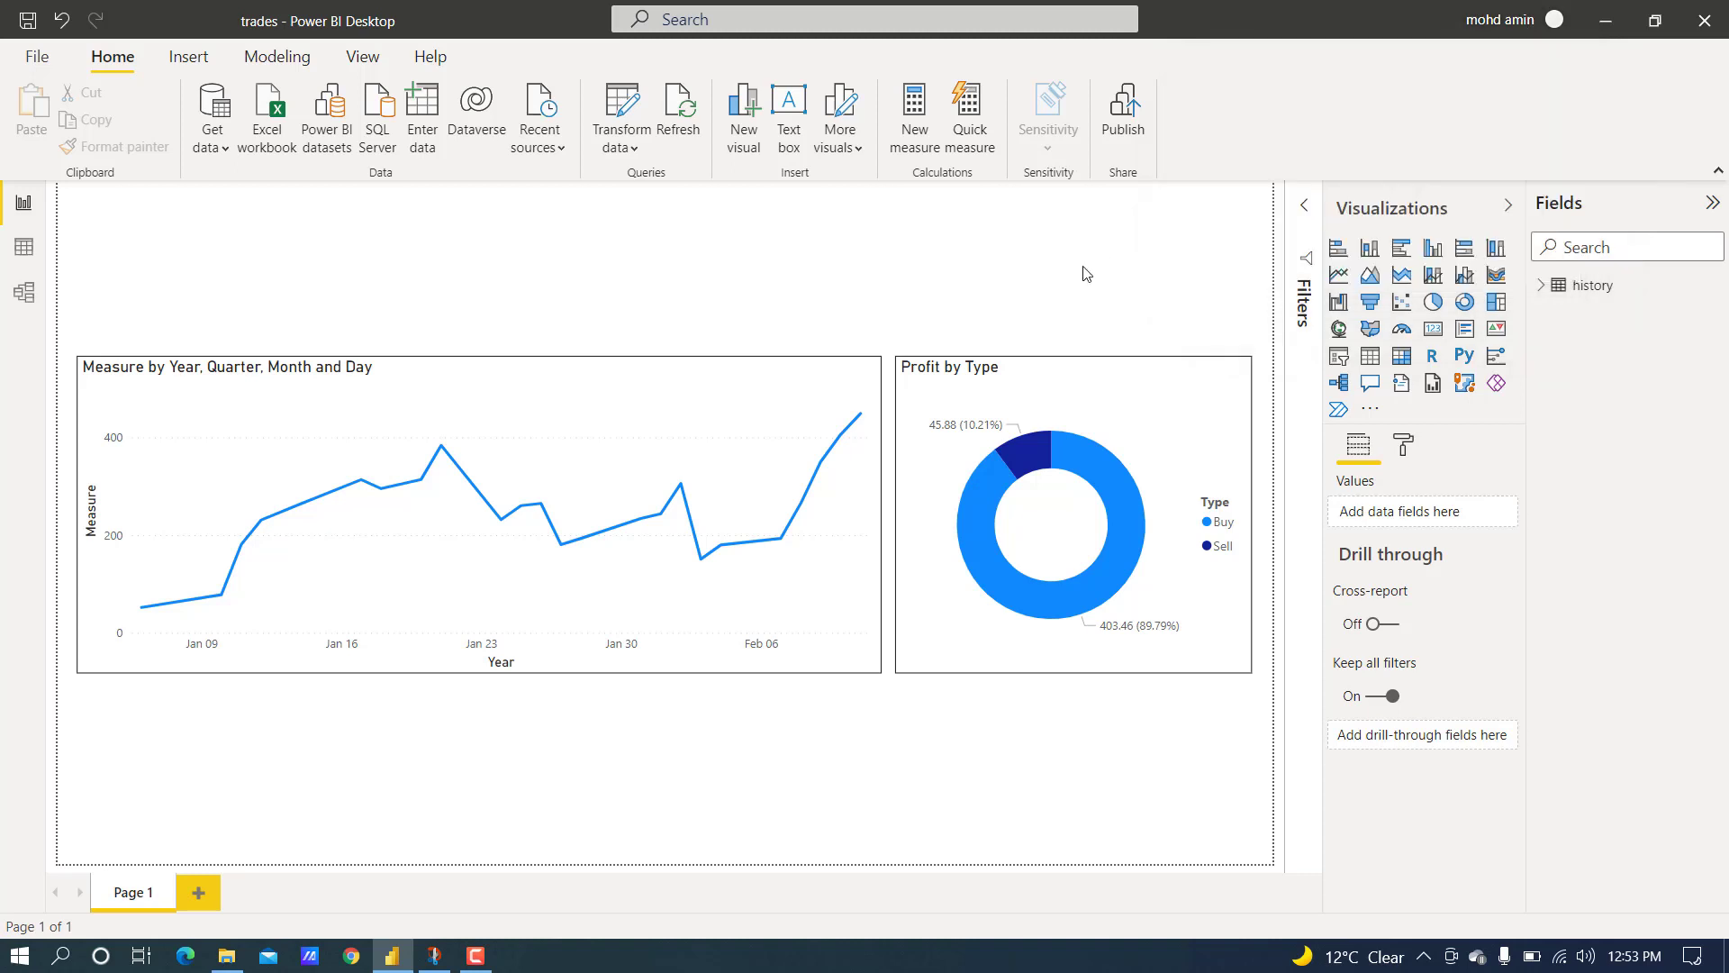
{"action": "mouse_move", "coordinate": [1122, 109]}
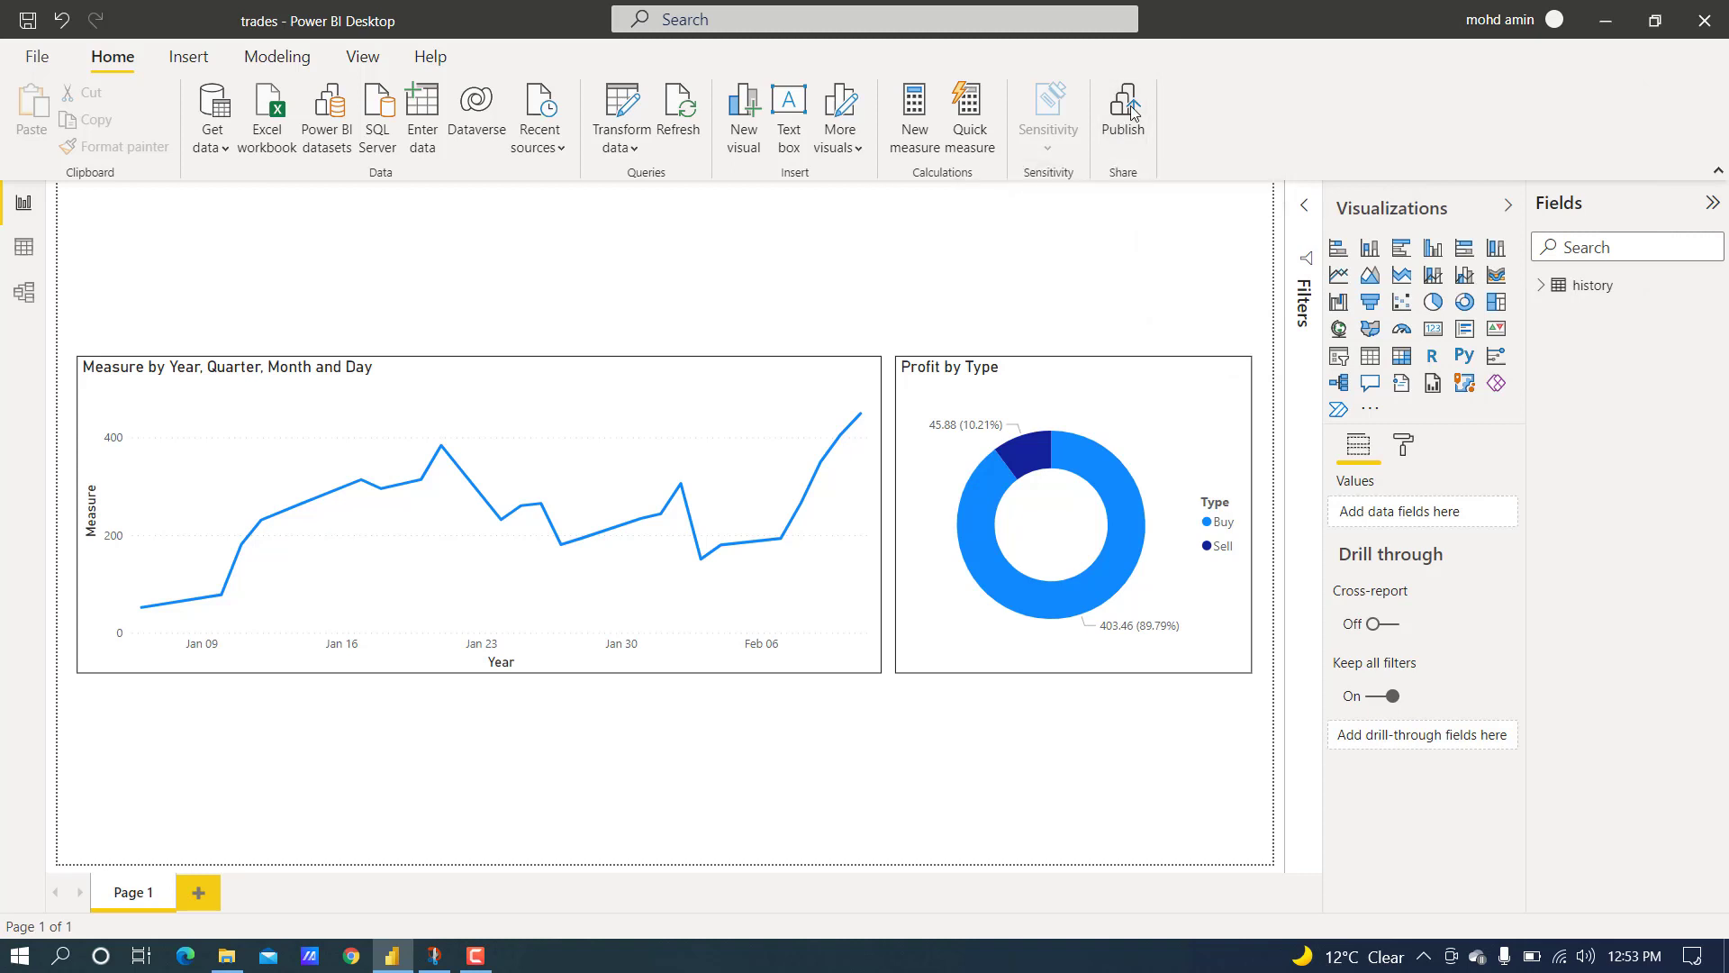
- Publish the trades report from Desktop to My workspace and dismiss the success message
{"action": "left_click", "coordinate": [1122, 110]}
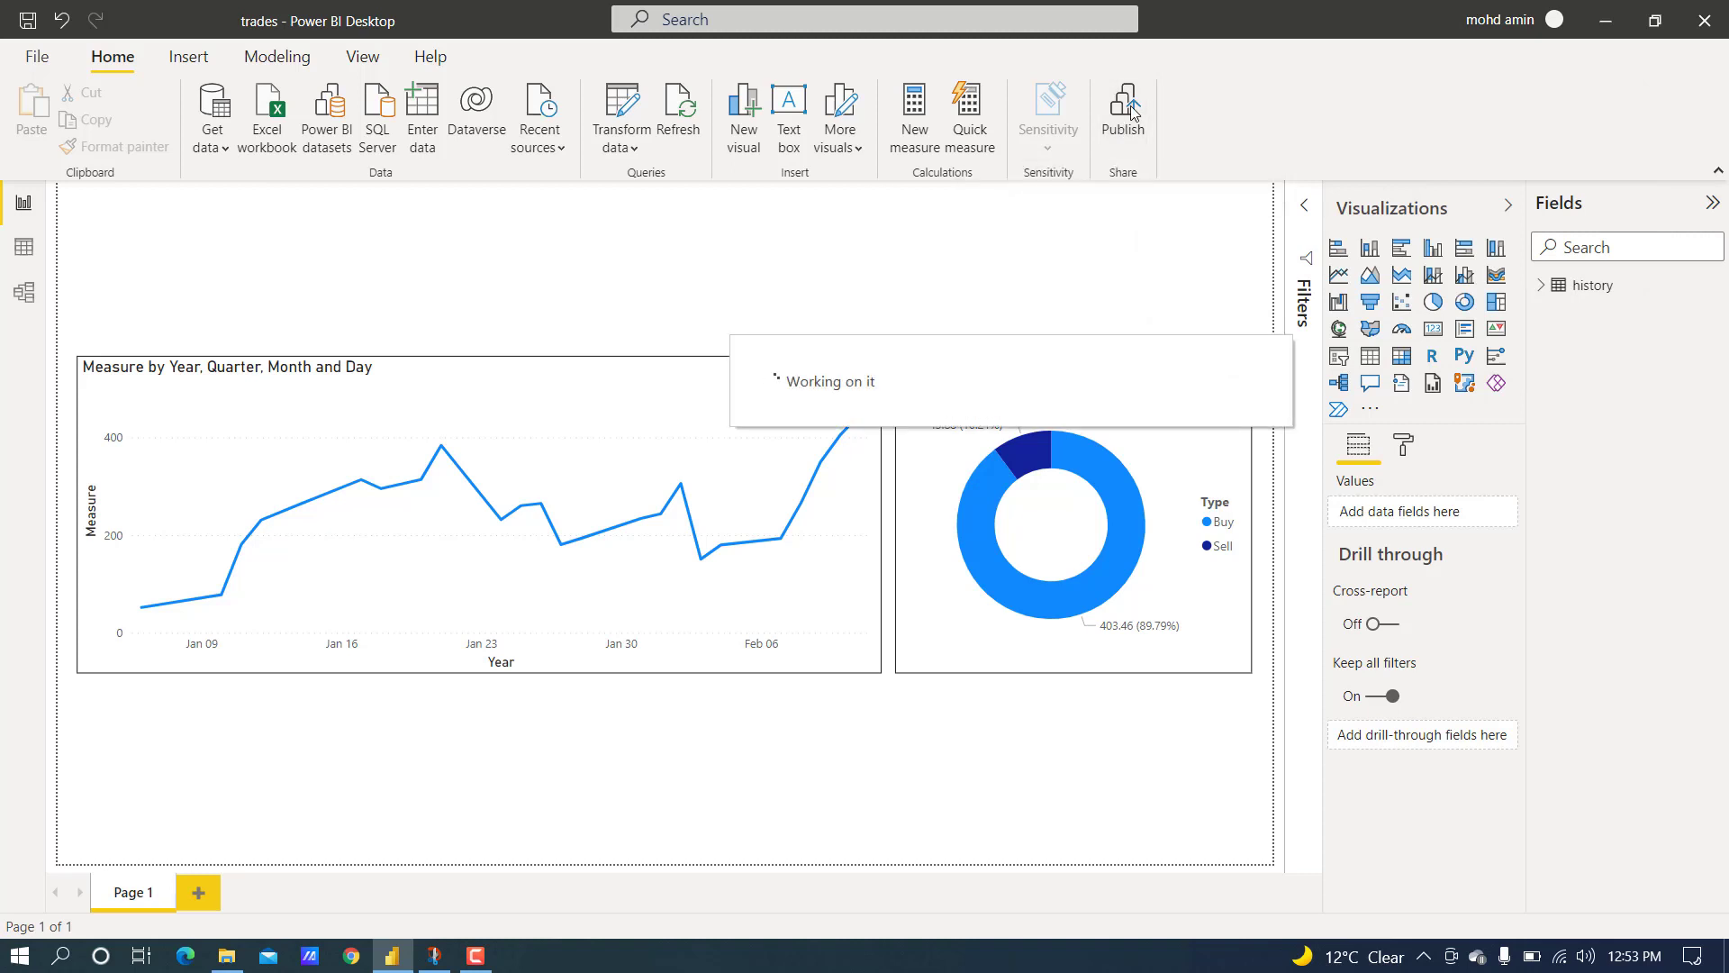
{"action": "left_click", "coordinate": [1122, 110]}
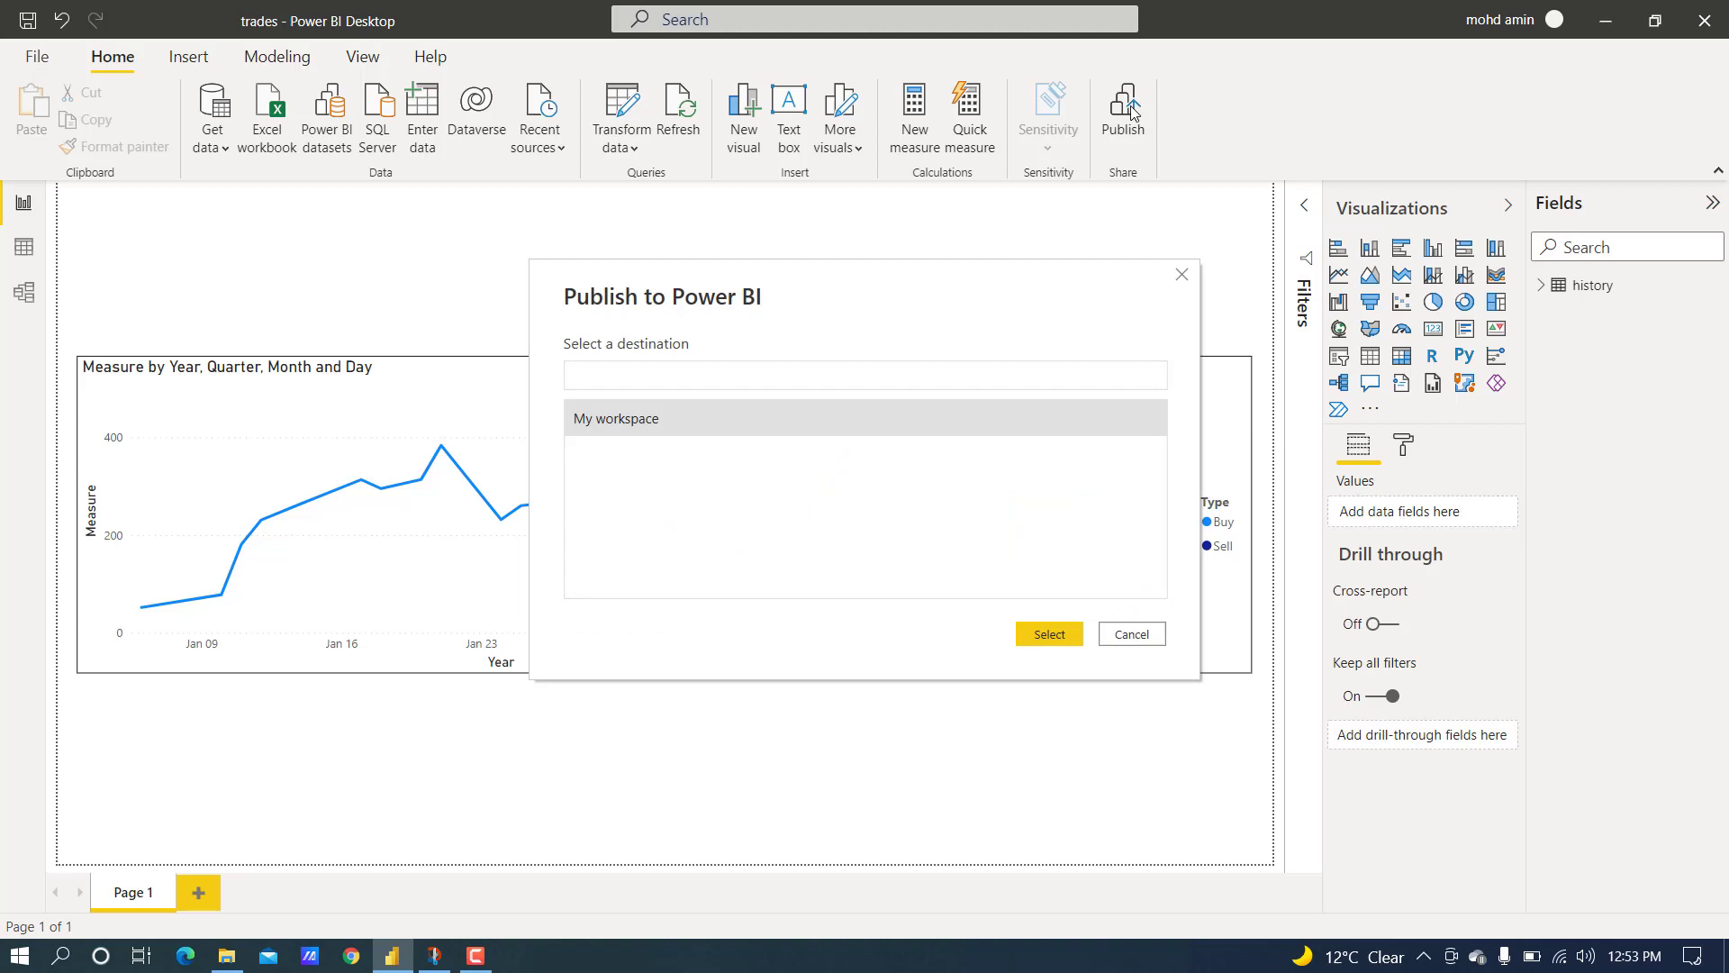
{"action": "left_click", "coordinate": [864, 374]}
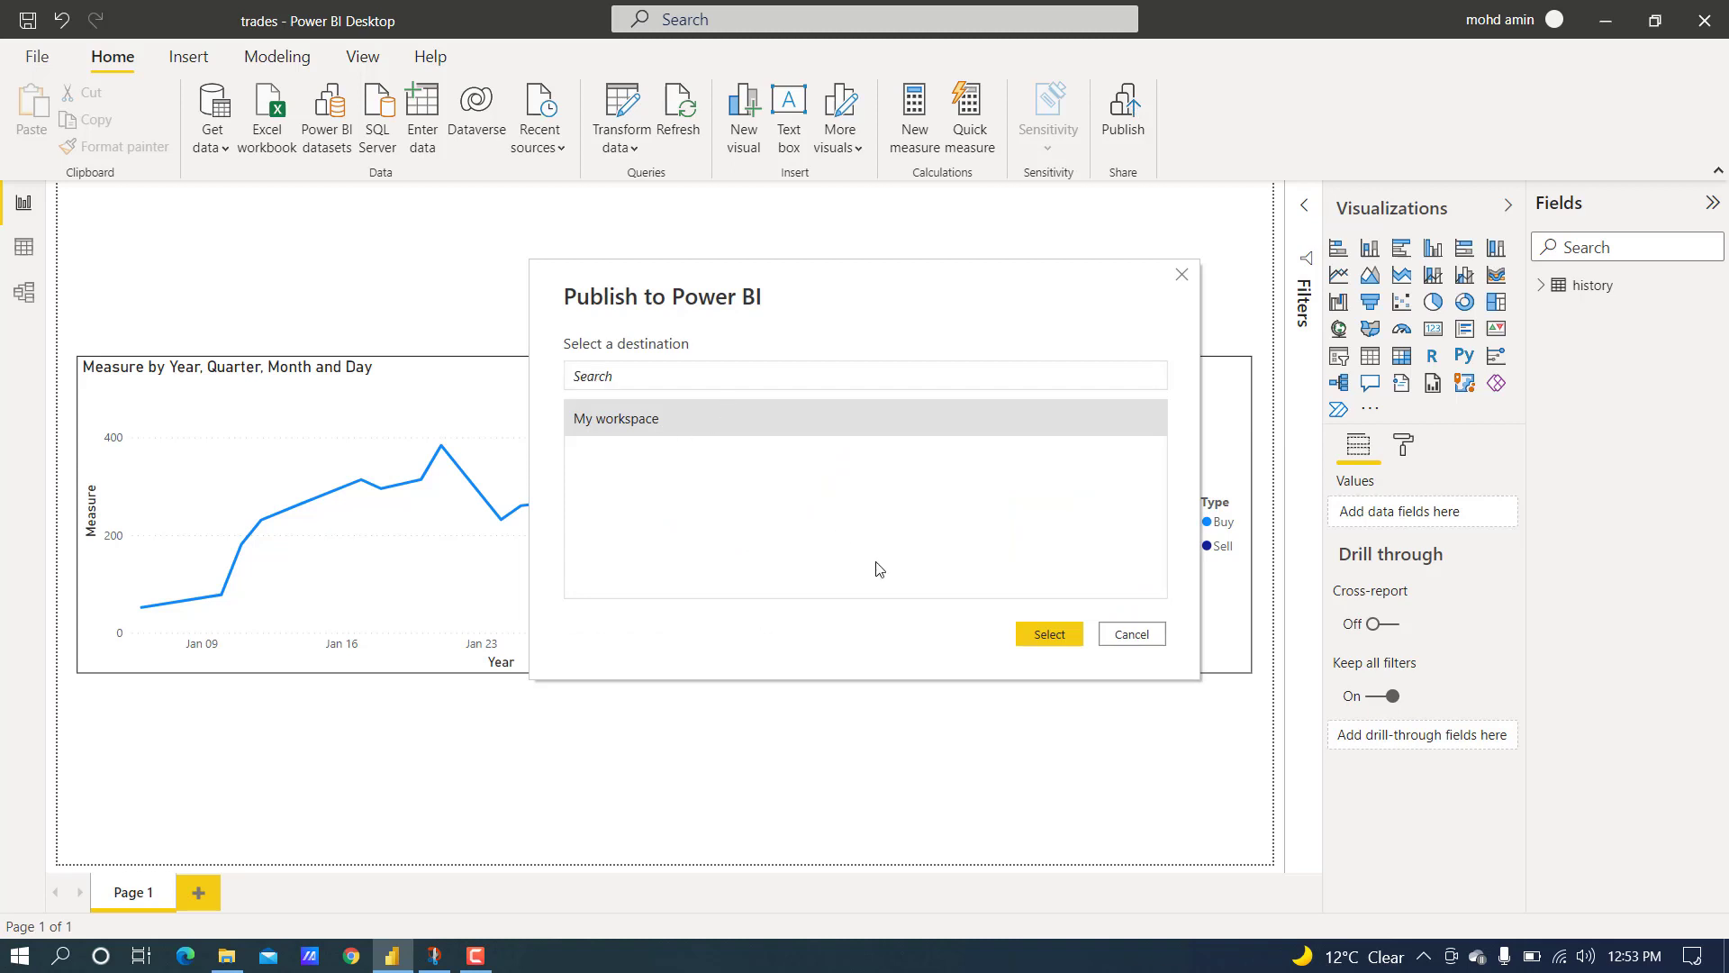
{"action": "left_click", "coordinate": [1129, 632]}
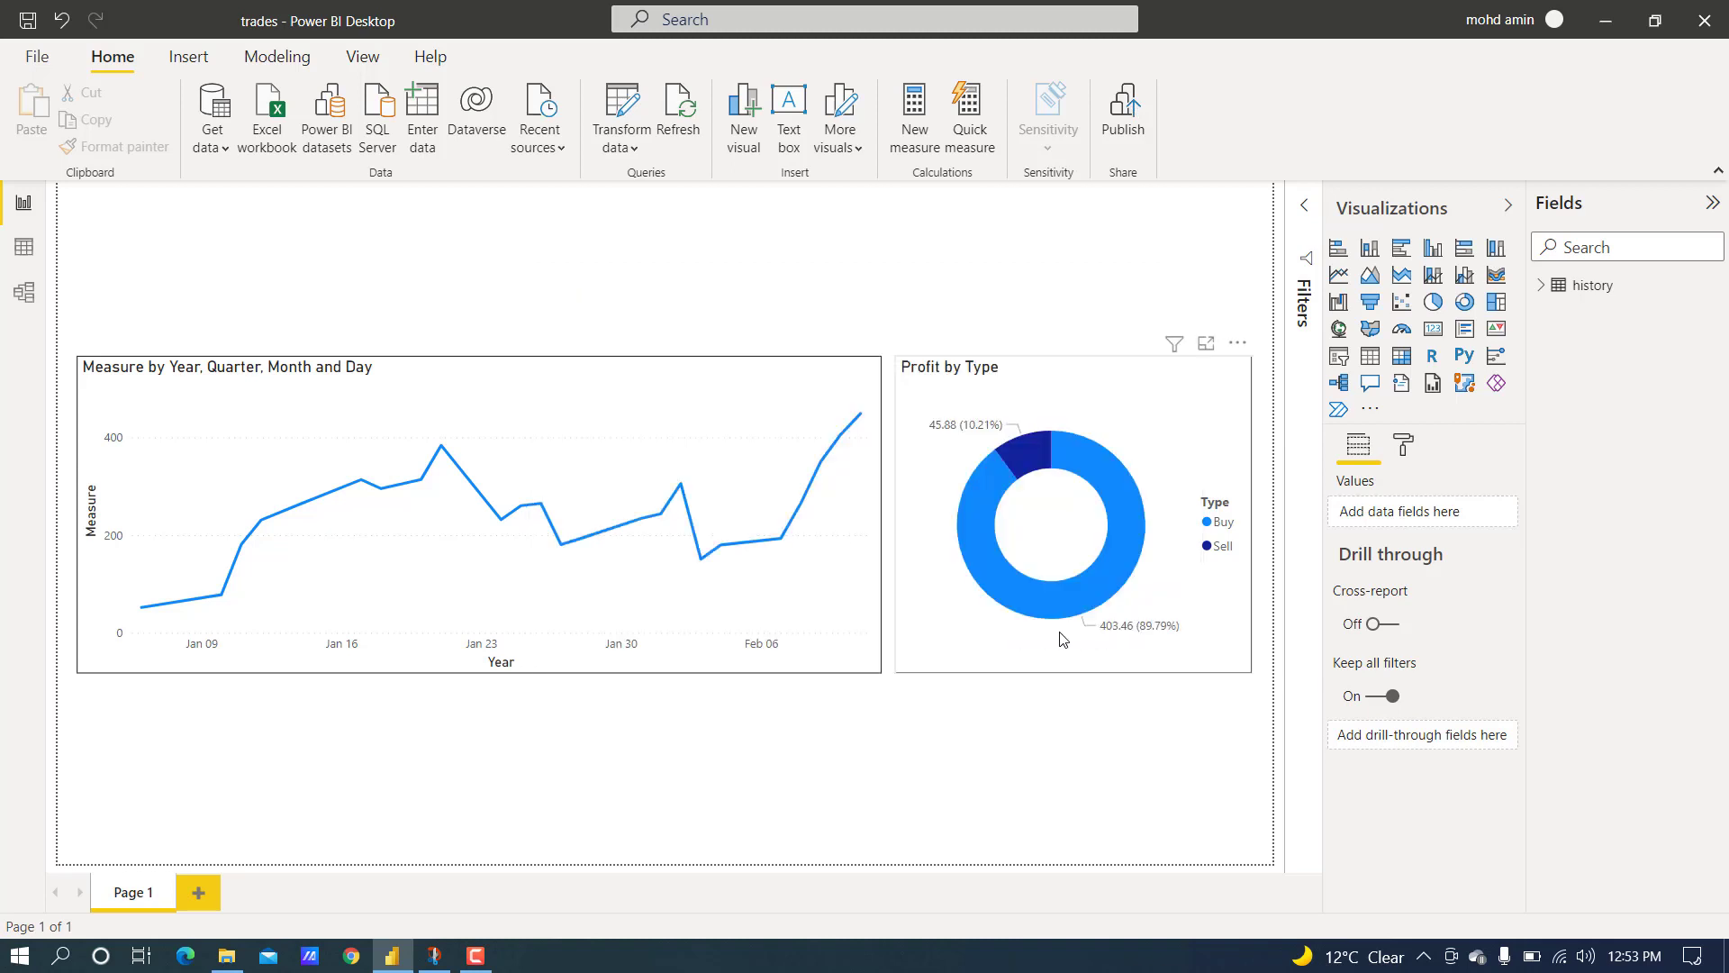
{"action": "left_click", "coordinate": [1122, 109]}
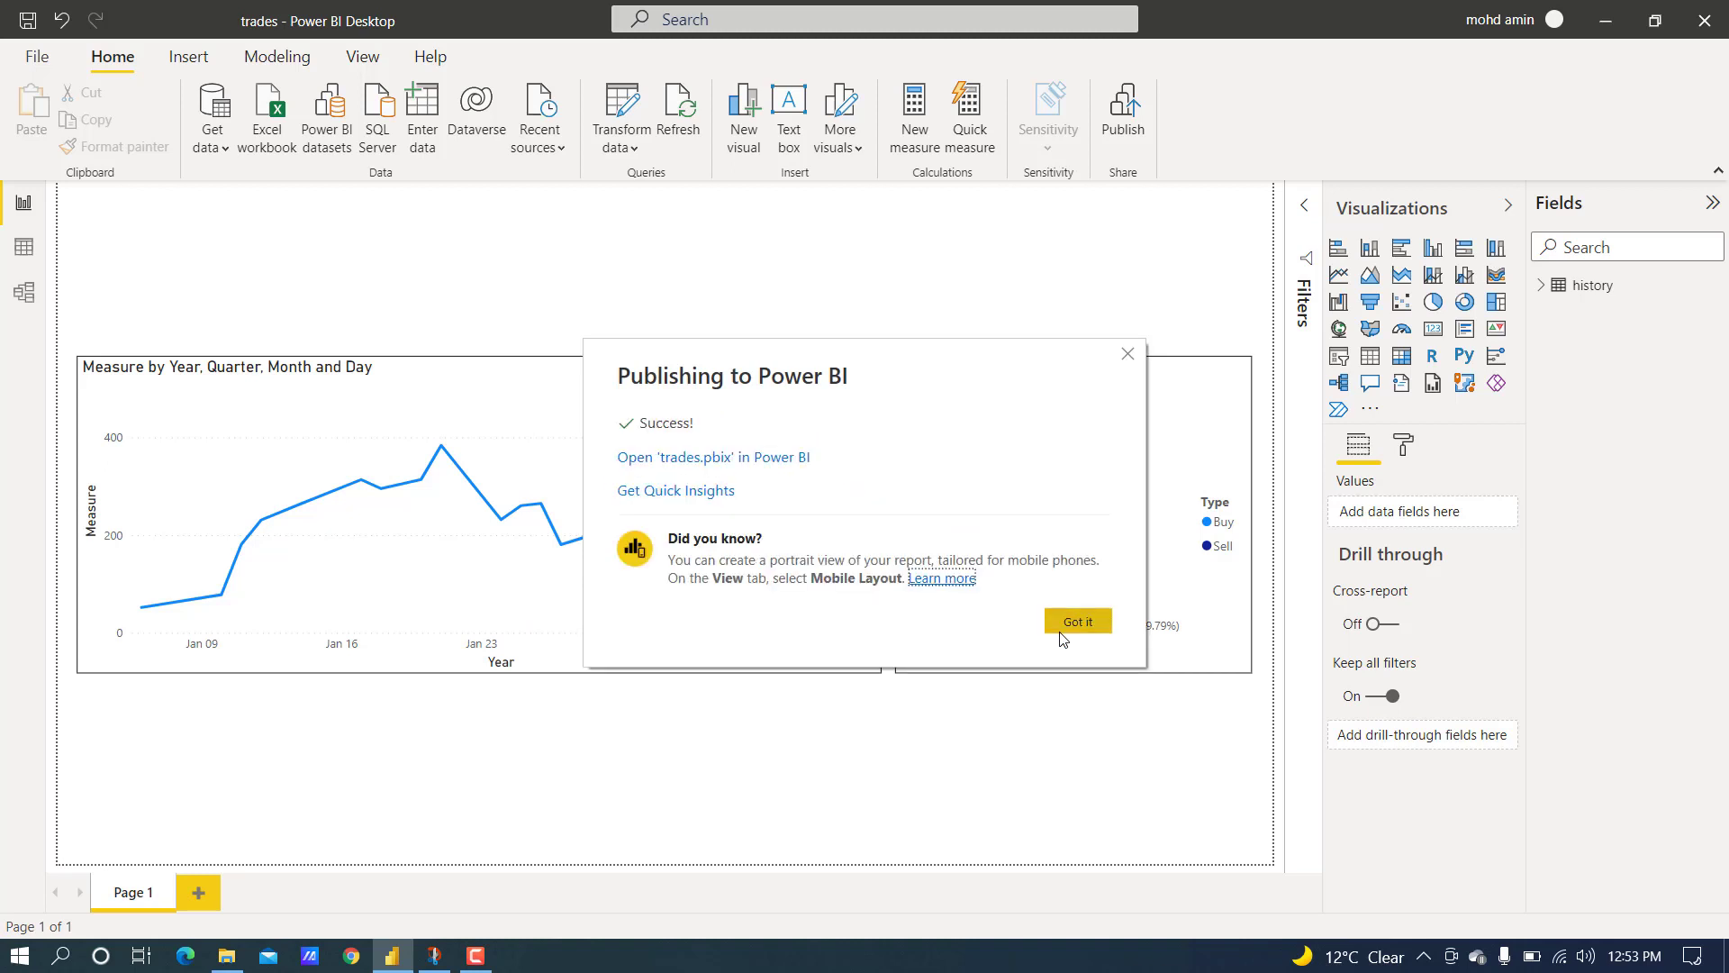
{"action": "left_click", "coordinate": [1077, 619]}
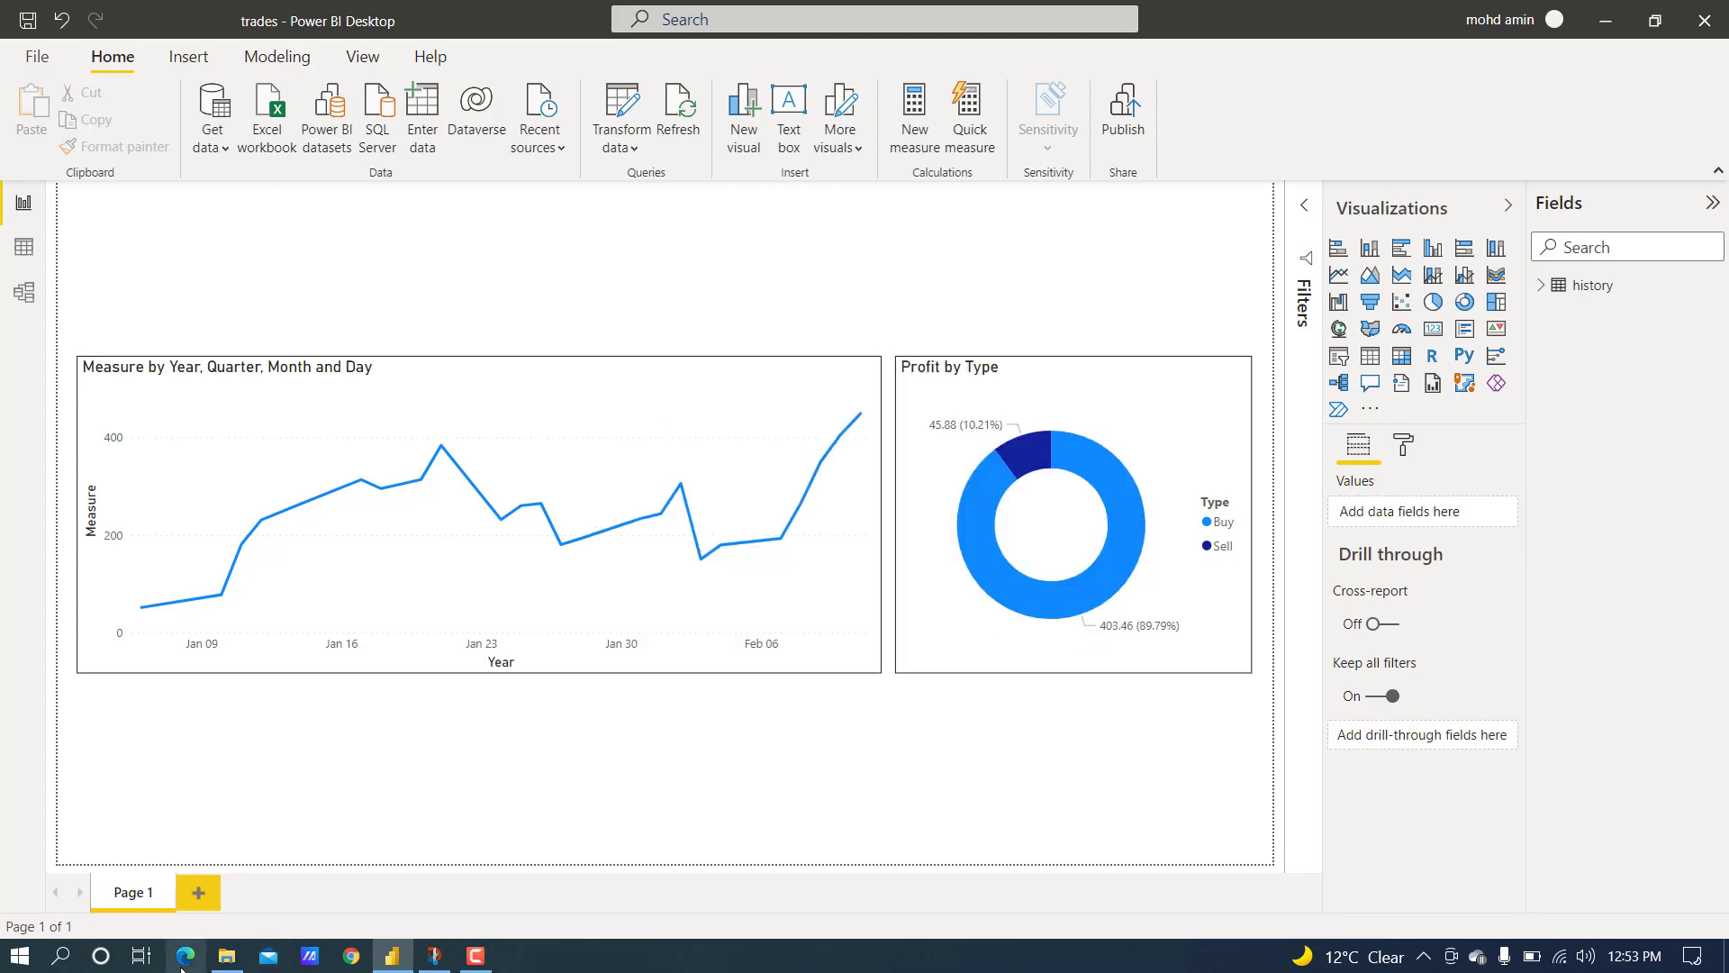
- Search 'powerbi.com login' in Edge and open the Power BI sign-on result
{"action": "left_click", "coordinate": [186, 954]}
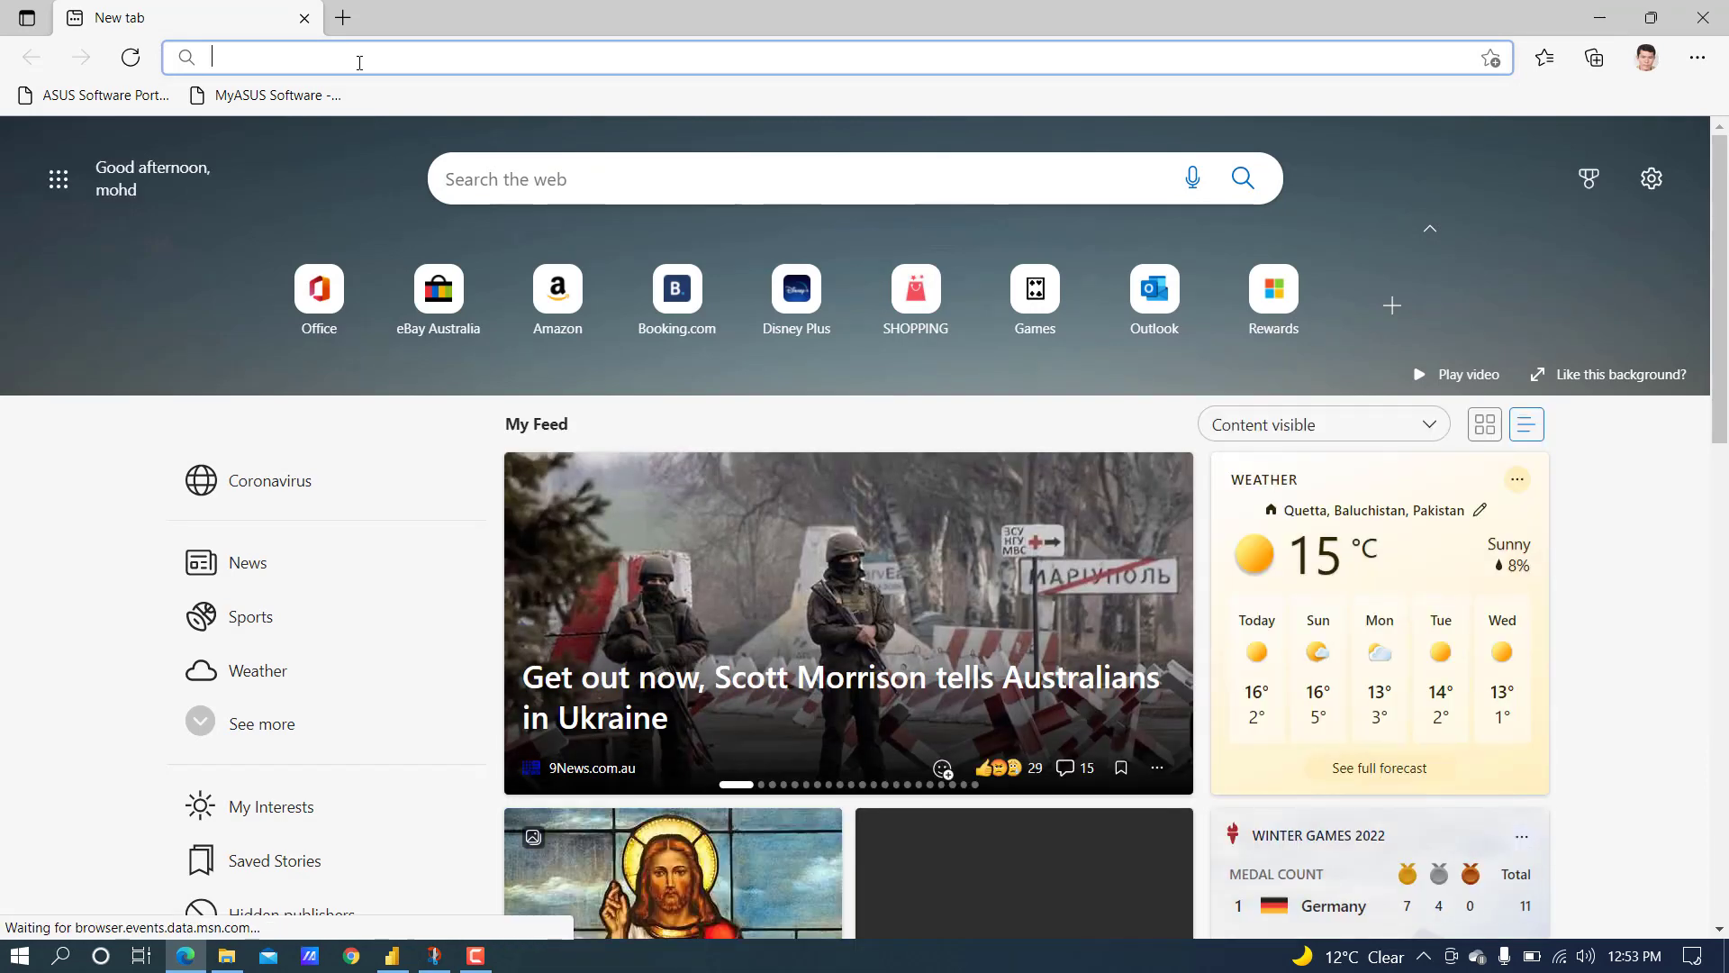
{"action": "type", "text": "powerbi.com login"}
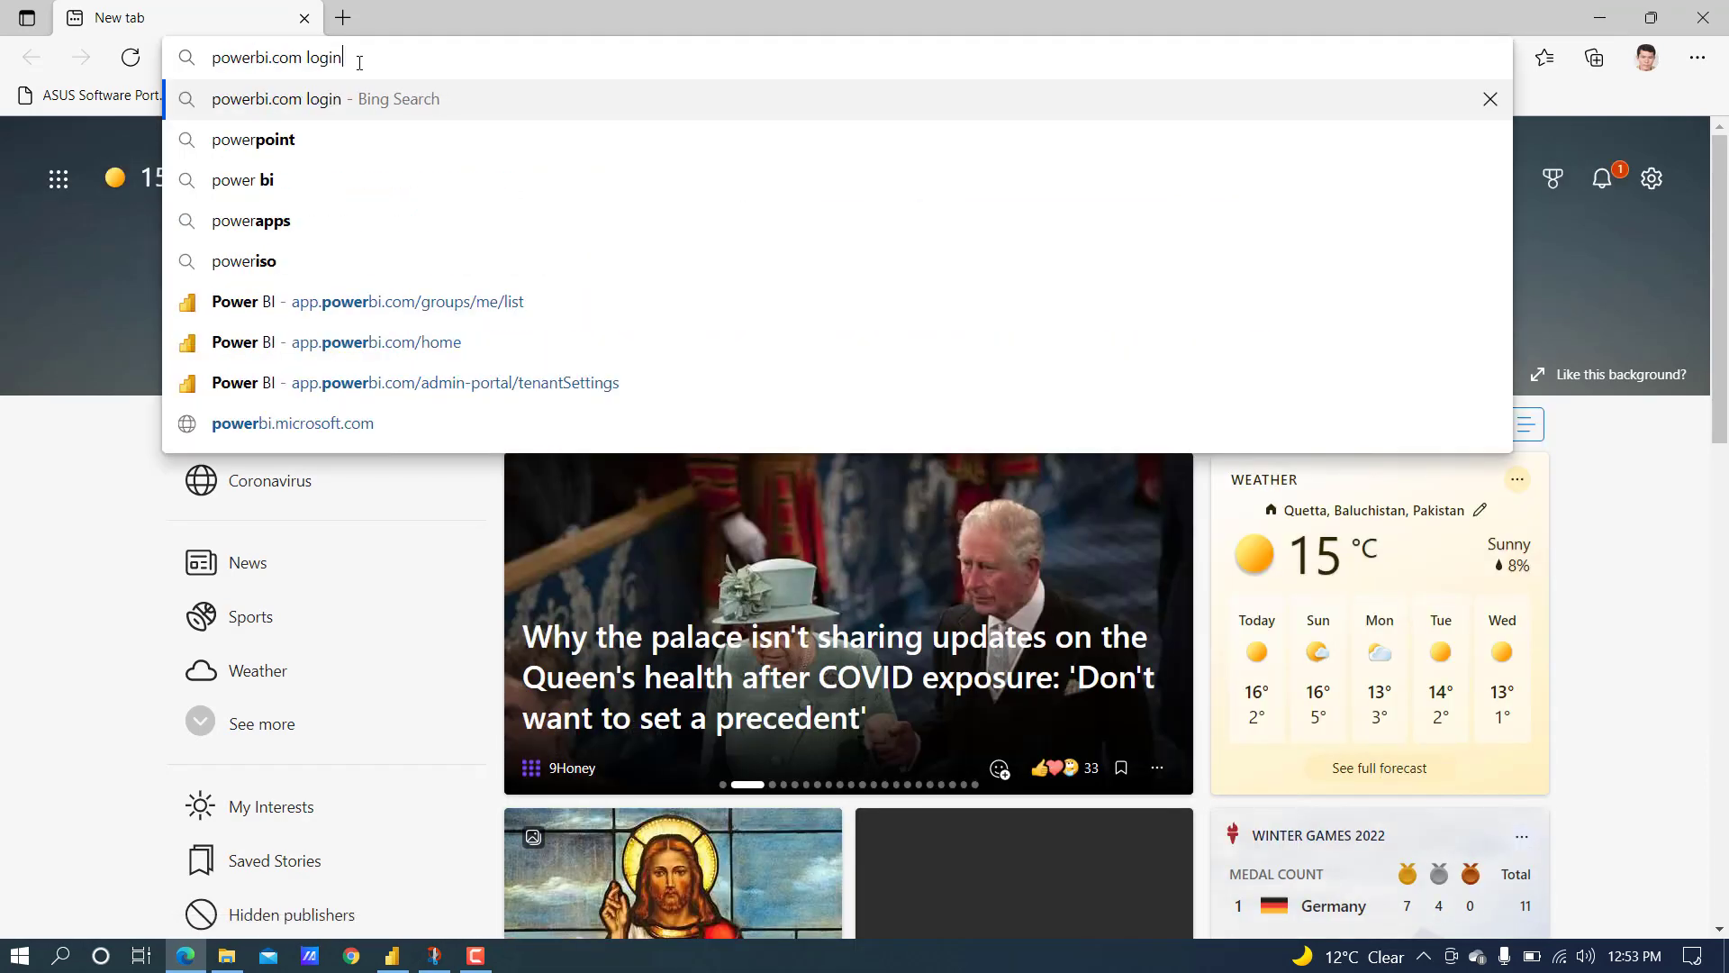
{"action": "key", "text": "Return"}
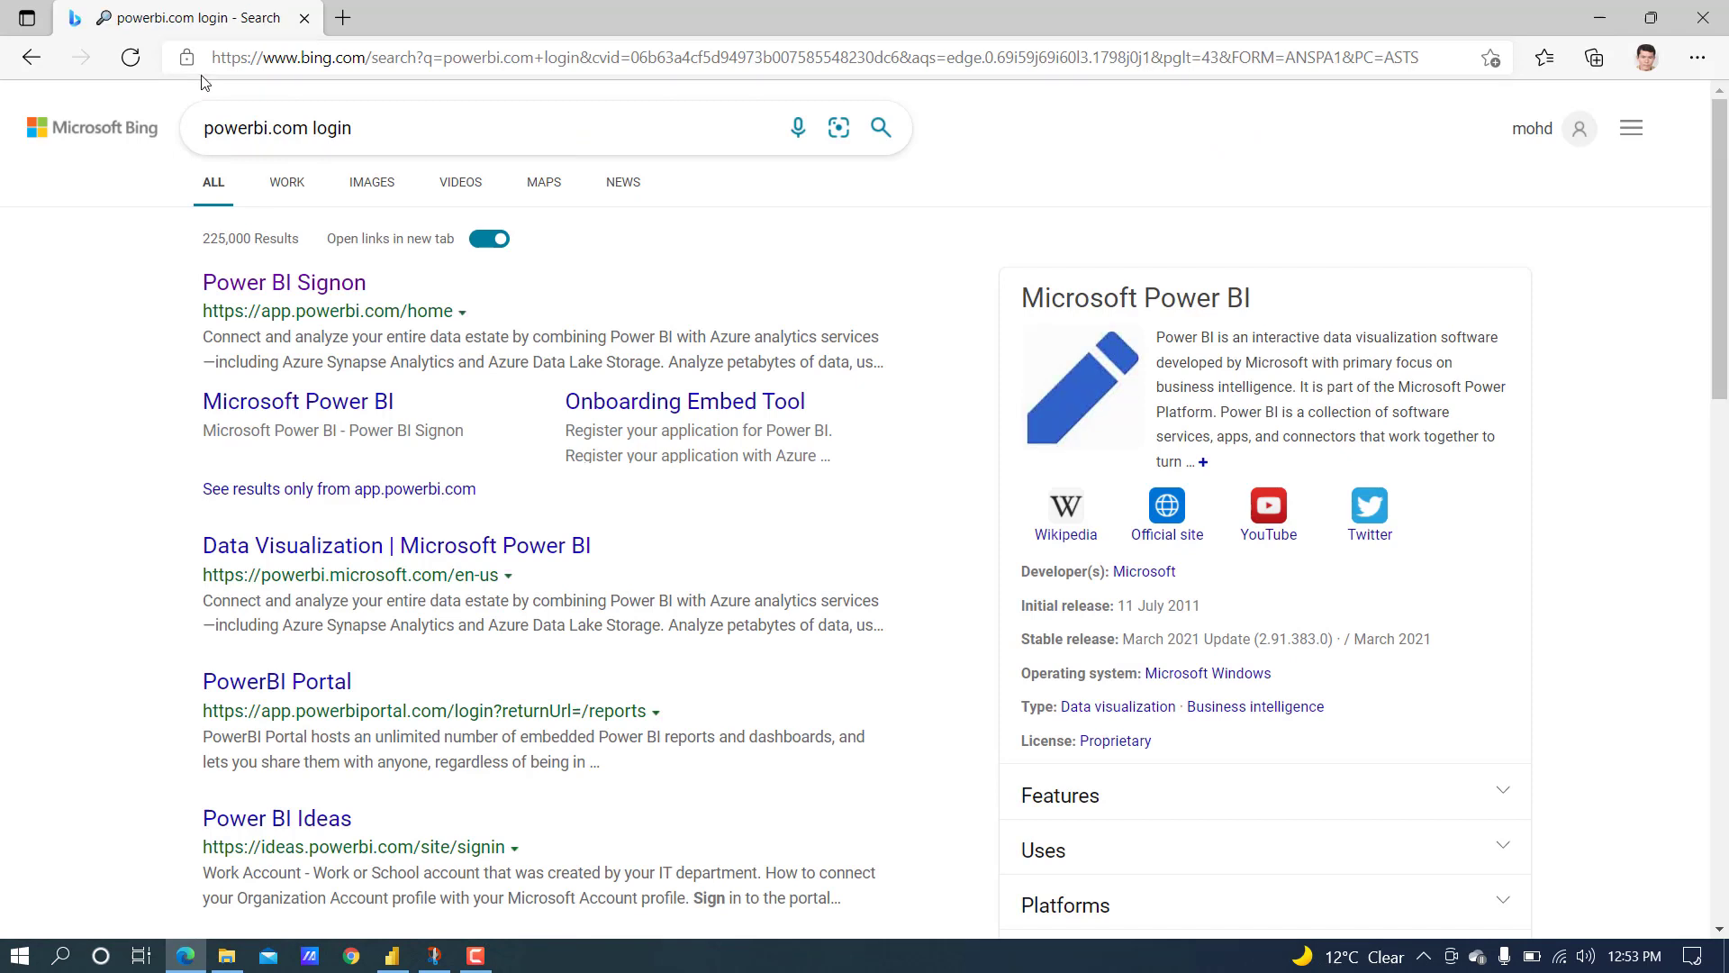
{"action": "left_click", "coordinate": [283, 283]}
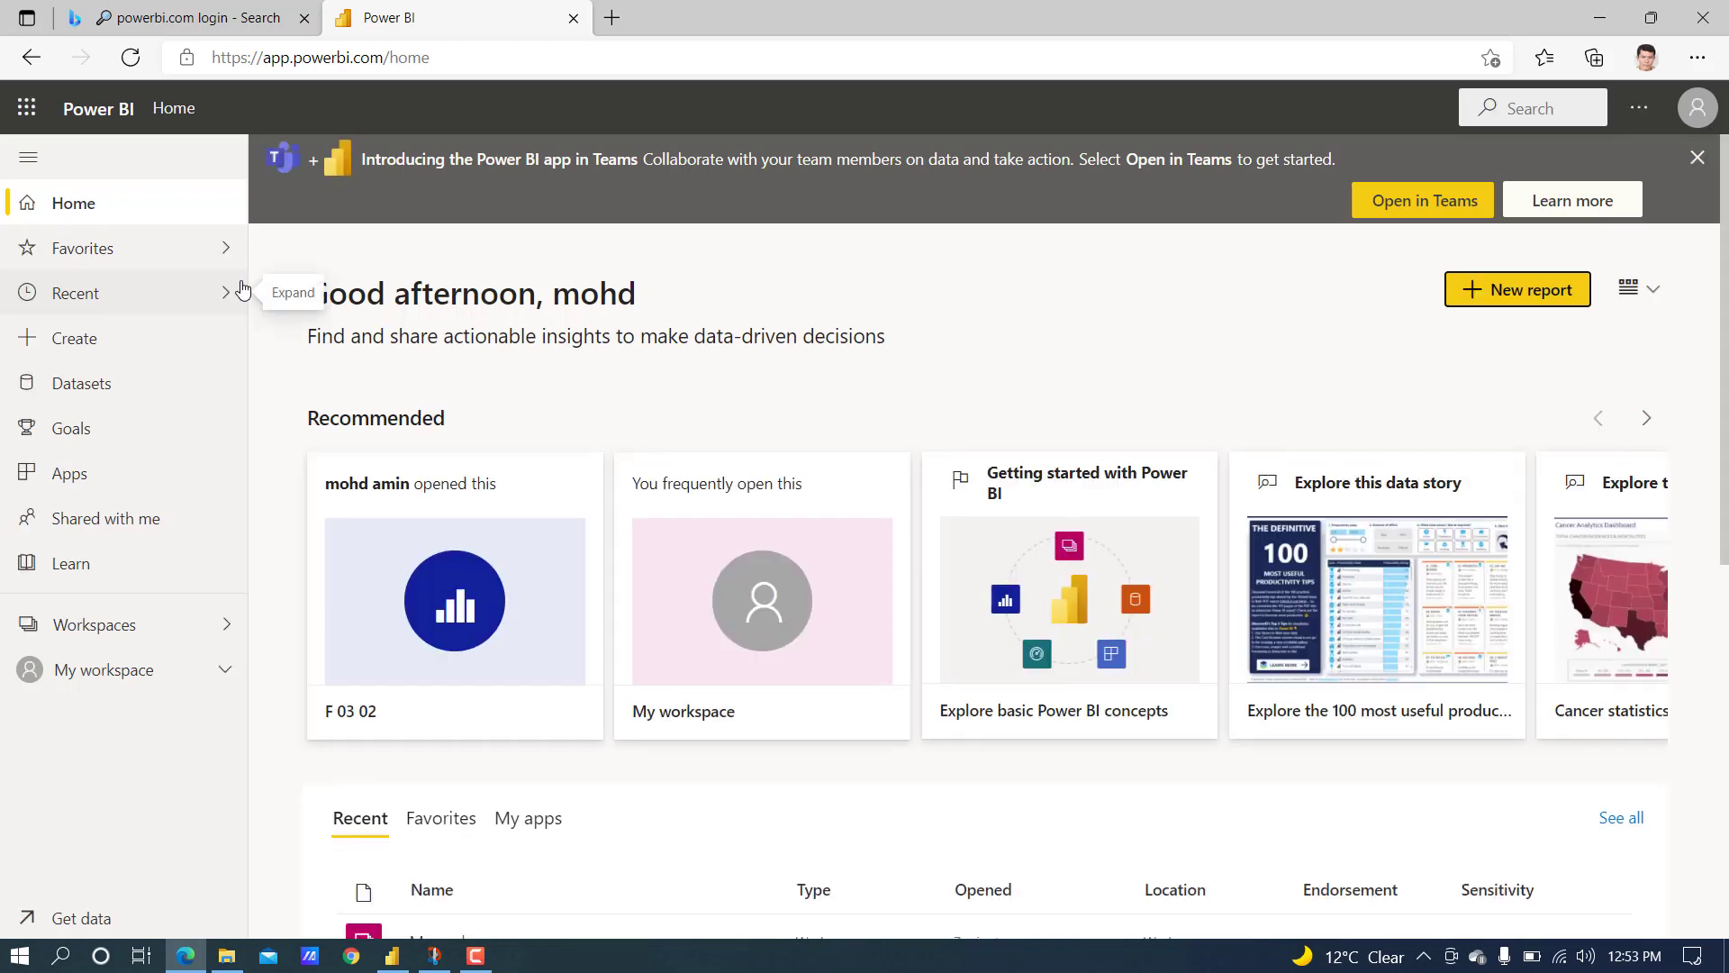
{"action": "mouse_move", "coordinate": [774, 726]}
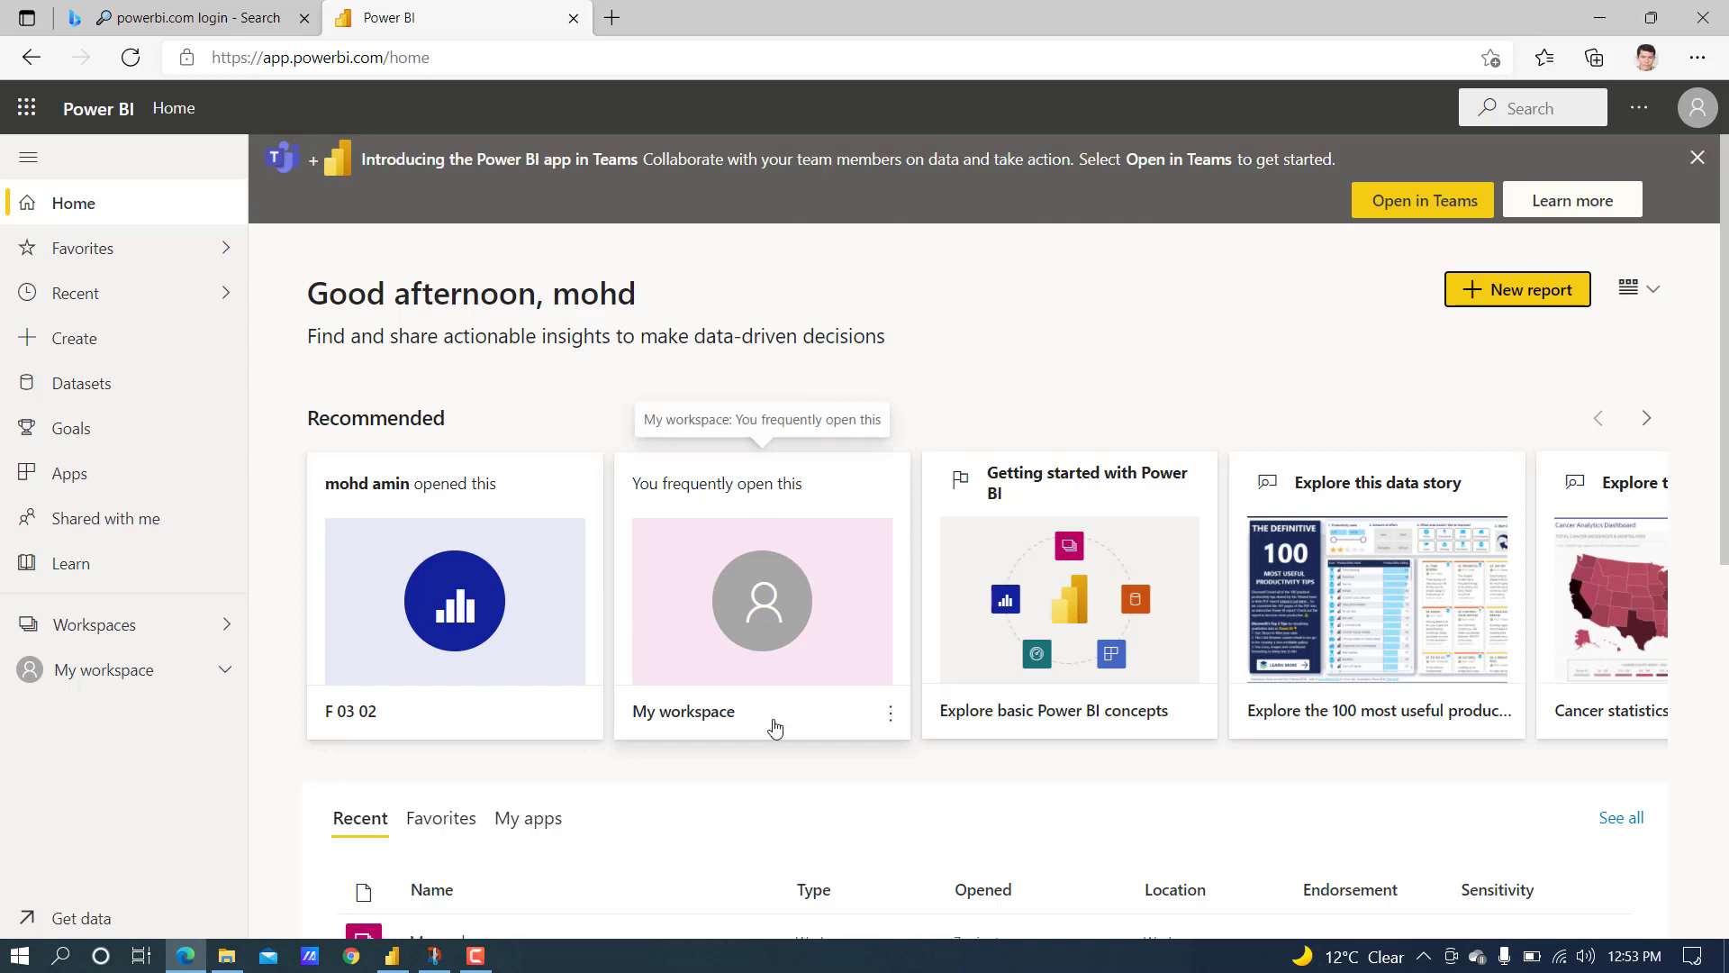
{"action": "mouse_move", "coordinate": [257, 601]}
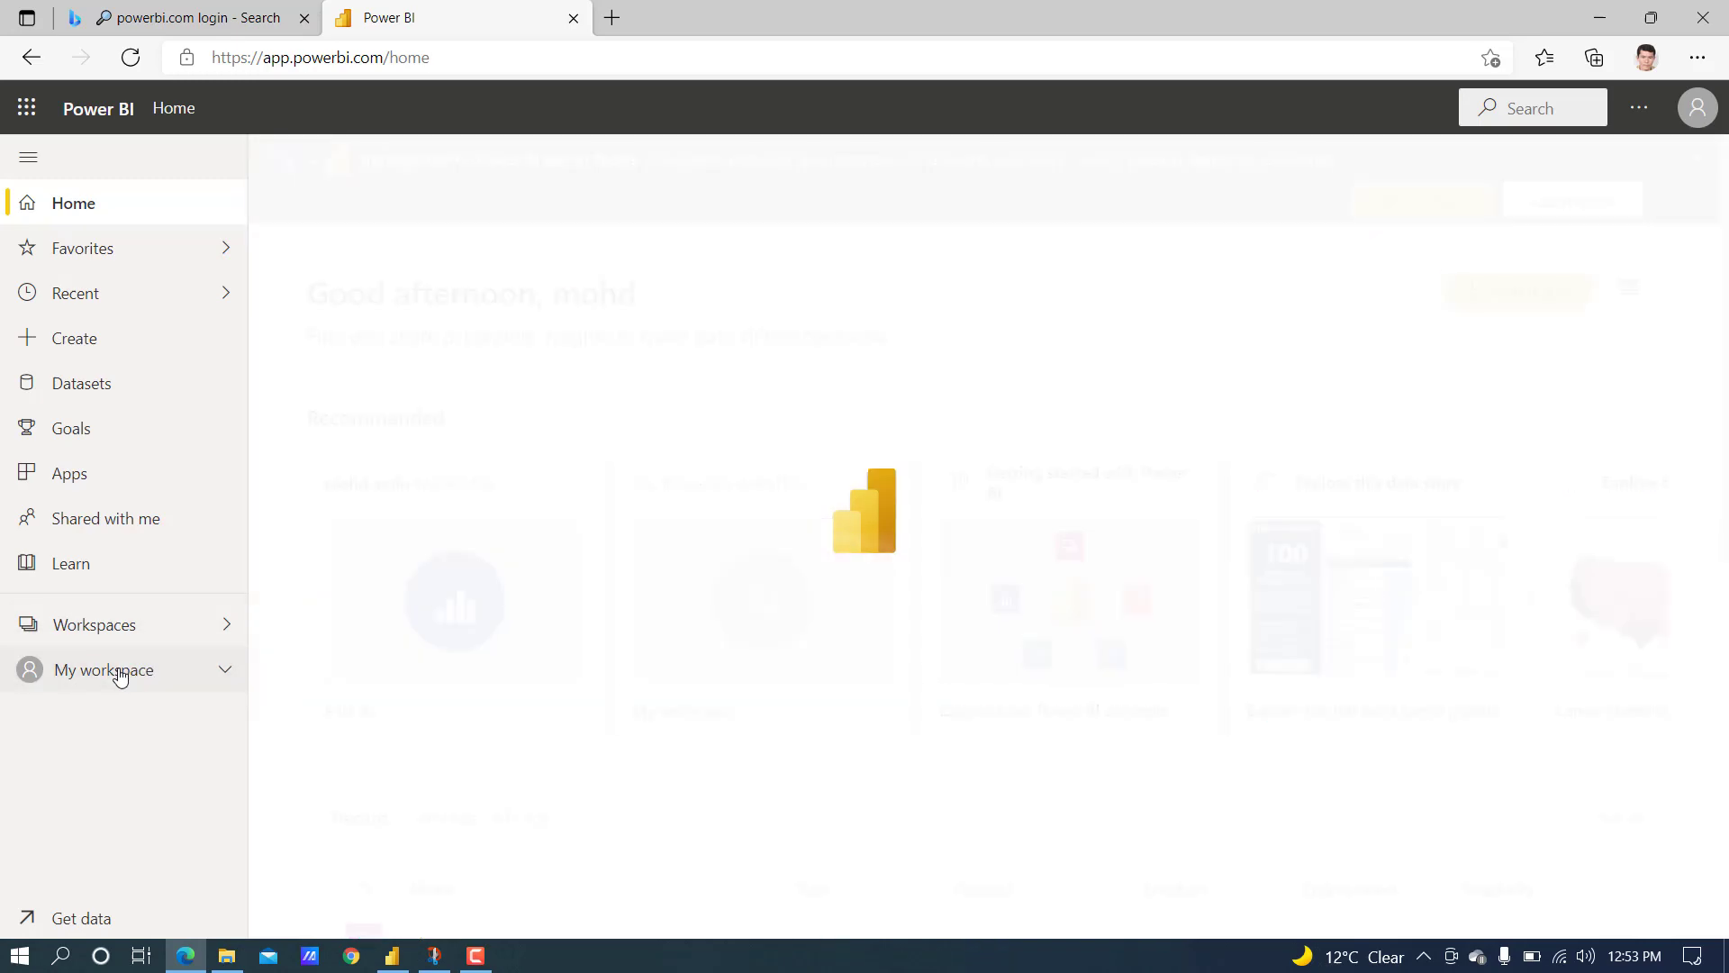
- Open the published trades report from My workspace's content list
{"action": "left_click", "coordinate": [104, 670]}
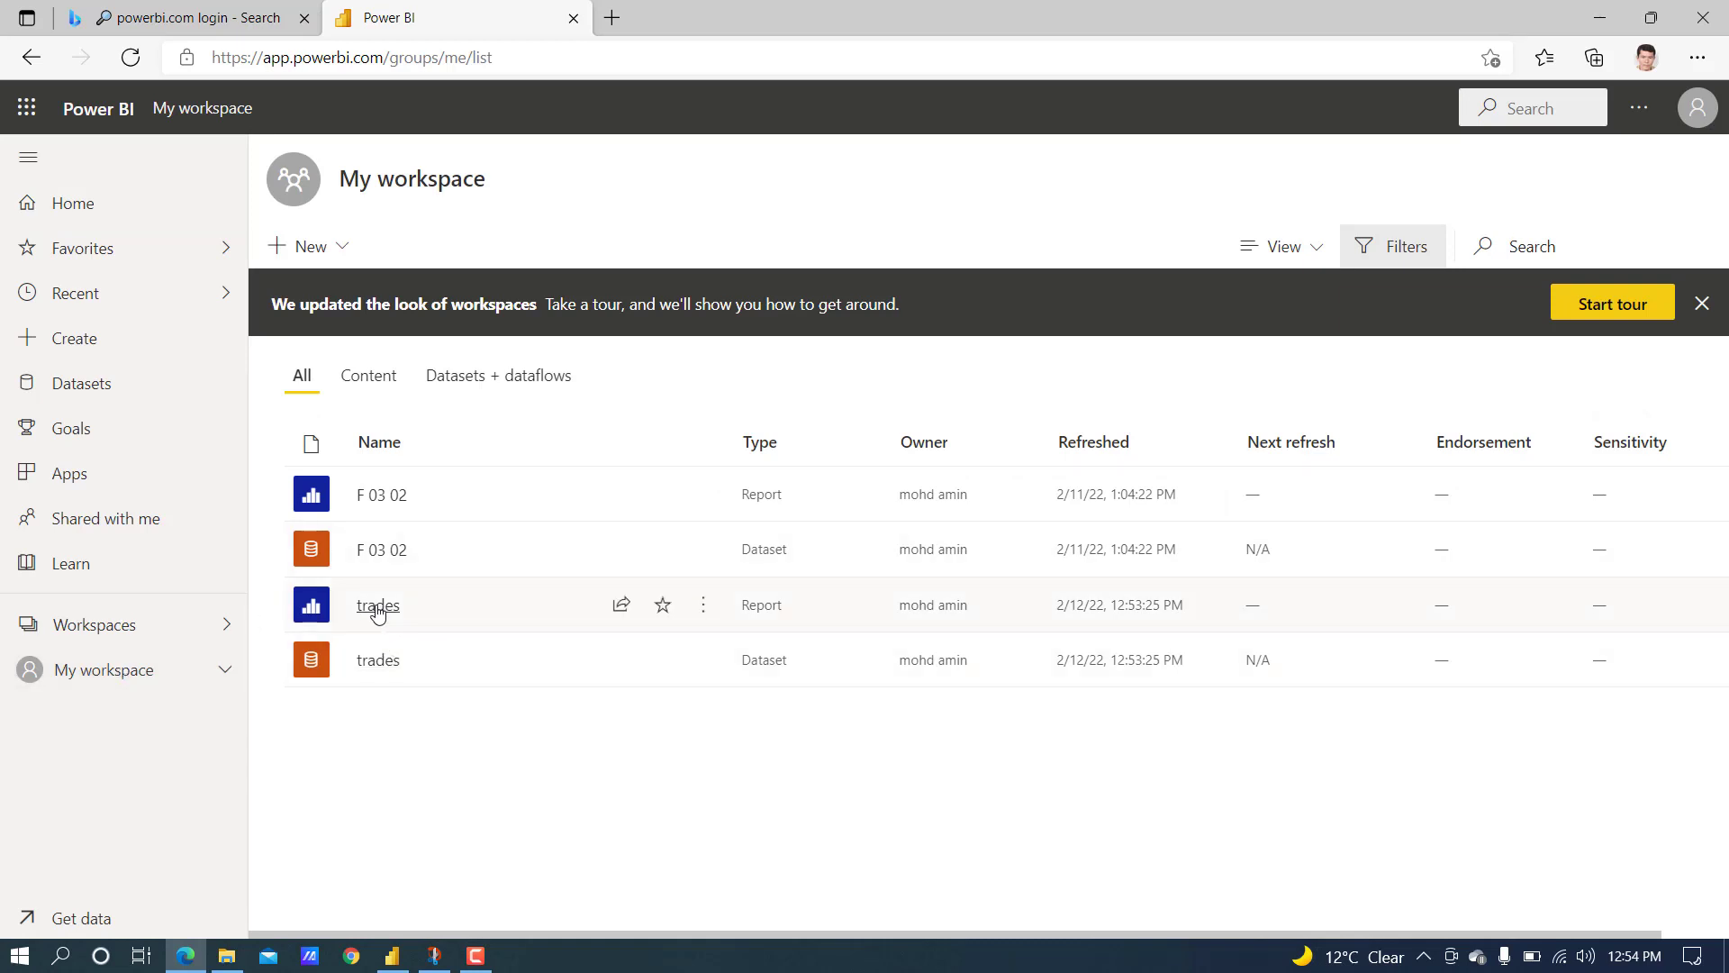
{"action": "mouse_move", "coordinate": [754, 659]}
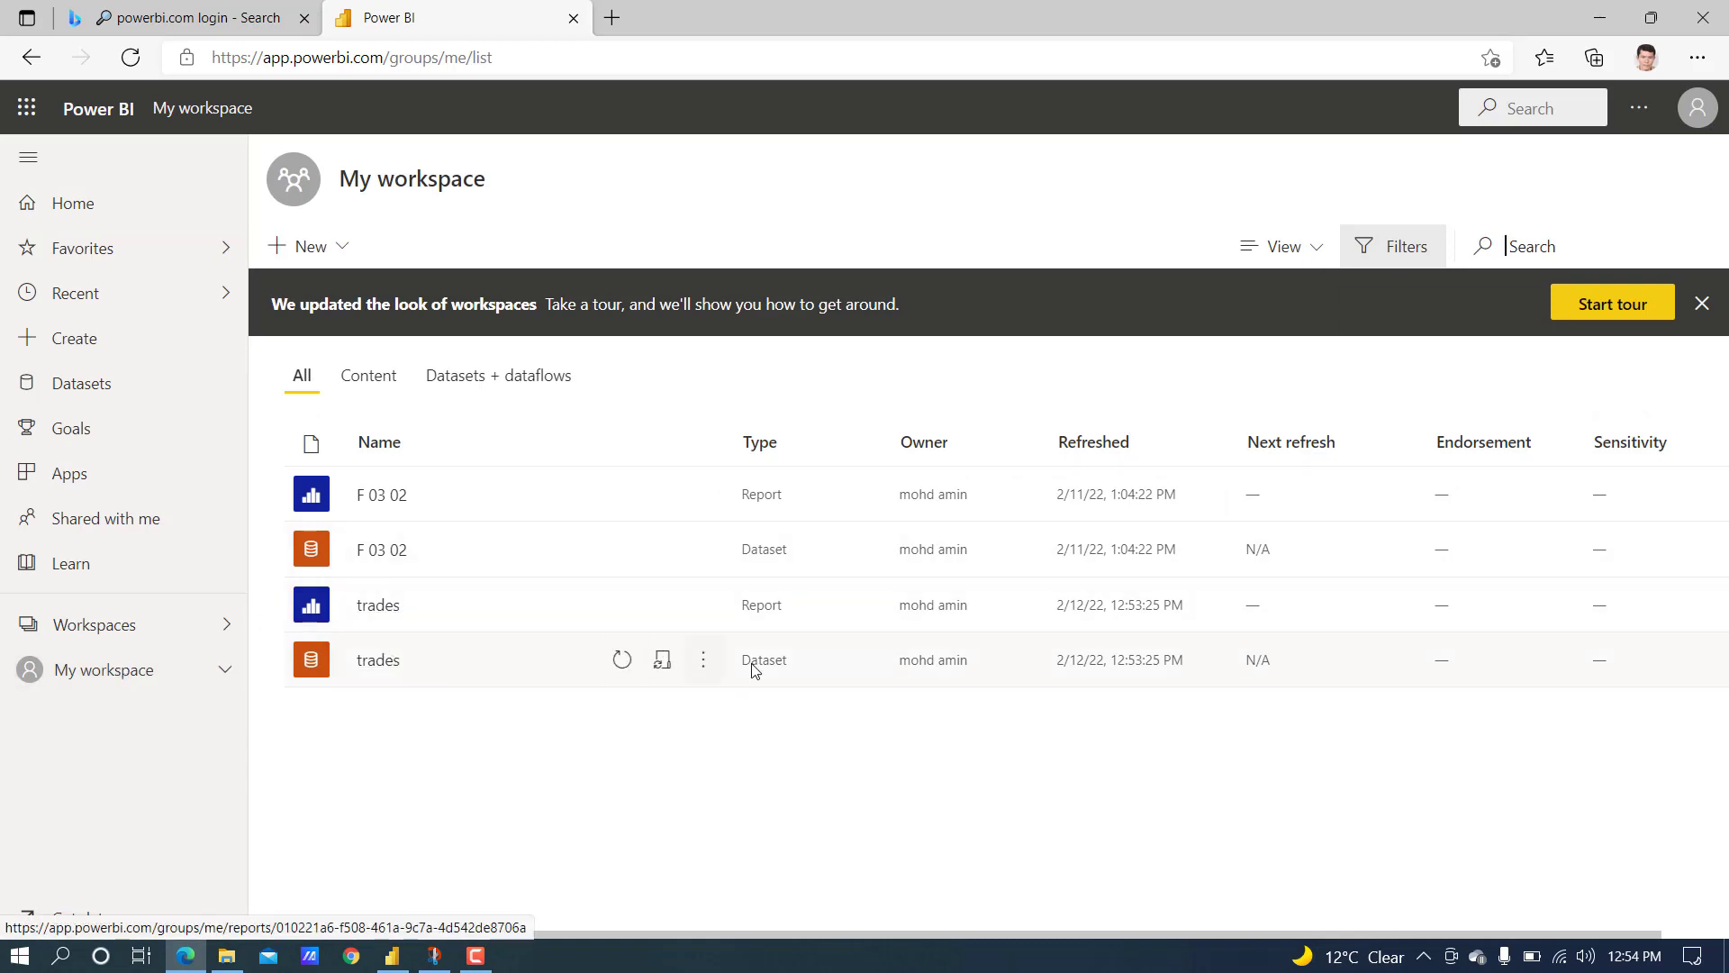
{"action": "mouse_move", "coordinate": [376, 605]}
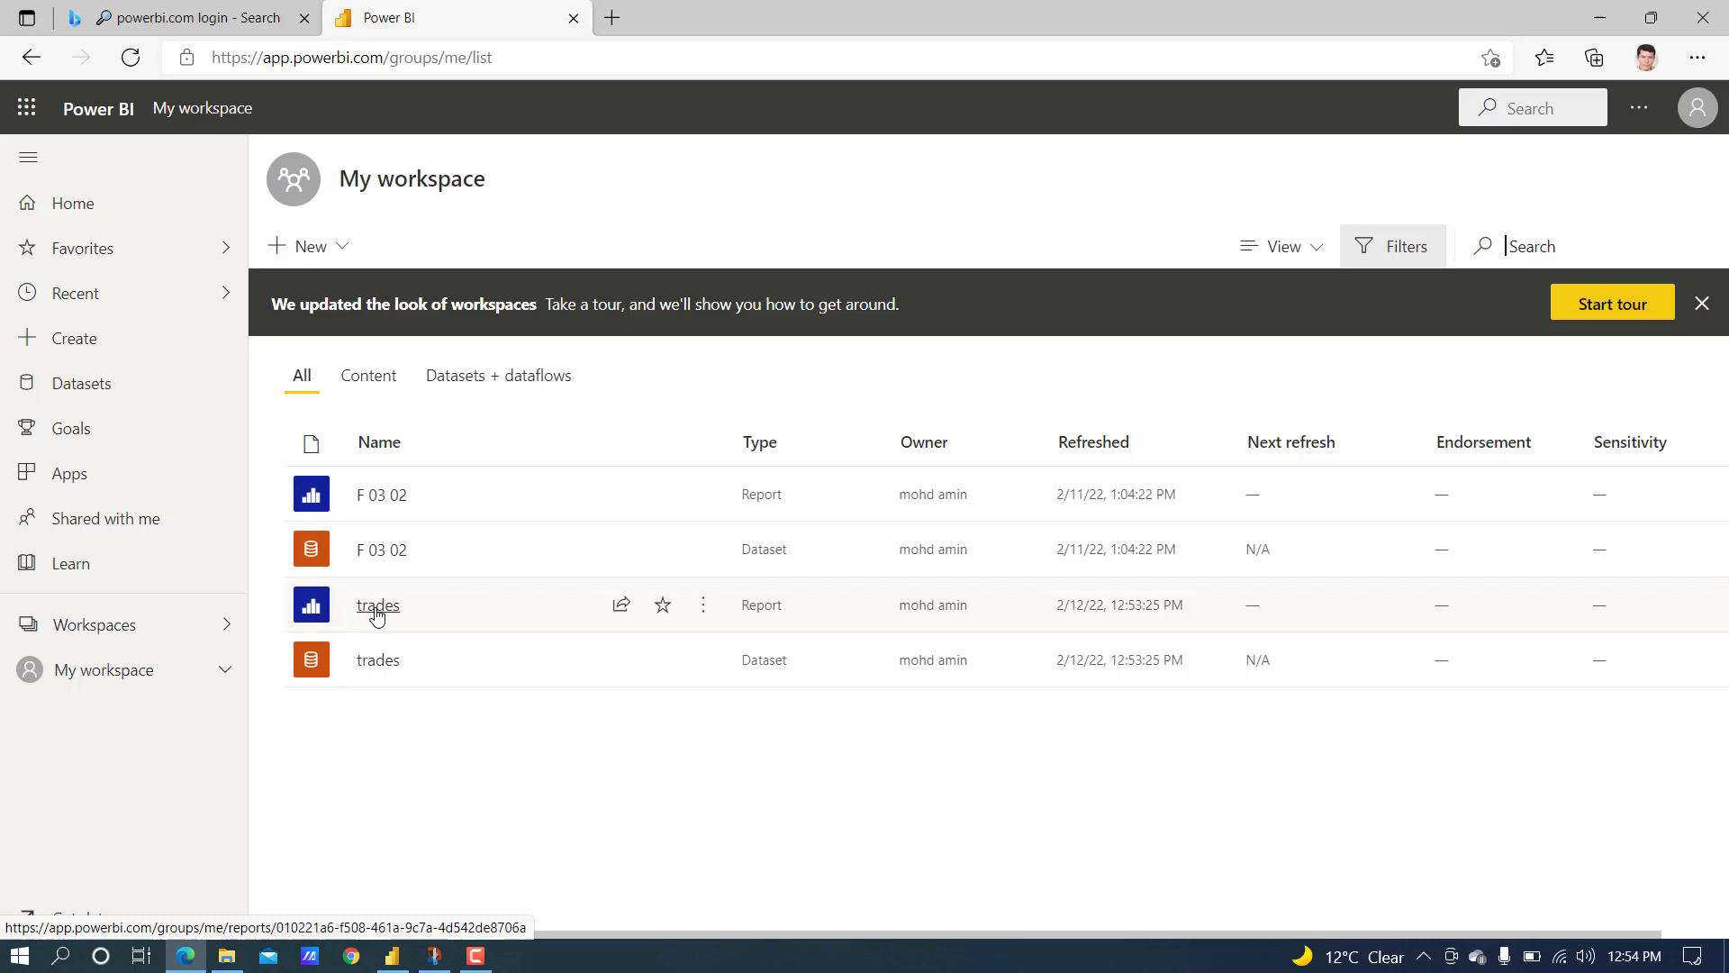
{"action": "left_click", "coordinate": [376, 605]}
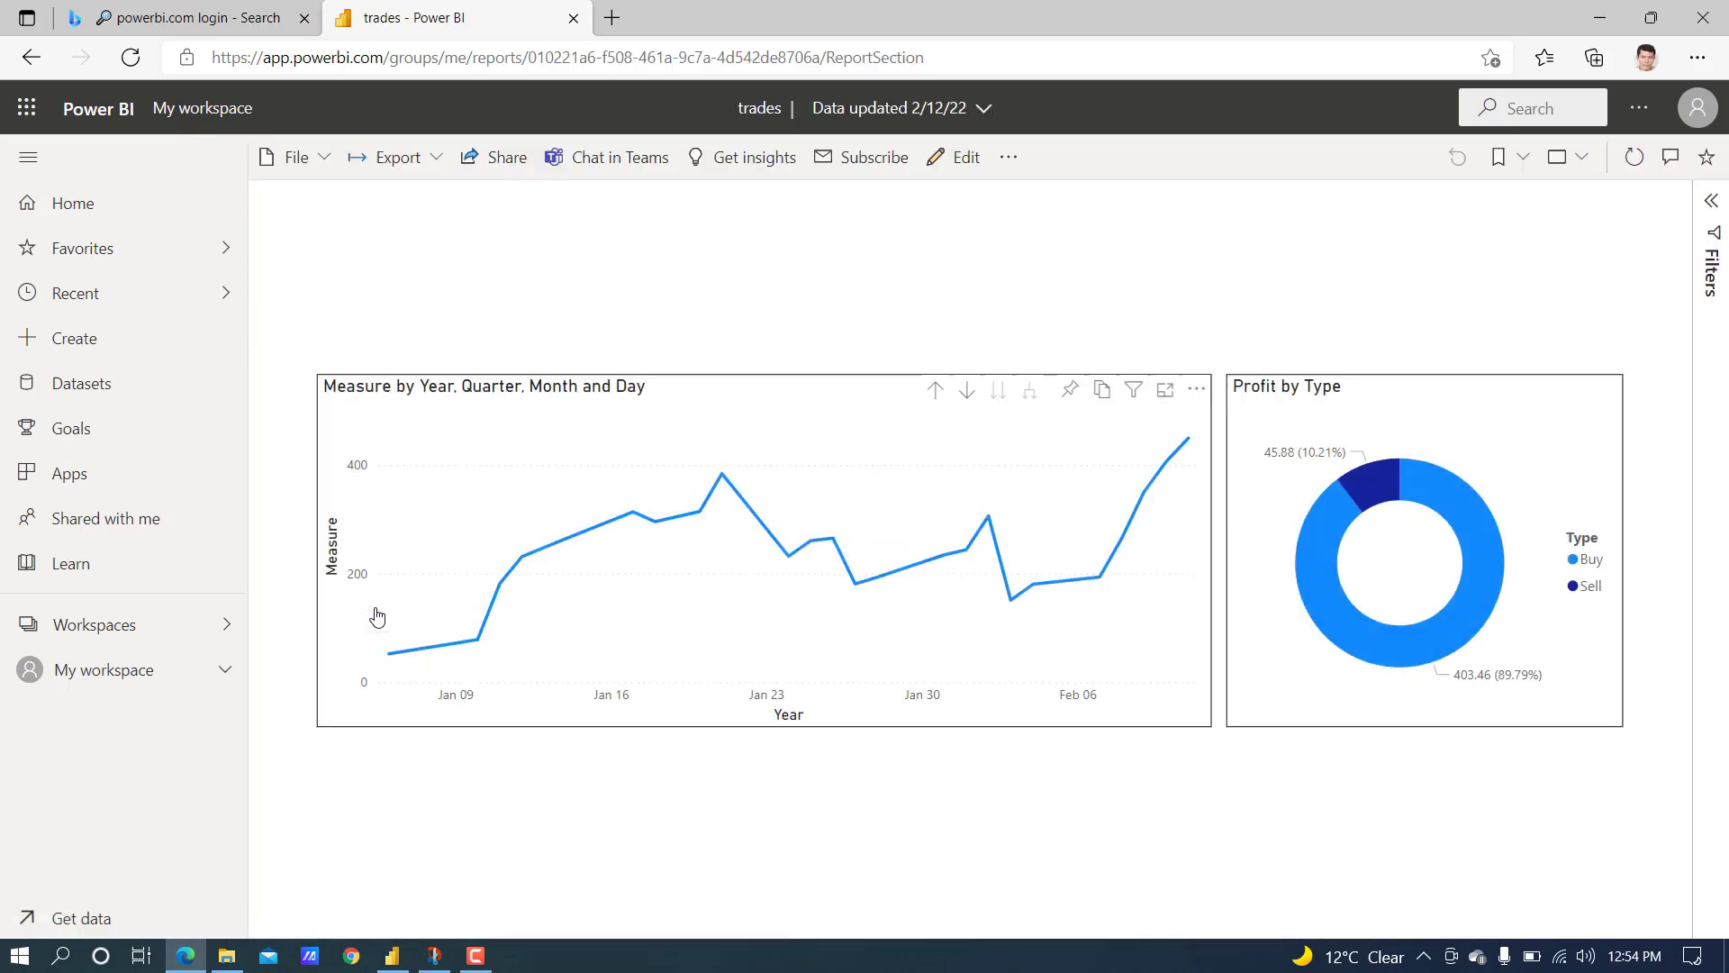
{"action": "left_click", "coordinate": [296, 157]}
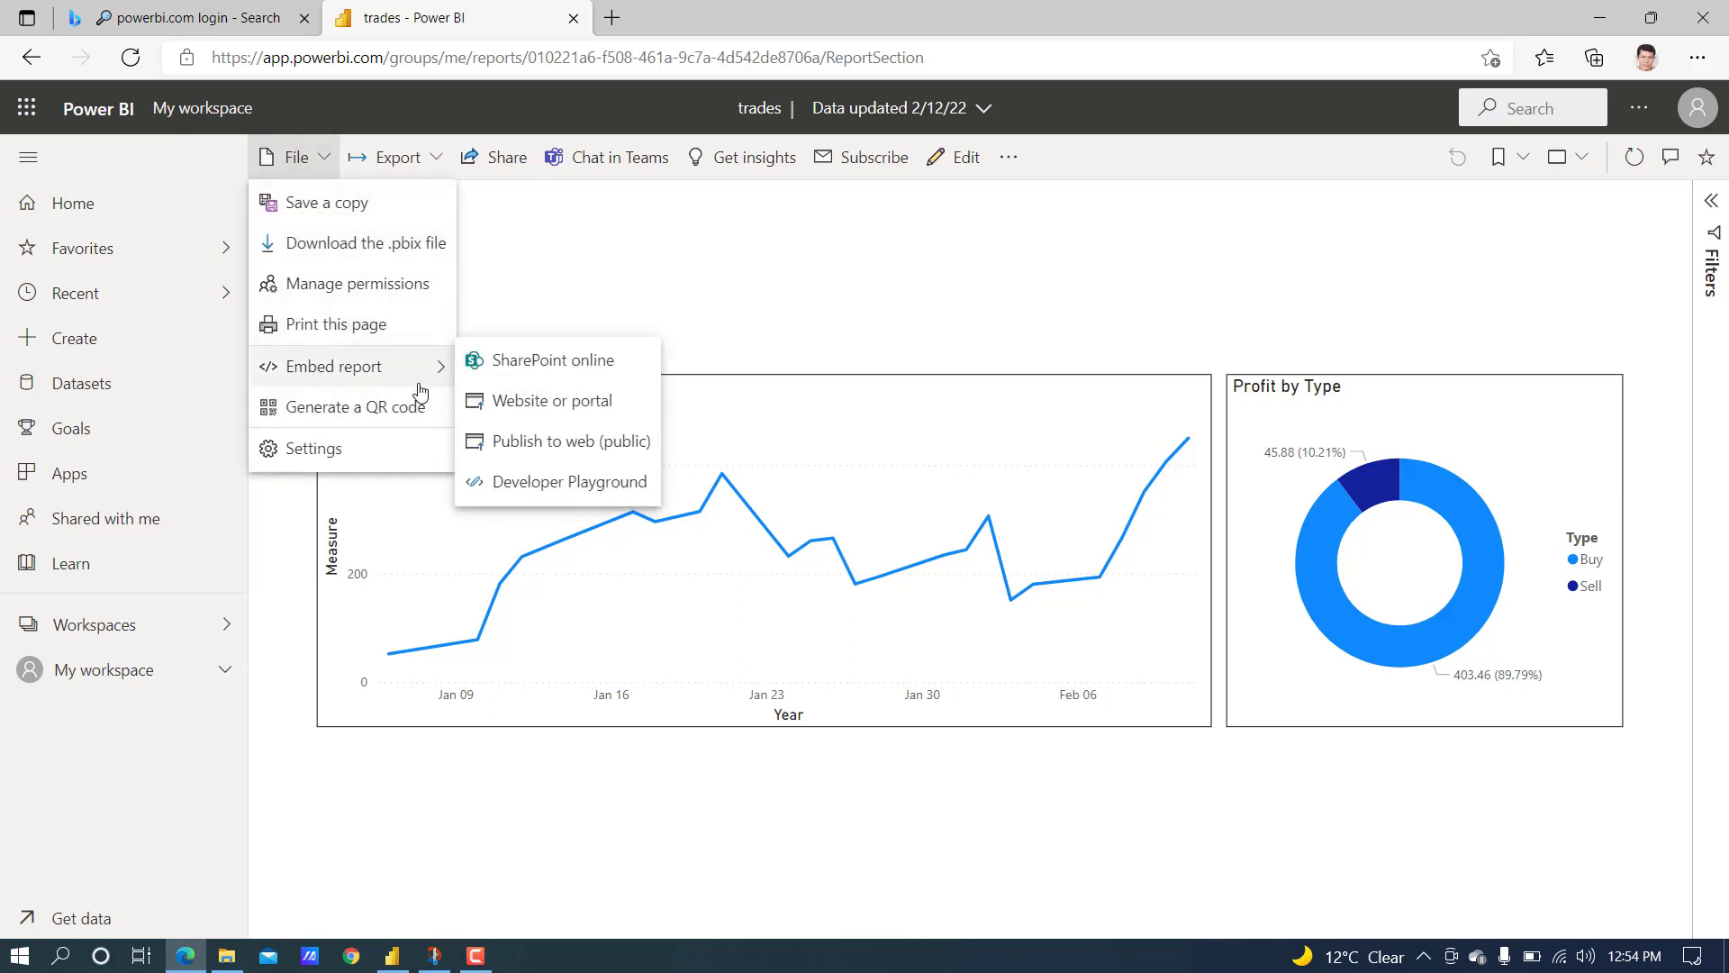
{"action": "mouse_move", "coordinate": [547, 441]}
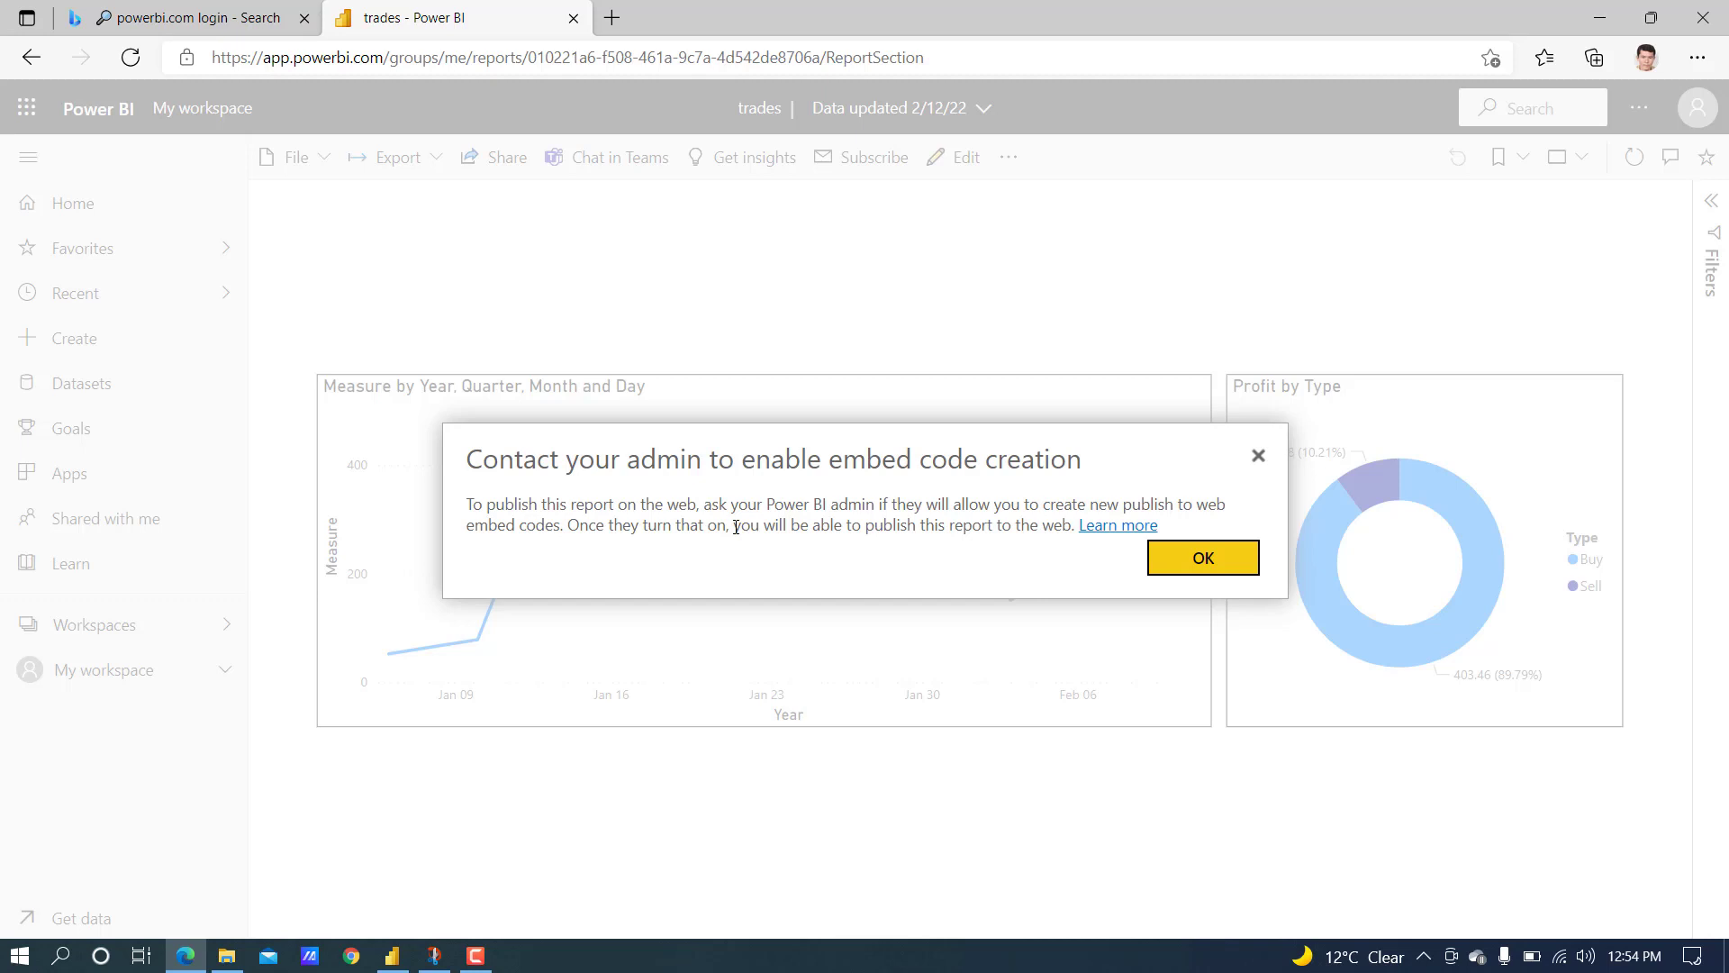
{"action": "mouse_move", "coordinate": [1261, 466]}
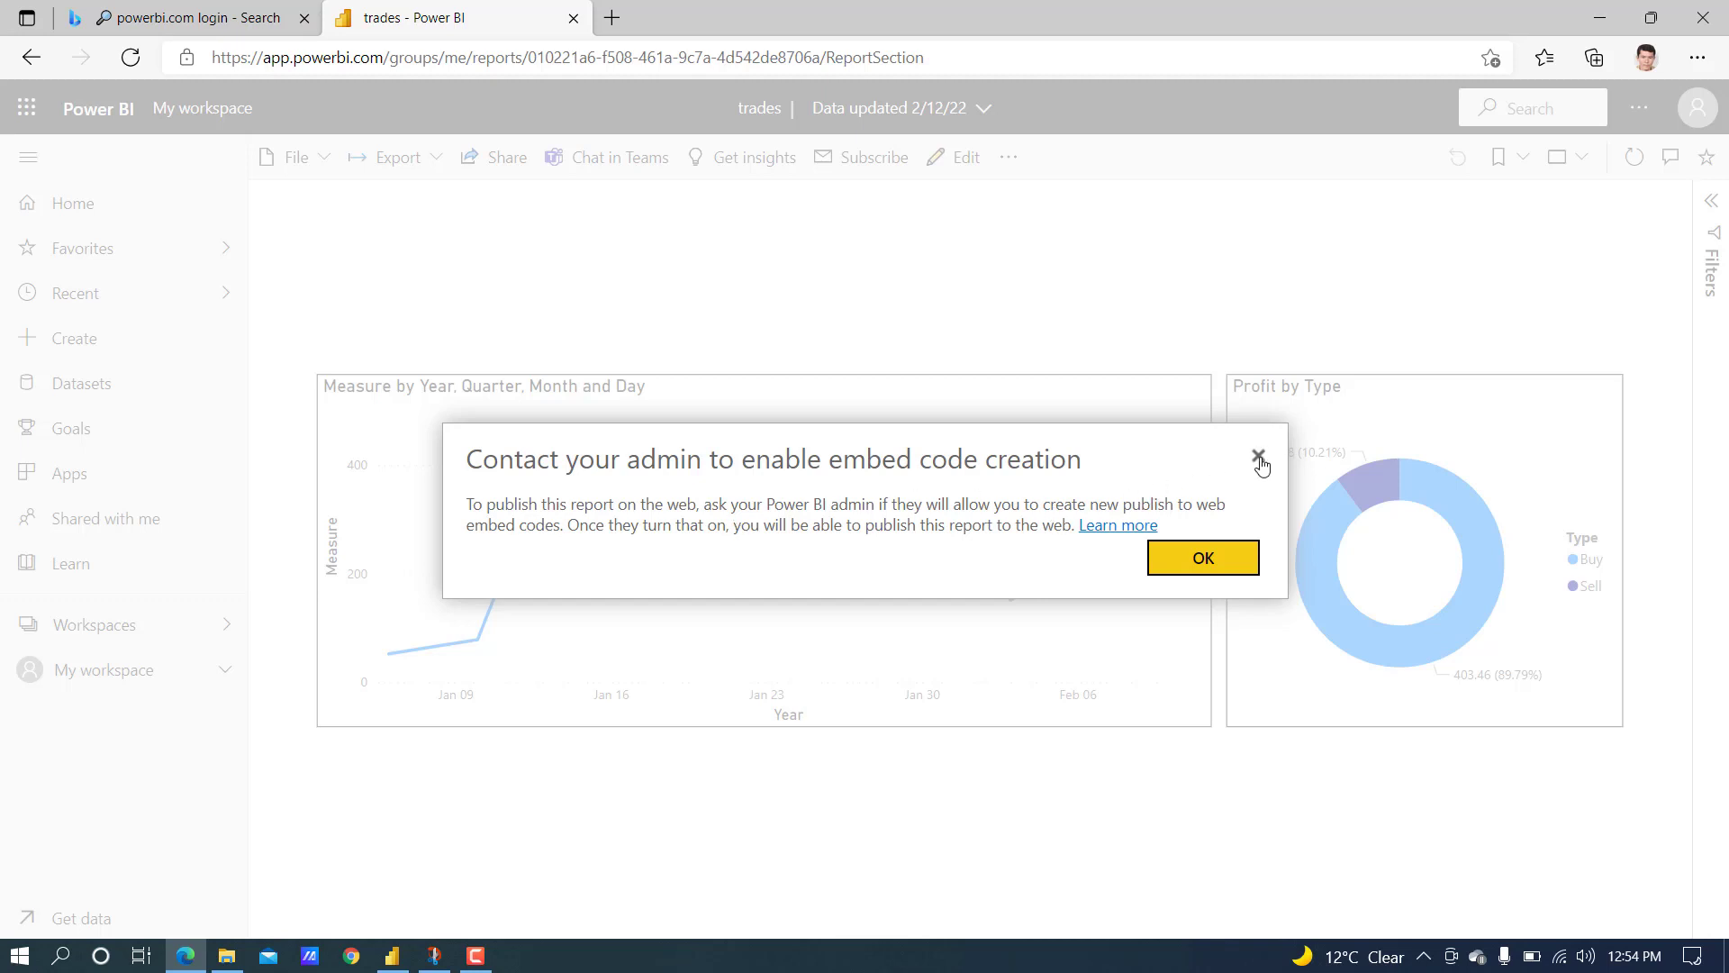
{"action": "left_click", "coordinate": [1259, 456]}
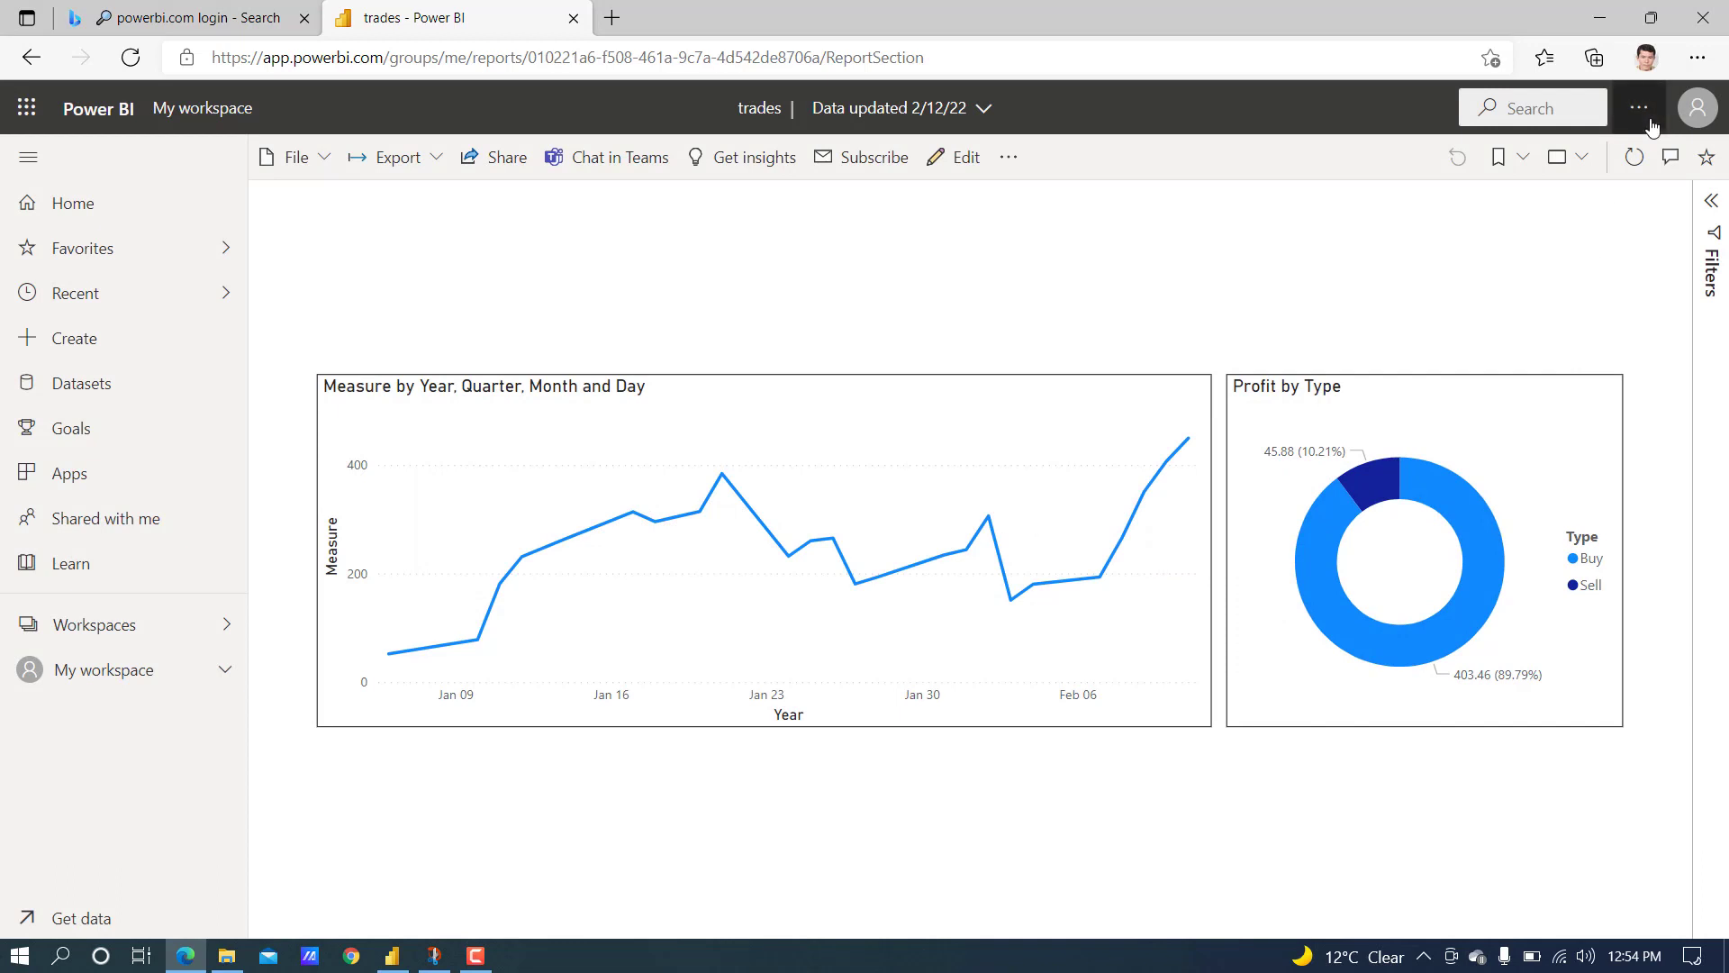
- Reach Tenant settings in the admin portal and expand the Publish to web setting
{"action": "left_click", "coordinate": [1639, 108]}
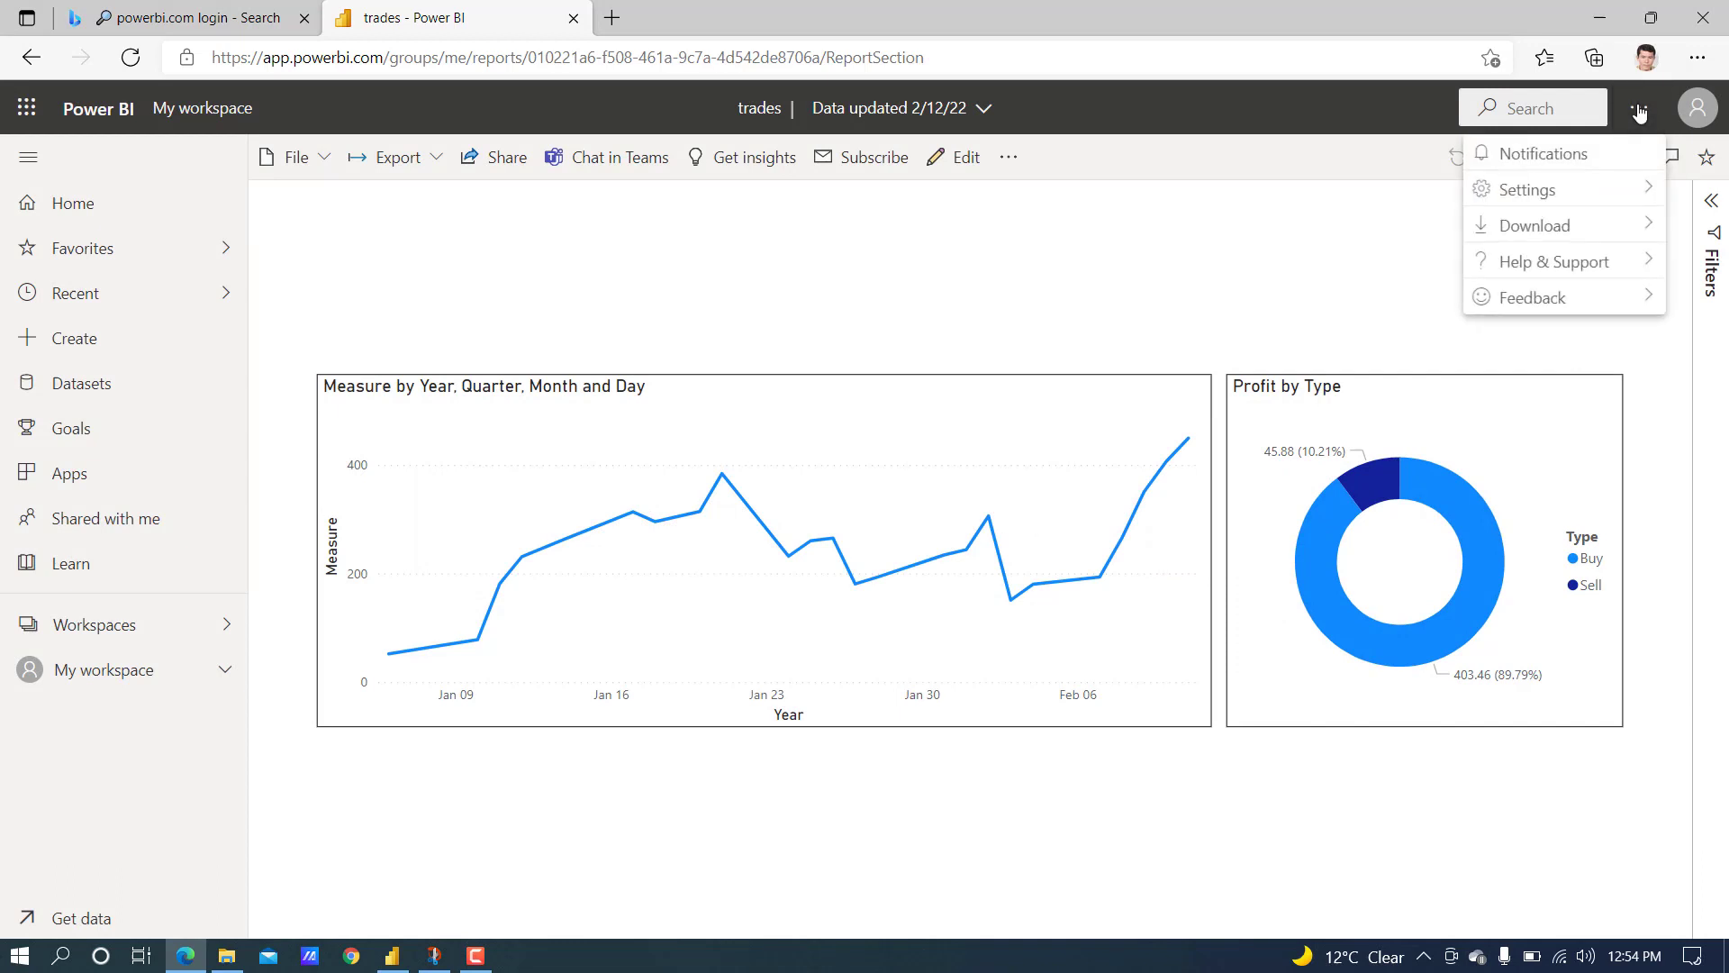
{"action": "left_click", "coordinate": [1529, 189]}
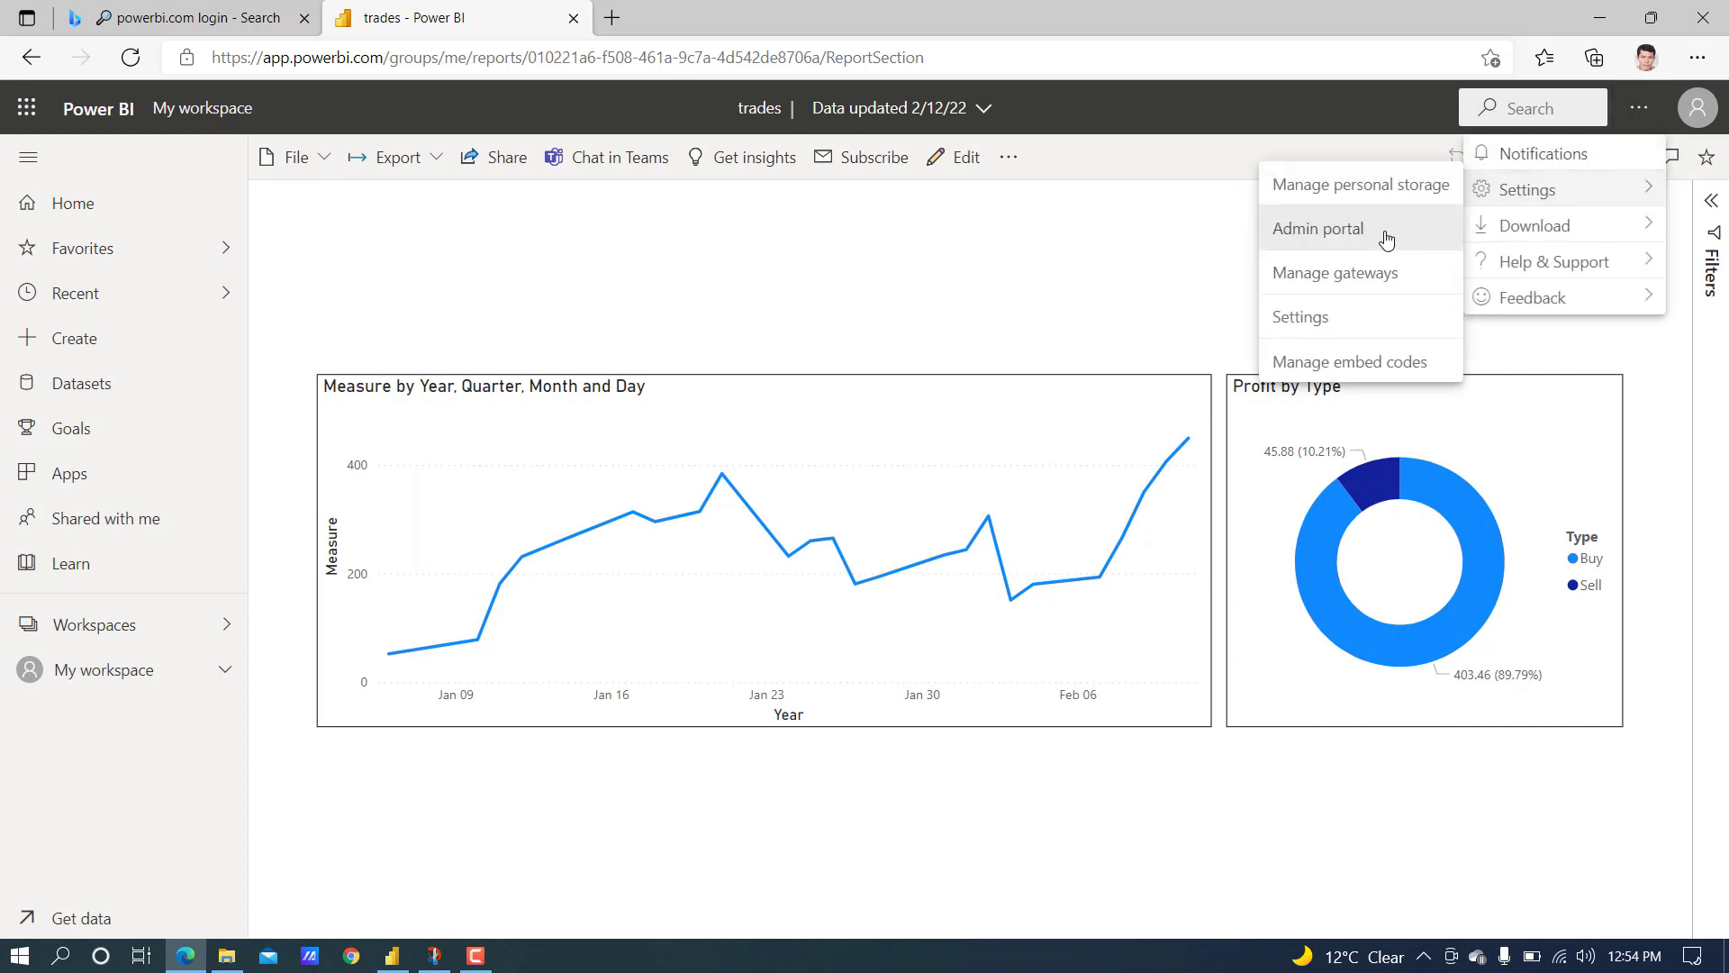
{"action": "left_click", "coordinate": [1316, 229]}
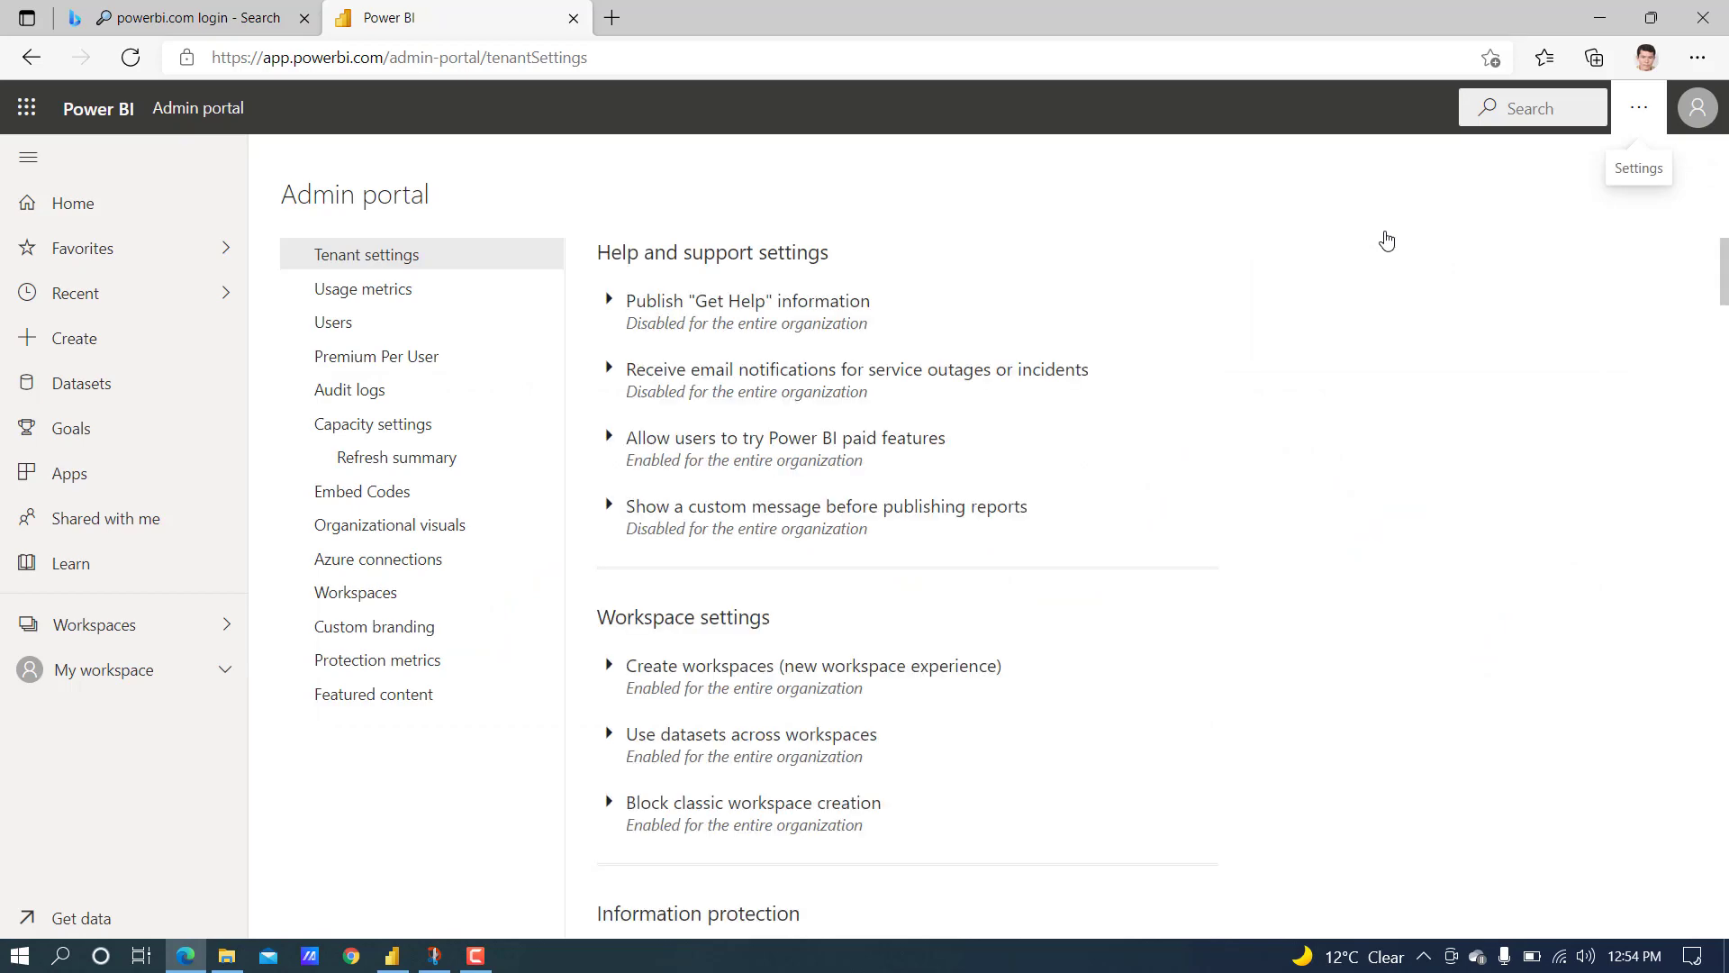
{"action": "mouse_move", "coordinate": [852, 632]}
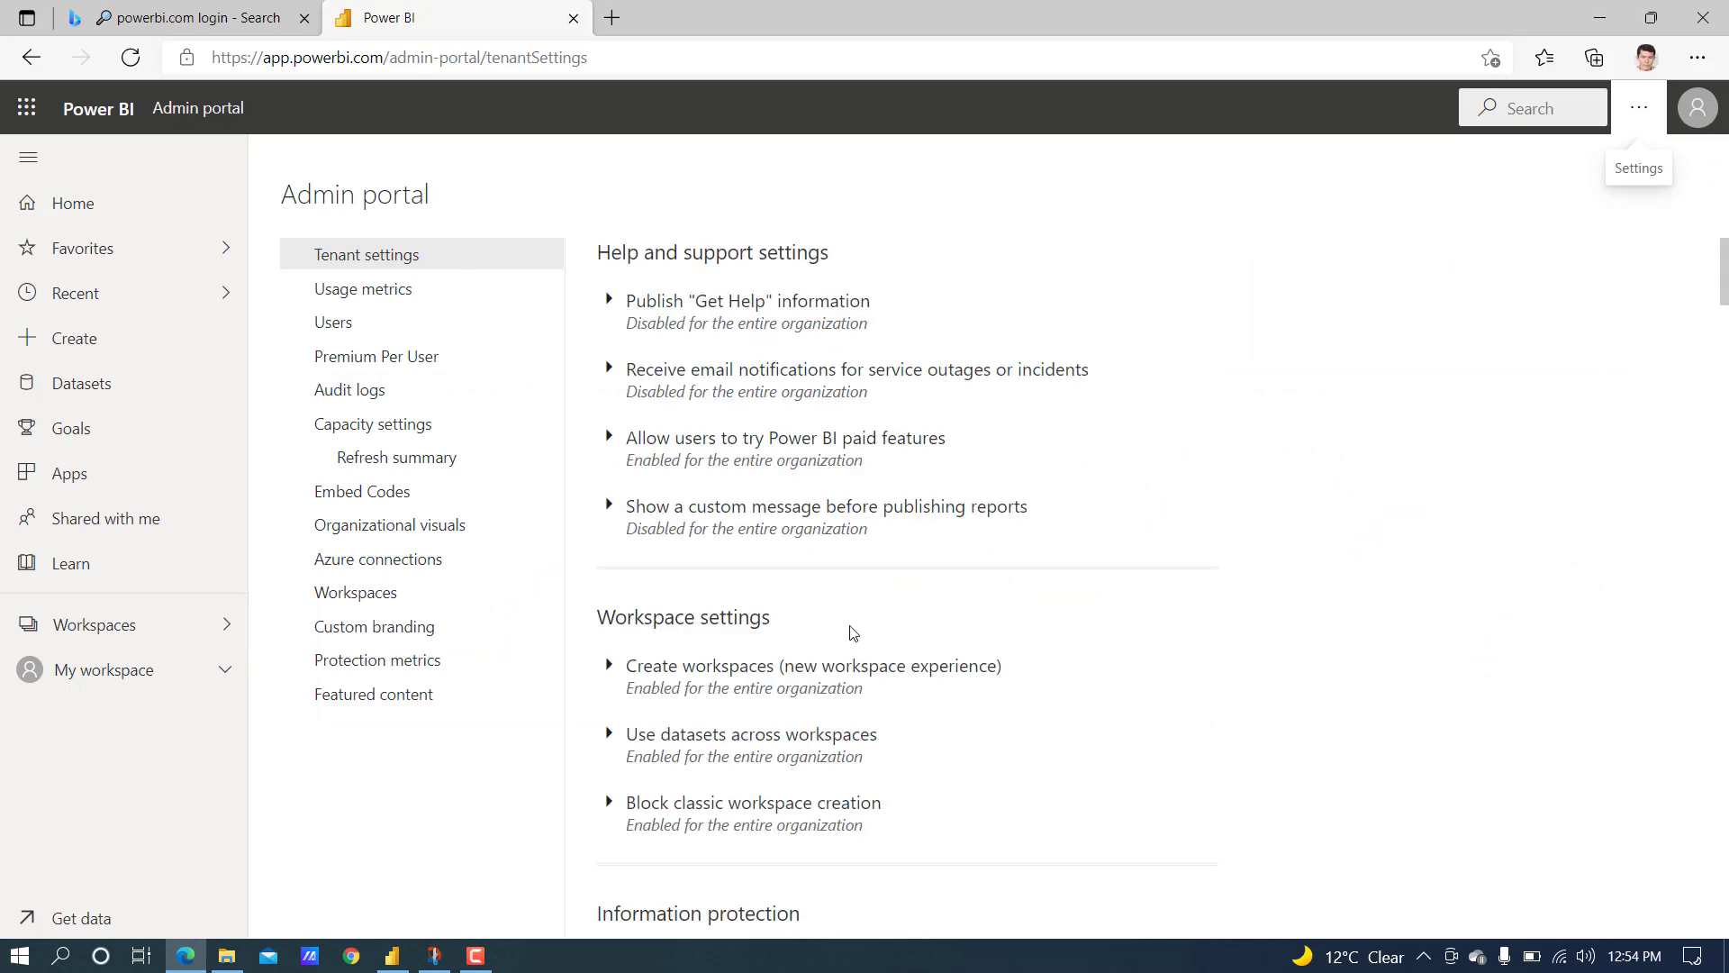
{"action": "scroll", "scroll_direction": "down", "scroll_amount": 3}
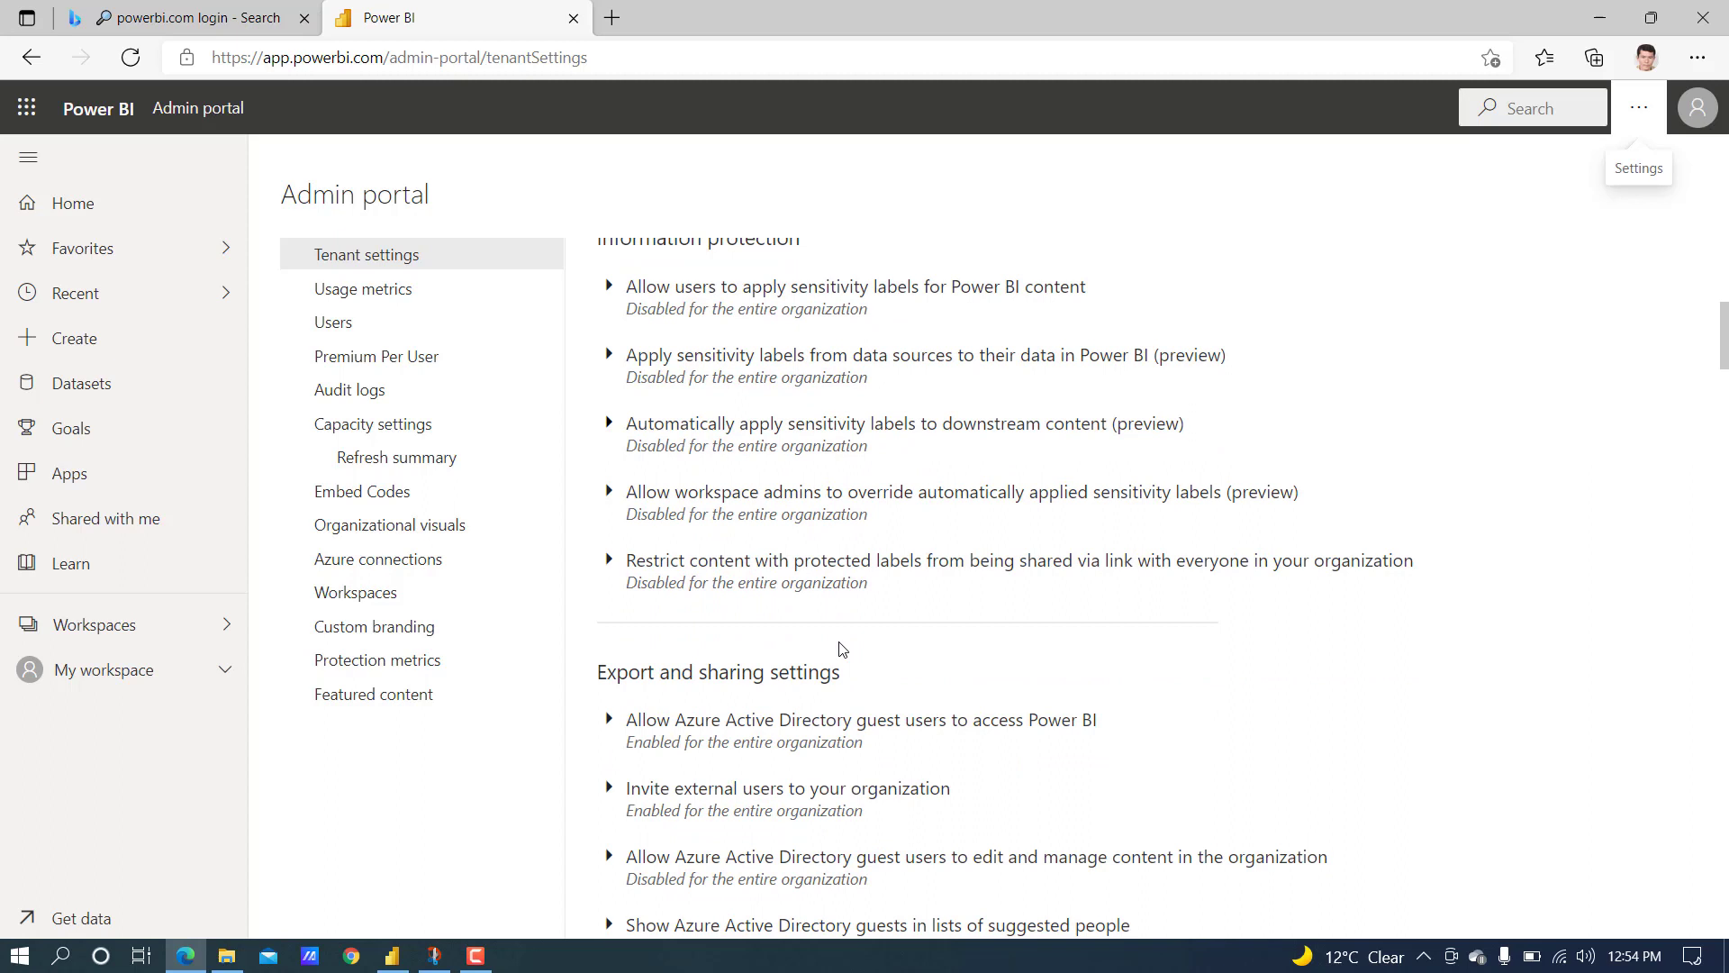
{"action": "mouse_move", "coordinate": [945, 780]}
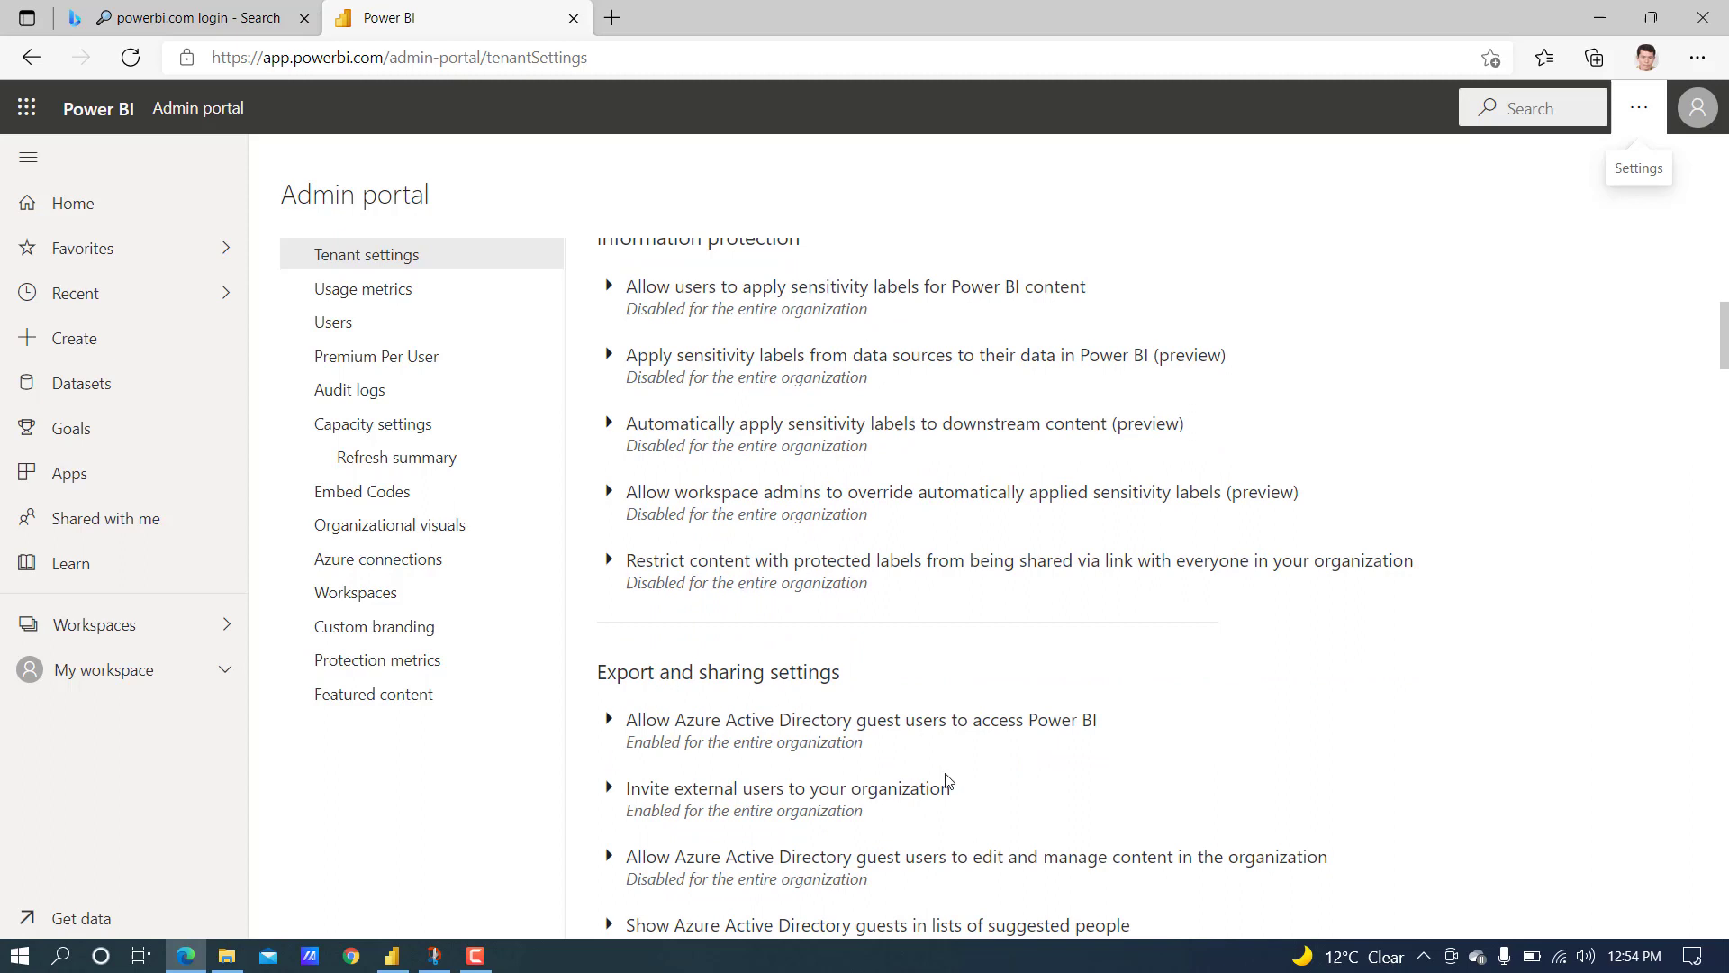
{"action": "scroll", "scroll_direction": "down", "scroll_amount": 3}
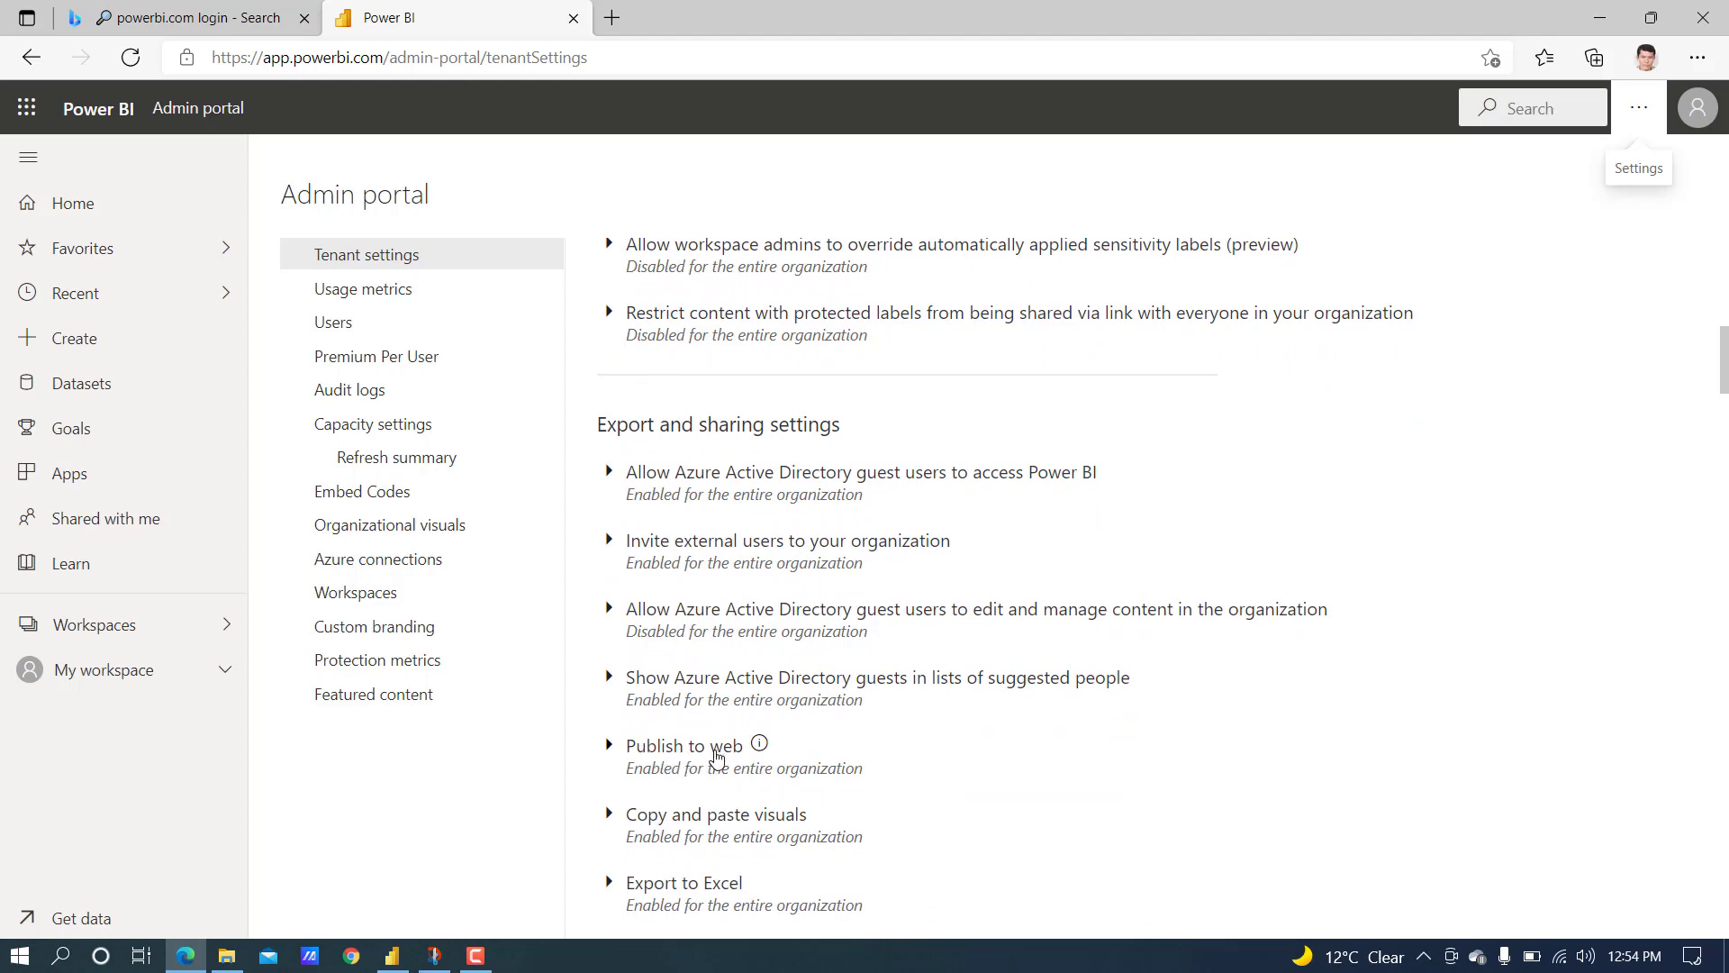
{"action": "scroll", "scroll_direction": "down", "scroll_amount": 3}
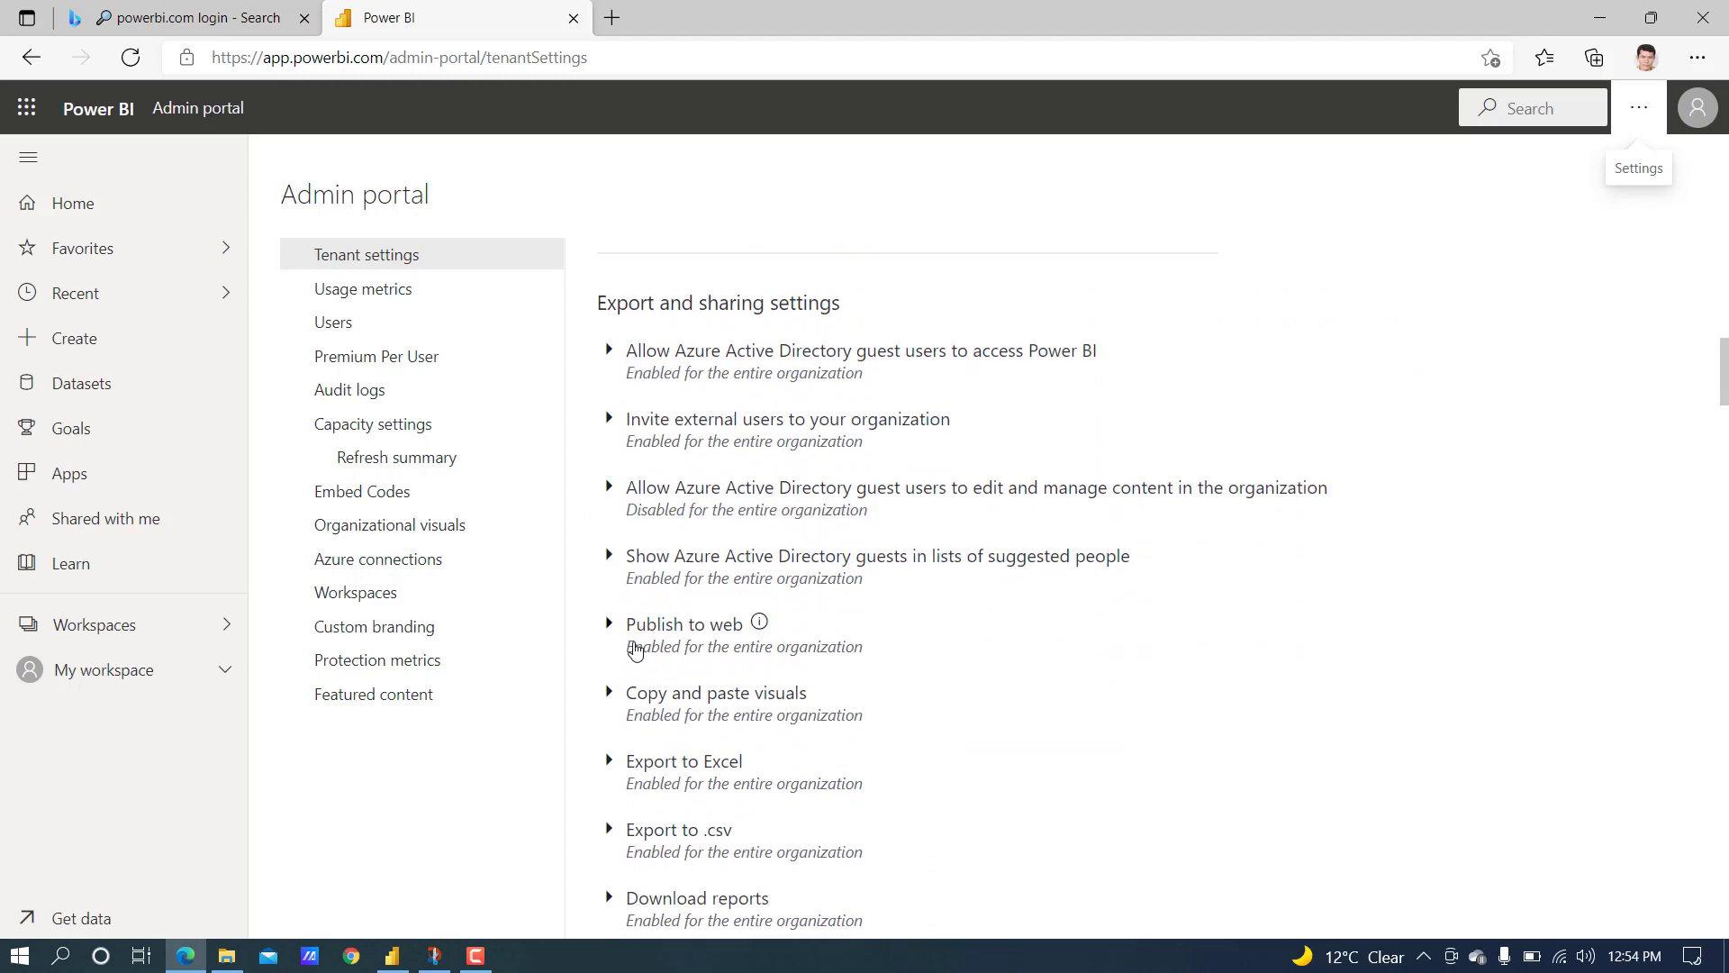
{"action": "left_click", "coordinate": [607, 623]}
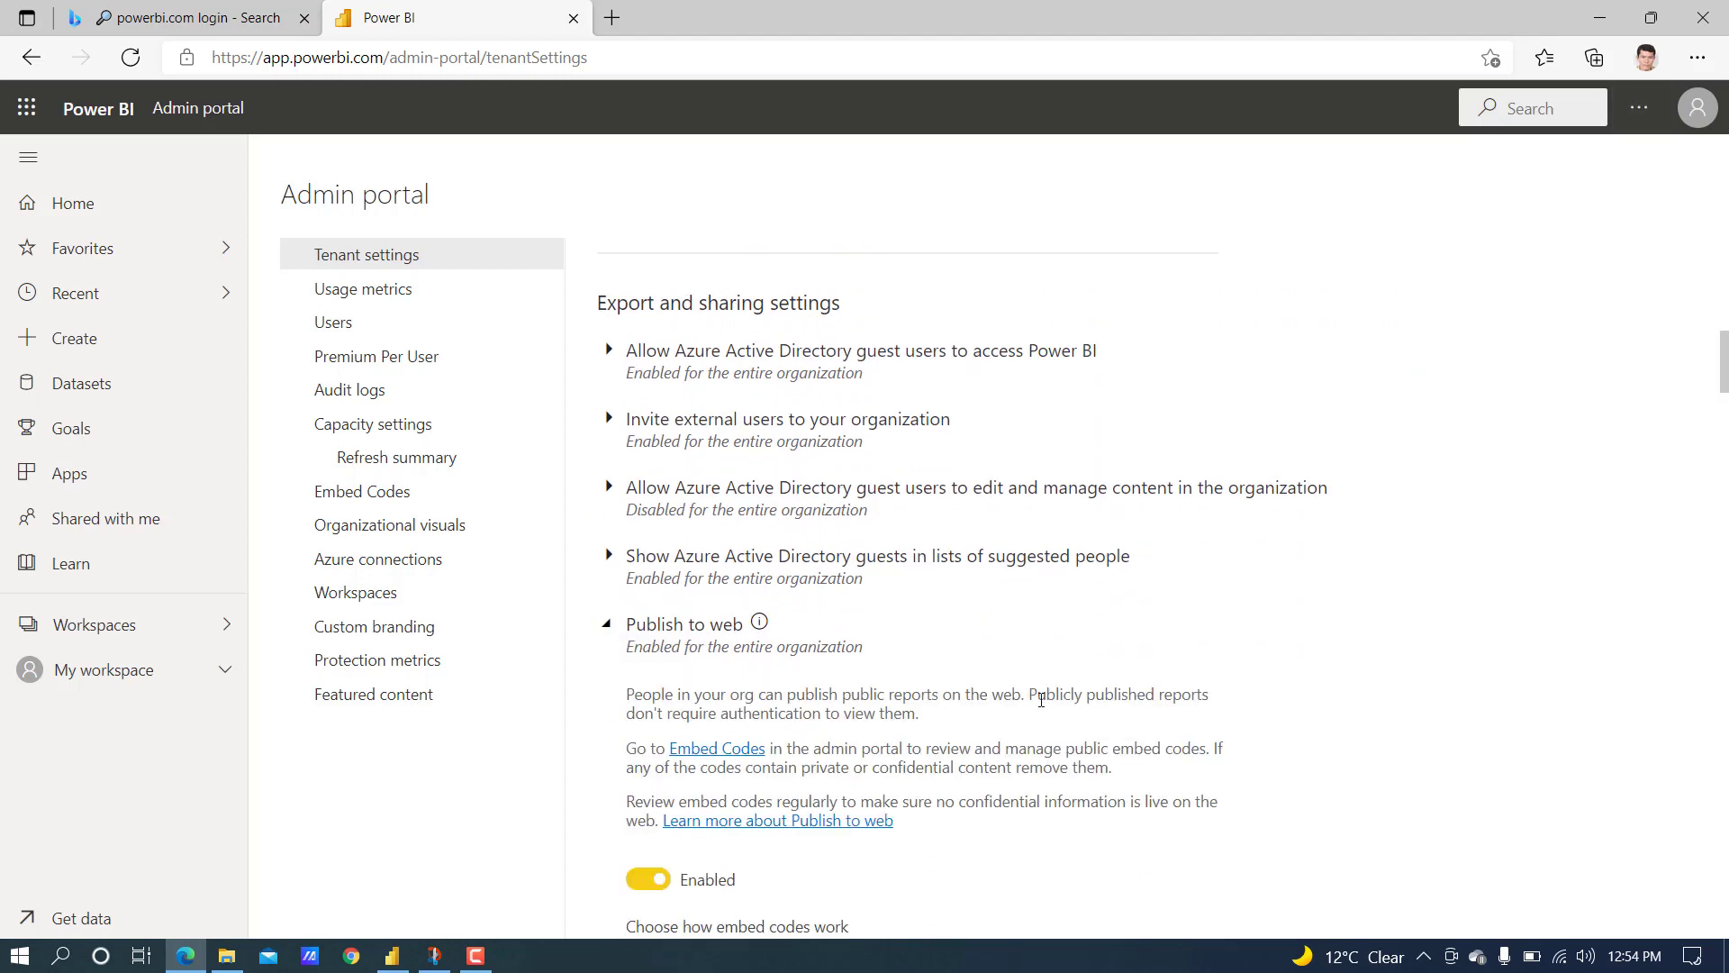
- Enable Publish to web allowing existing and new embed codes for the whole organization, and apply
{"action": "scroll", "scroll_direction": "down", "scroll_amount": 3}
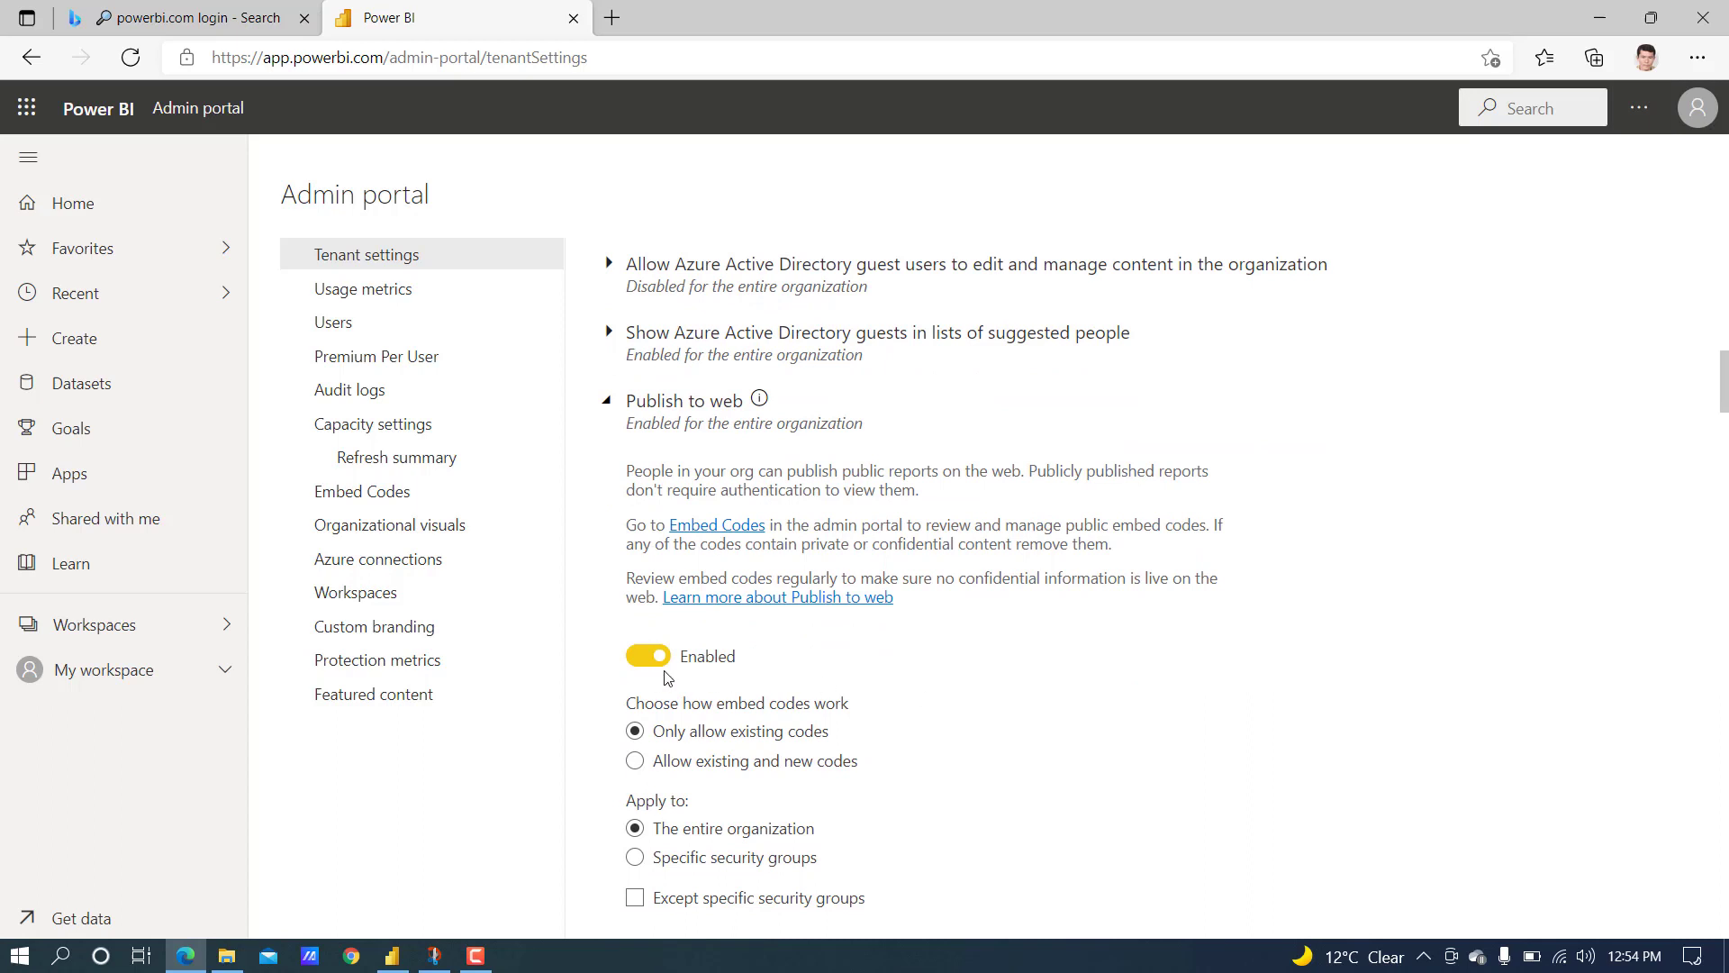
{"action": "scroll", "scroll_direction": "down", "scroll_amount": 3}
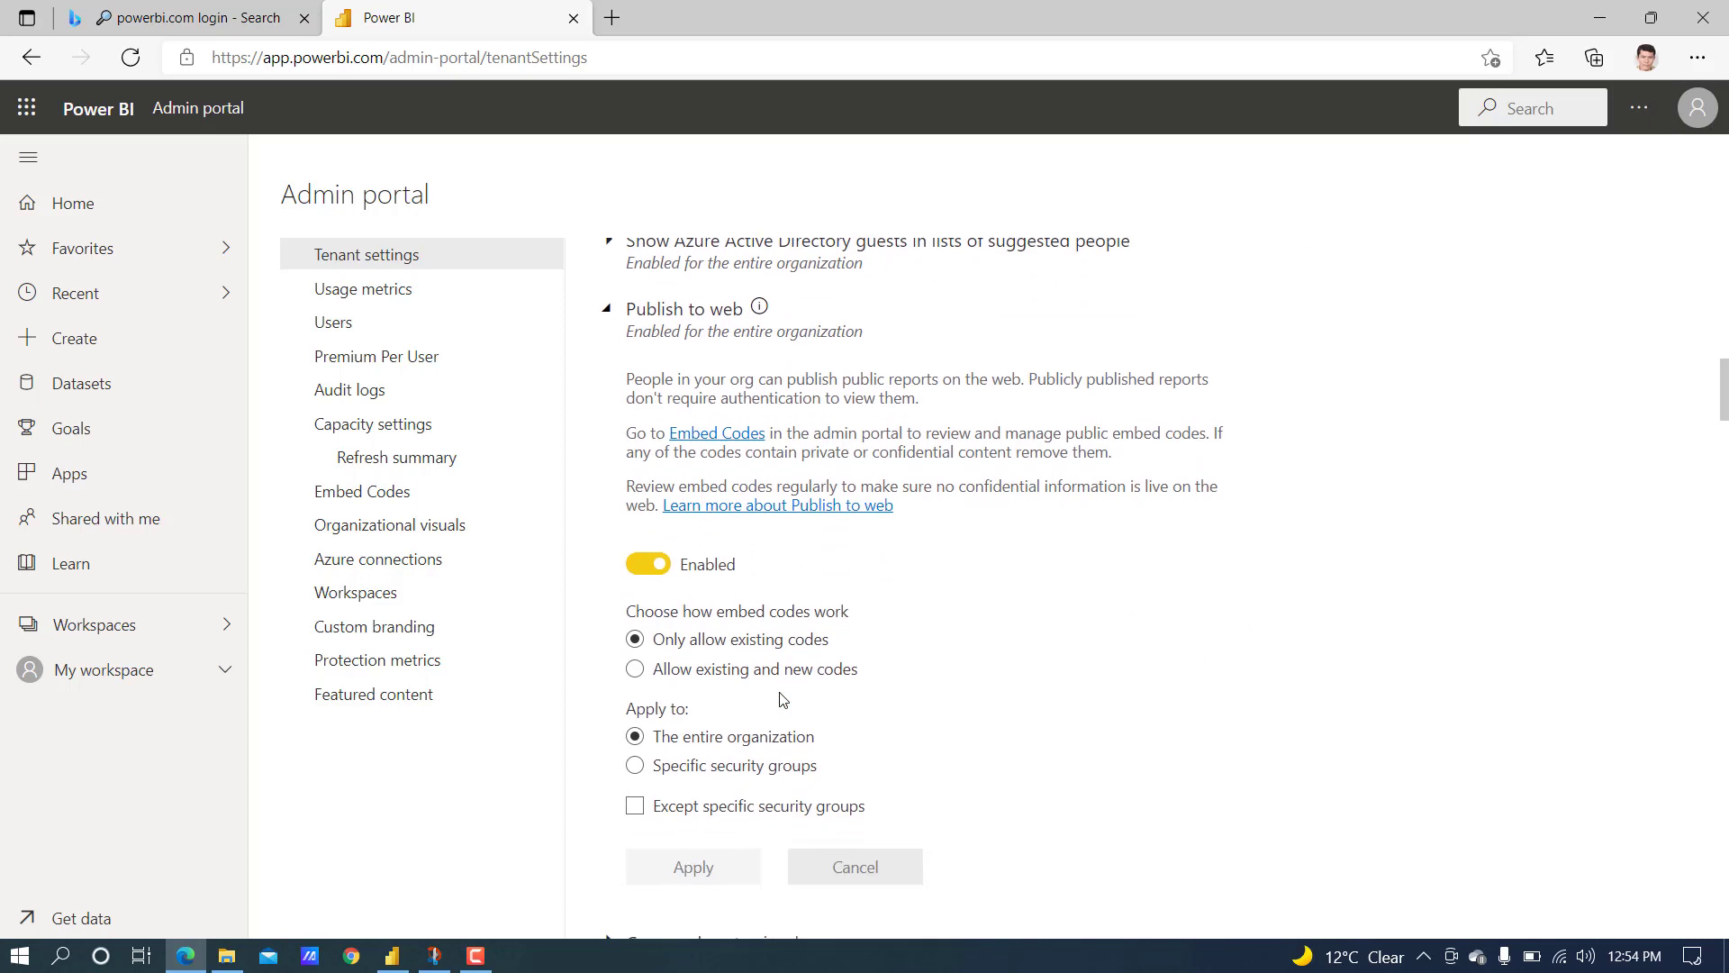
{"action": "mouse_move", "coordinate": [684, 684]}
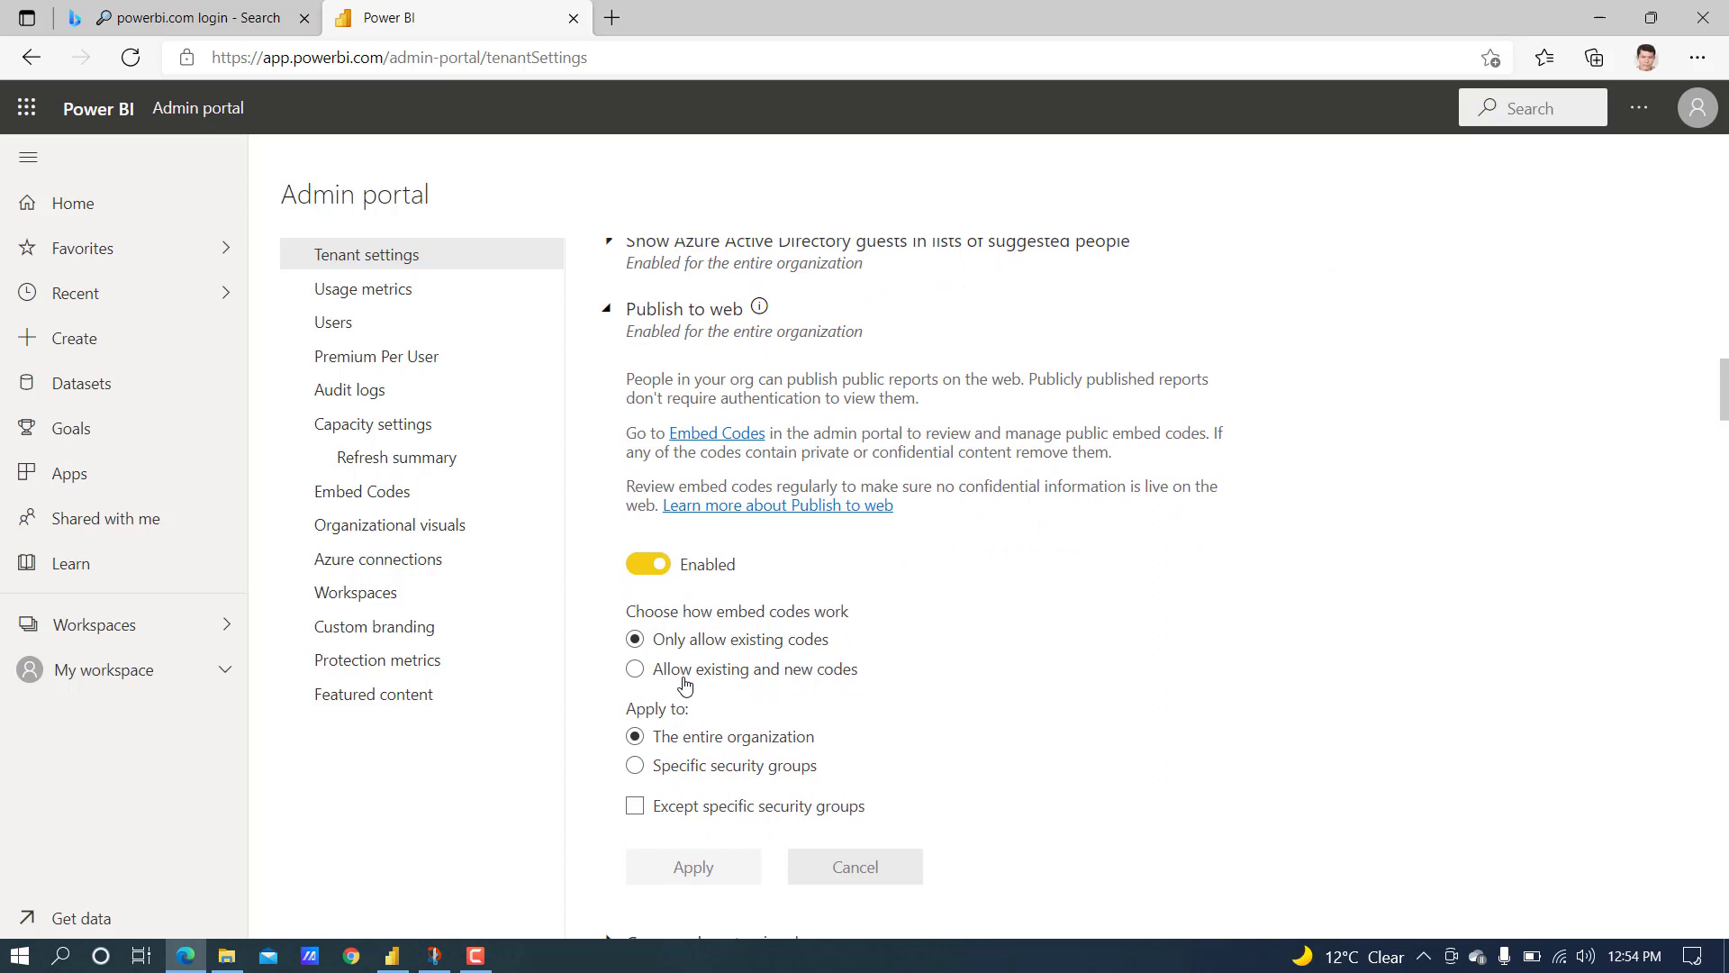
{"action": "mouse_move", "coordinate": [679, 685]}
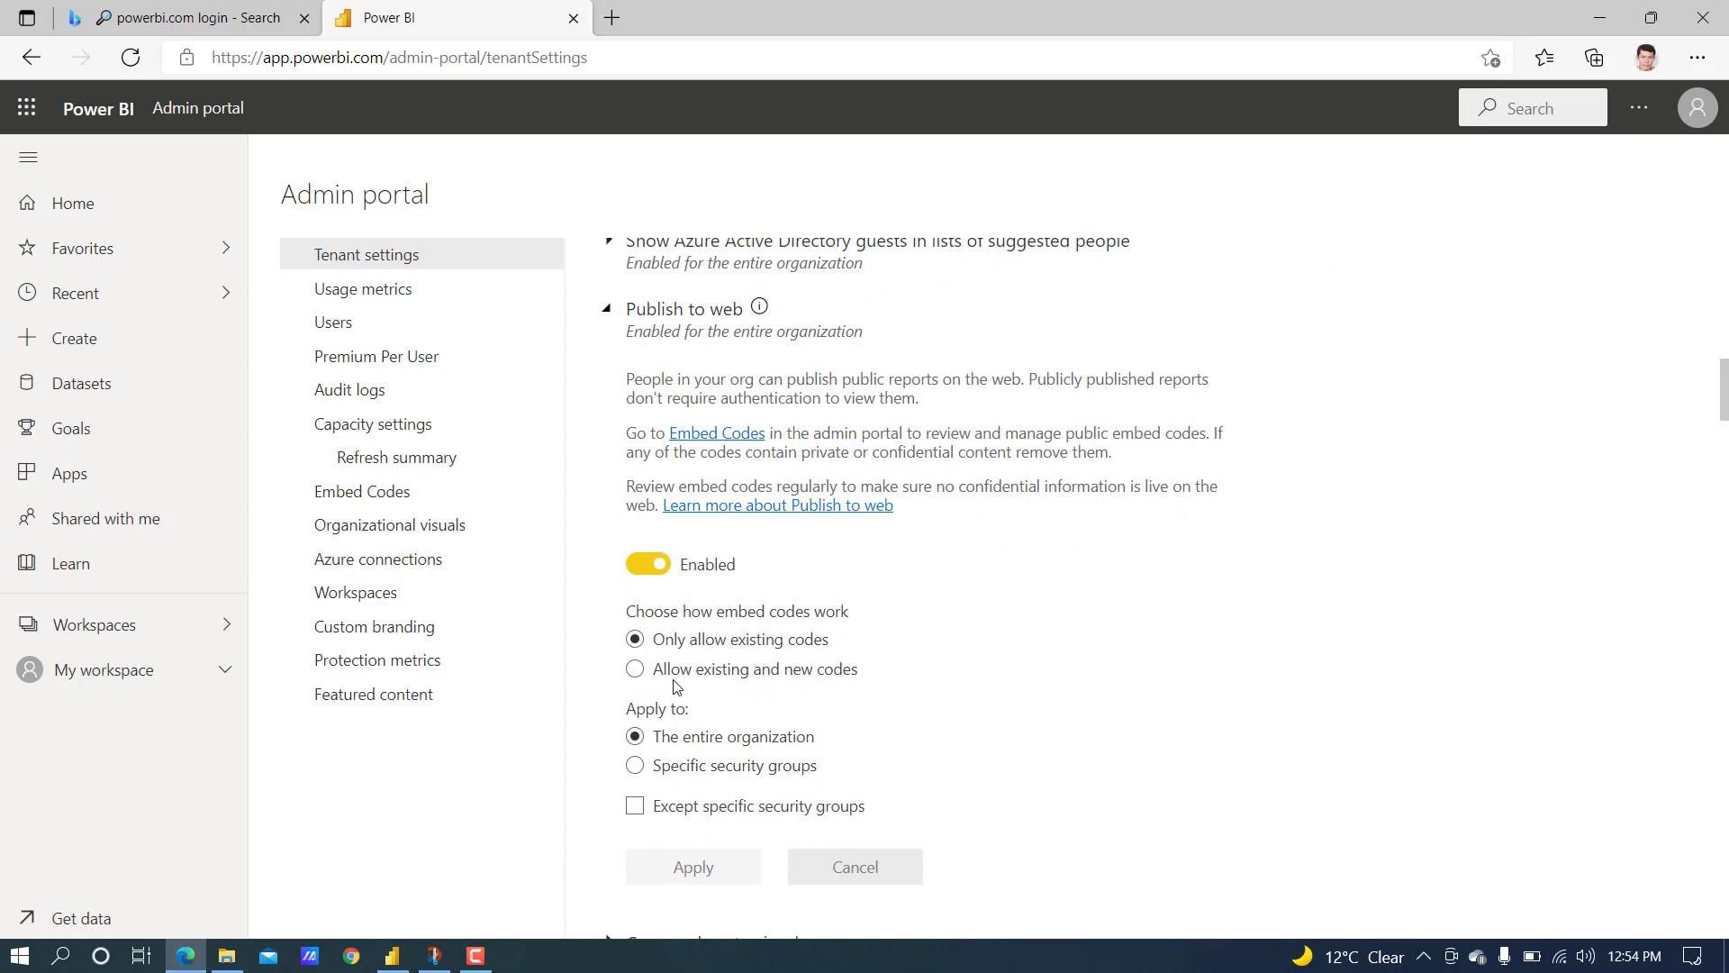
{"action": "mouse_move", "coordinate": [805, 695]}
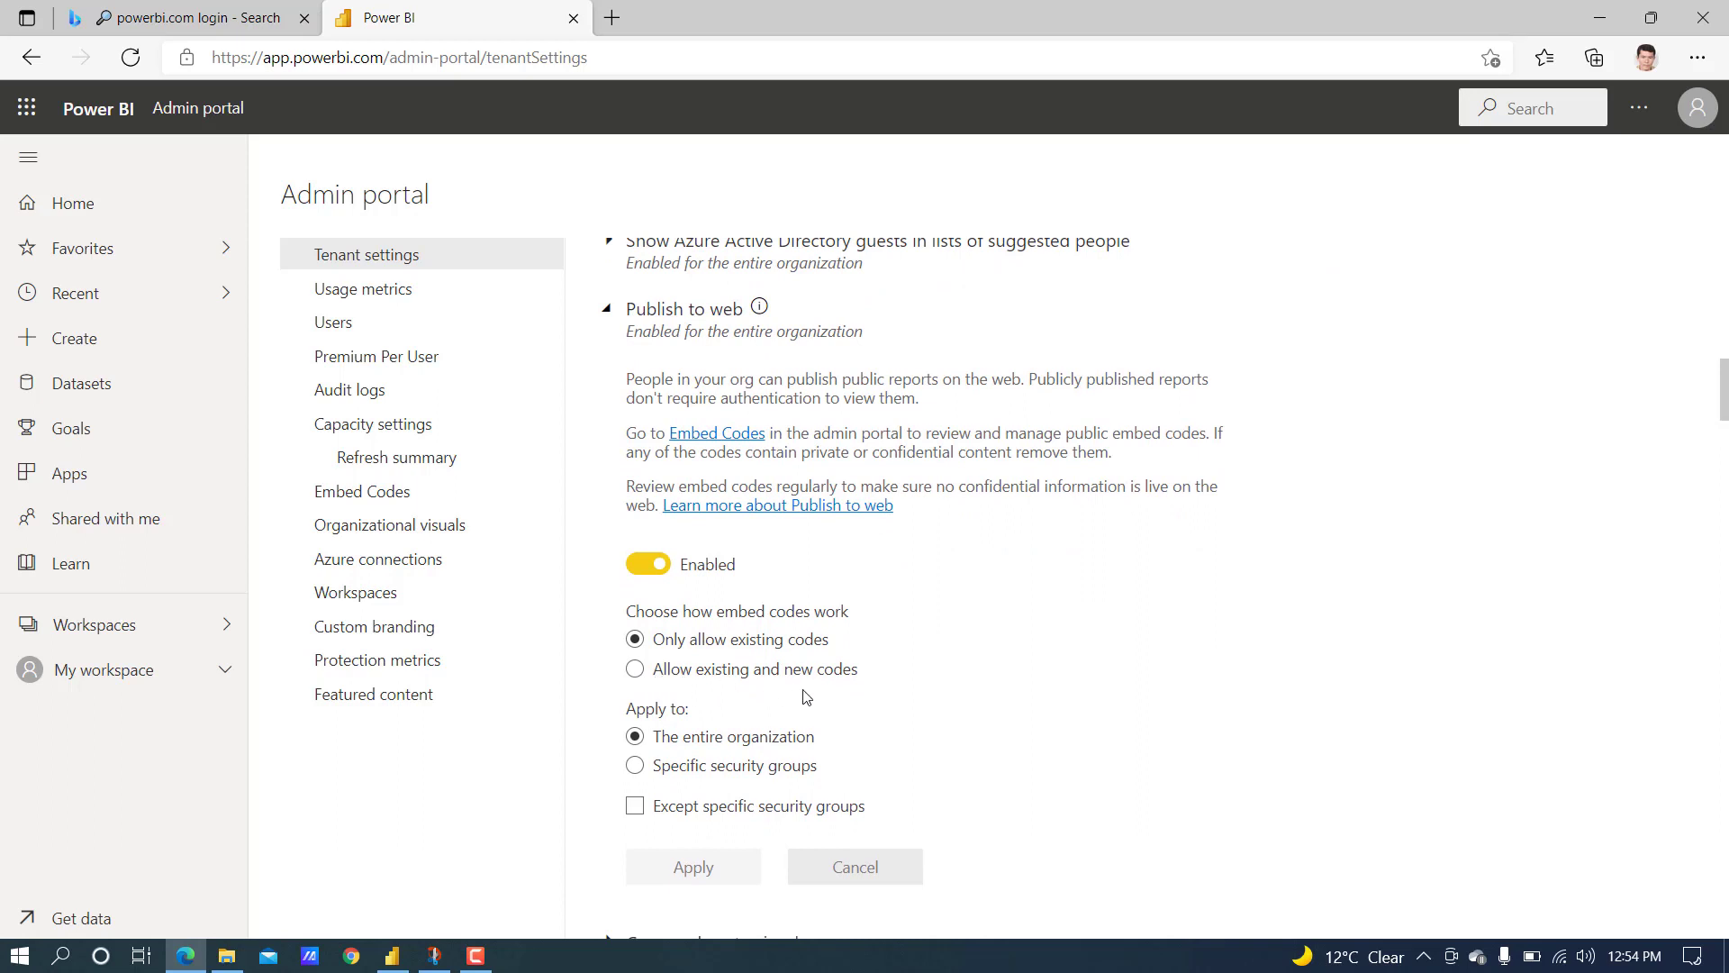
{"action": "left_click", "coordinate": [636, 668]}
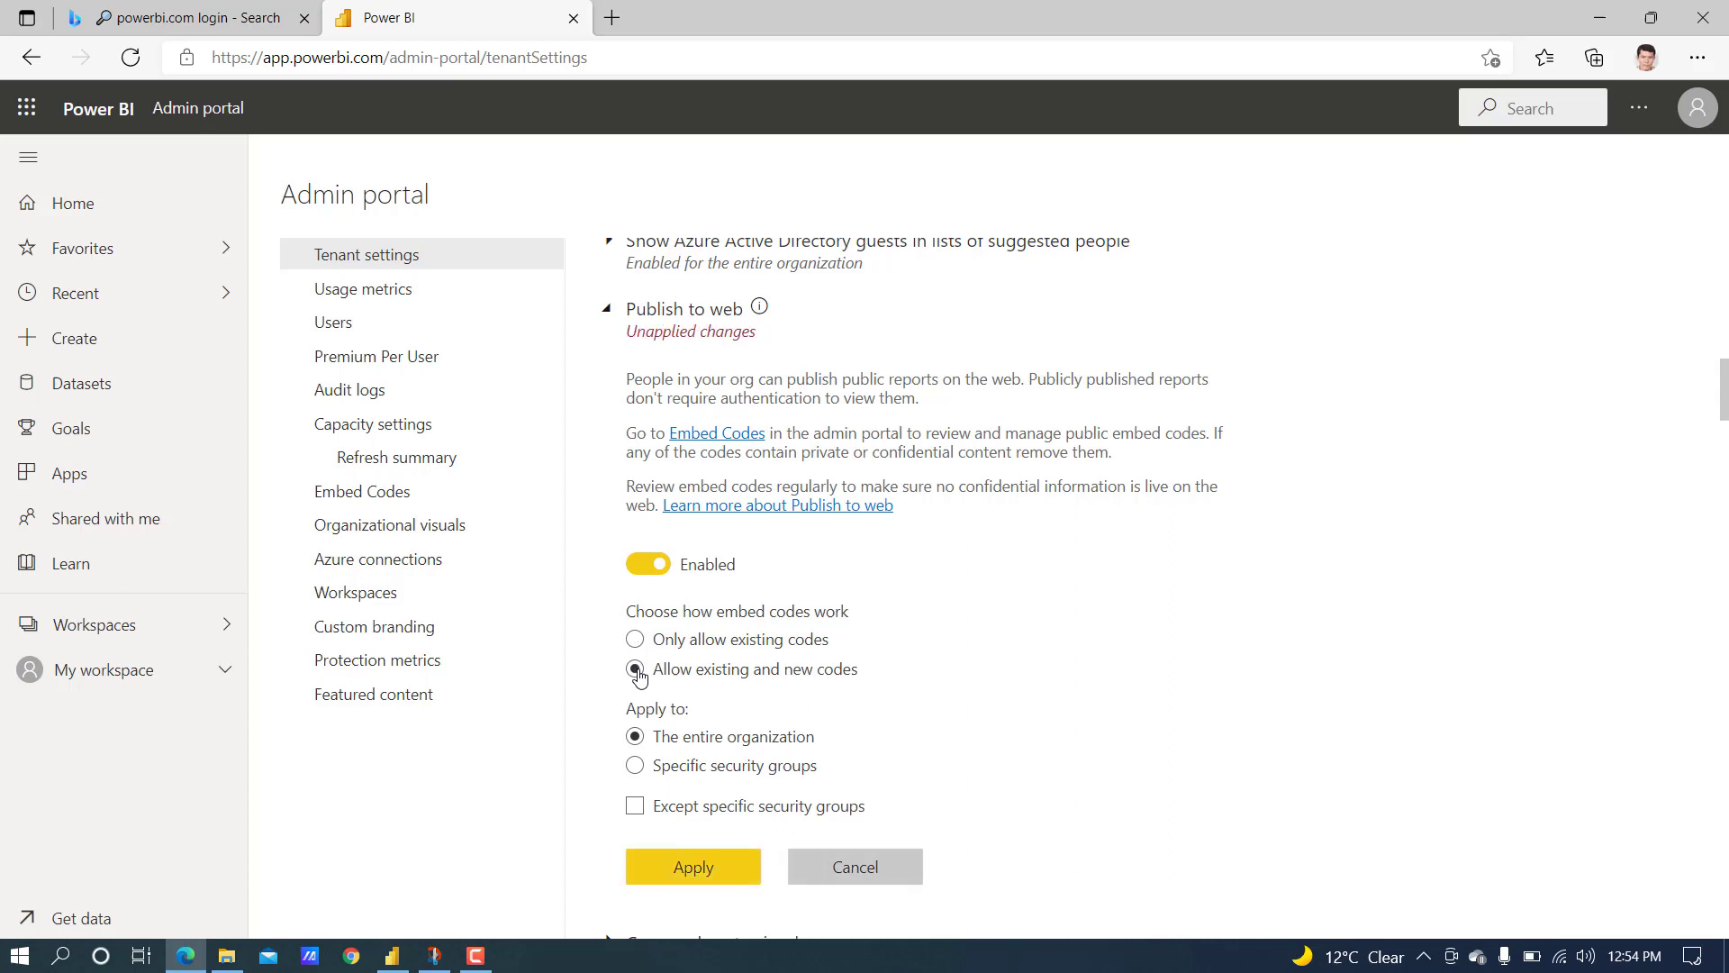
{"action": "left_click", "coordinate": [692, 866]}
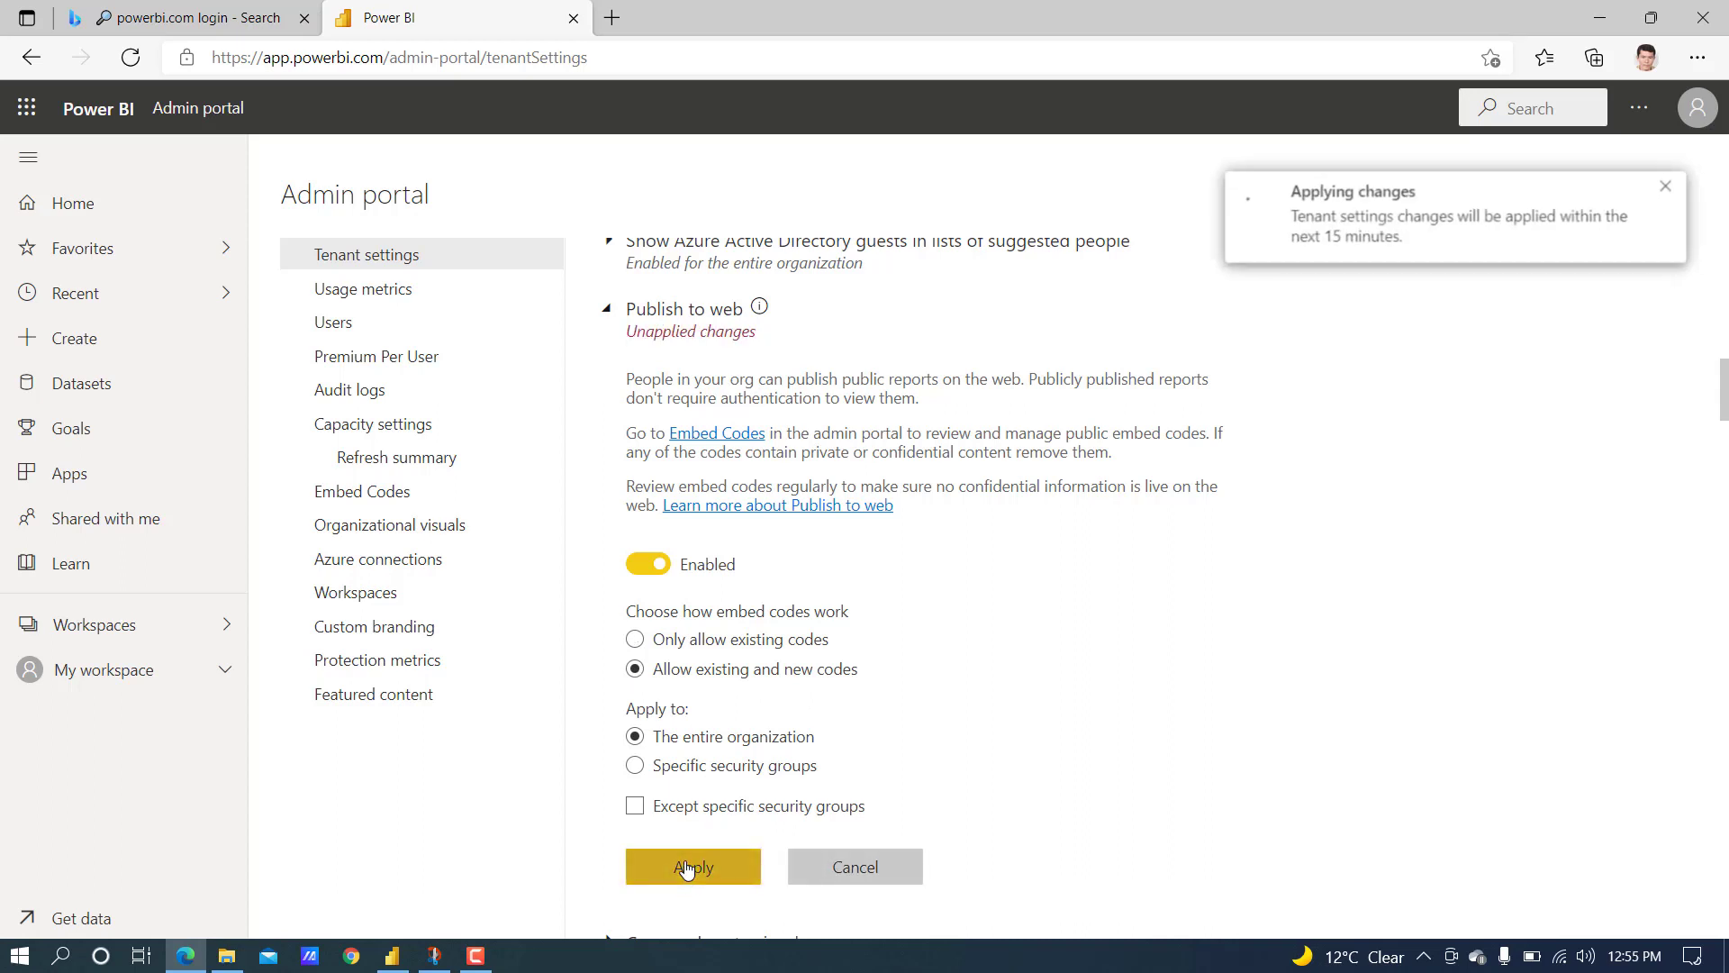
{"action": "left_click", "coordinate": [692, 866]}
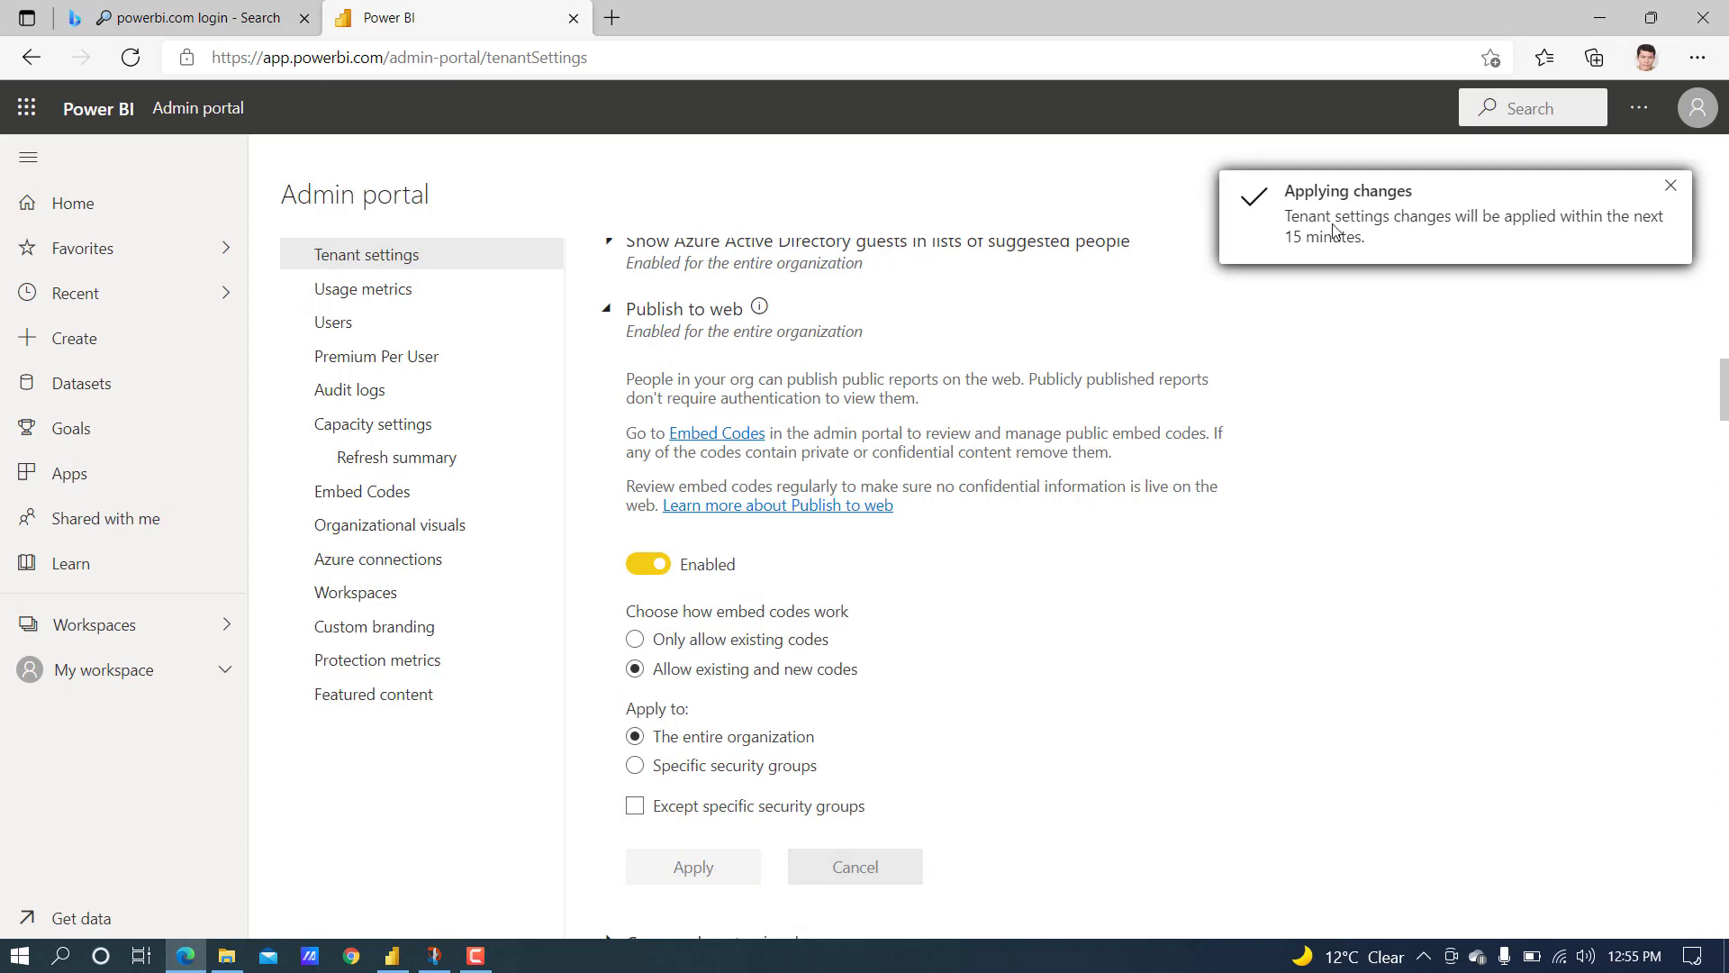
{"action": "mouse_move", "coordinate": [759, 249]}
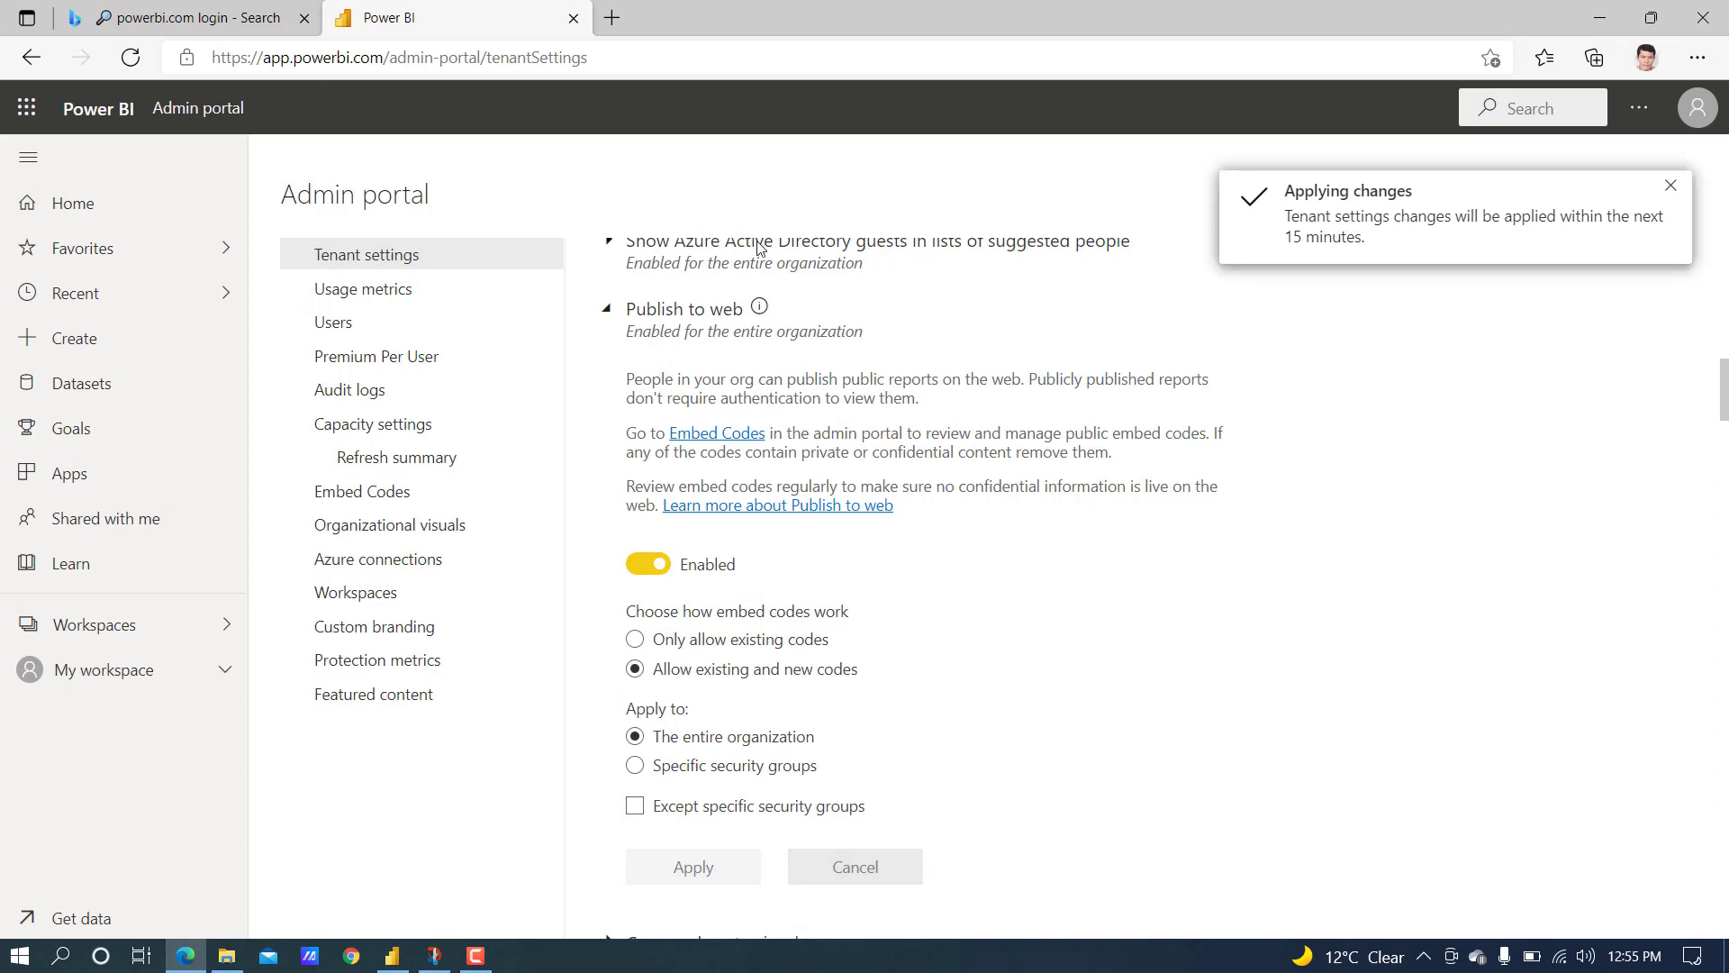
{"action": "mouse_move", "coordinate": [105, 679]}
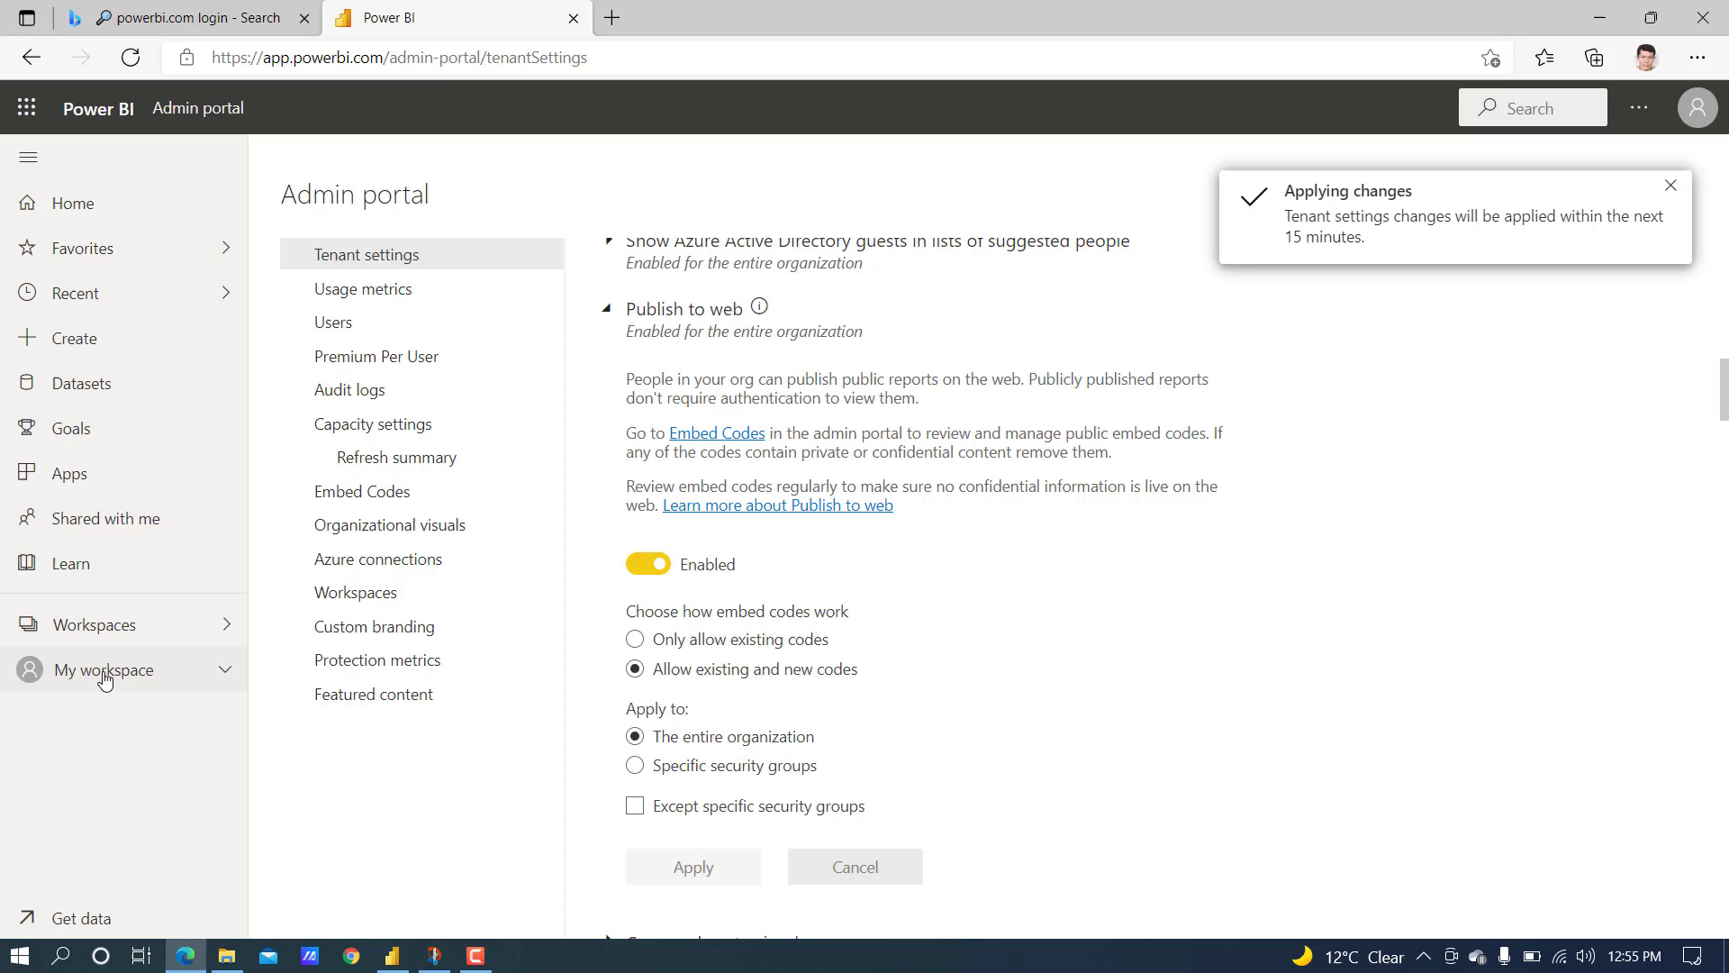
- Retry Publish to web (public) on the trades report and dismiss the admin-approval notice
{"action": "left_click", "coordinate": [107, 670]}
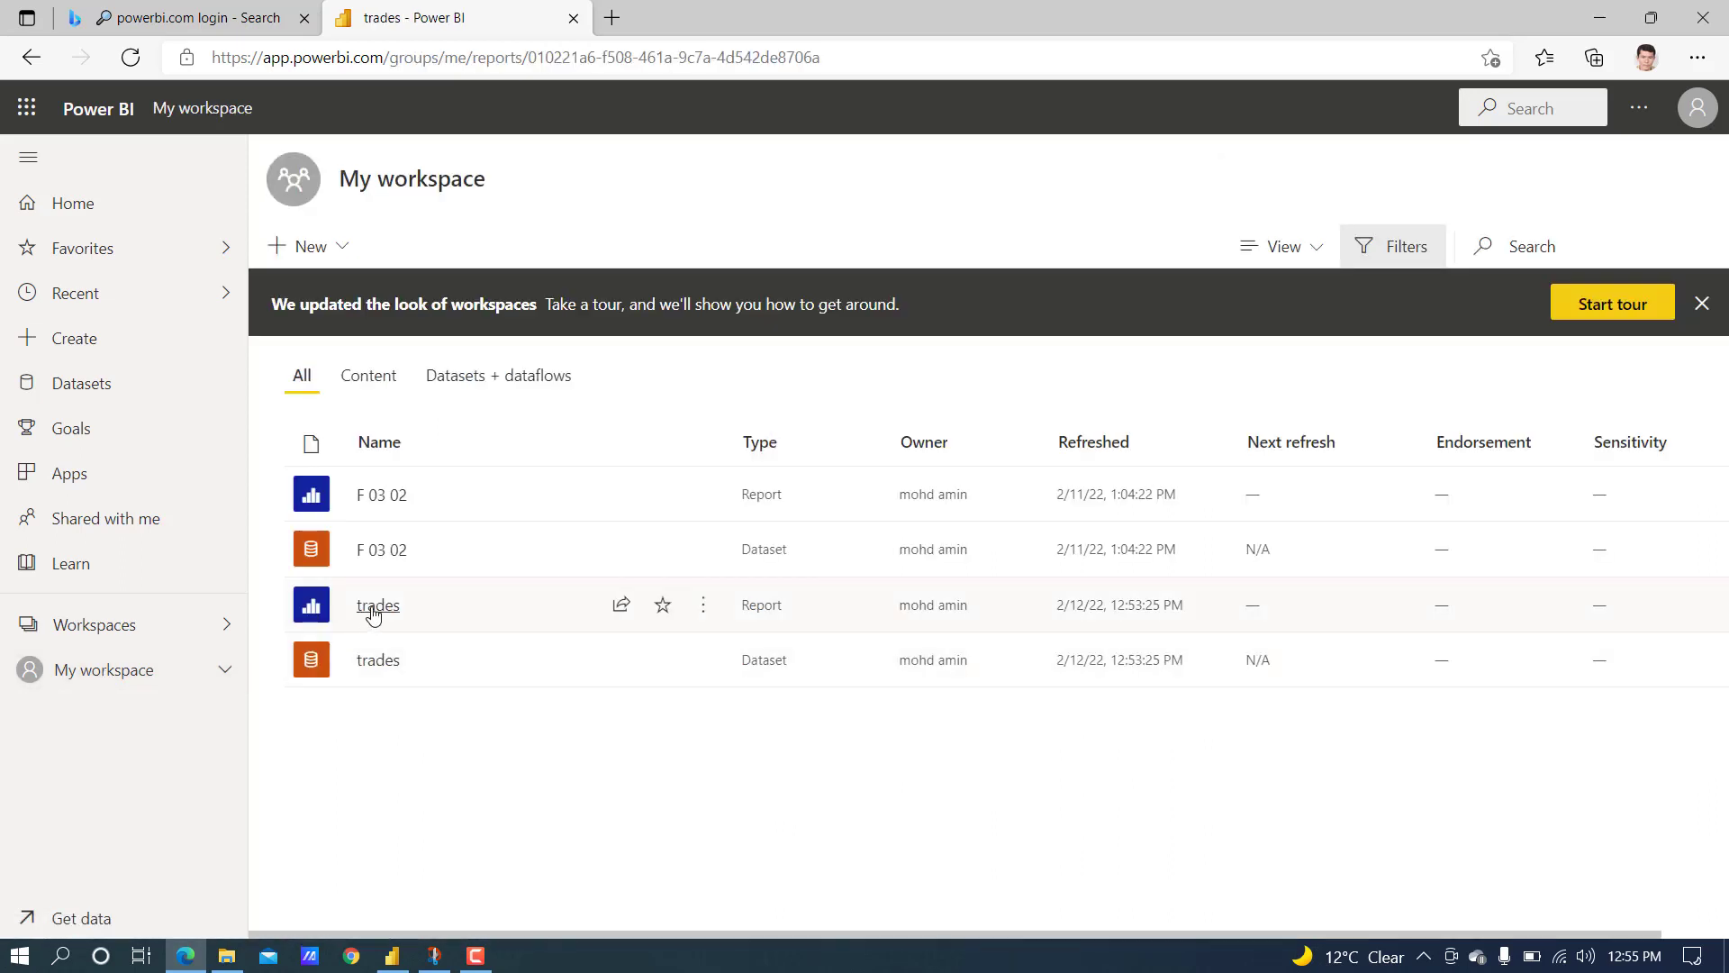
{"action": "left_click", "coordinate": [376, 605]}
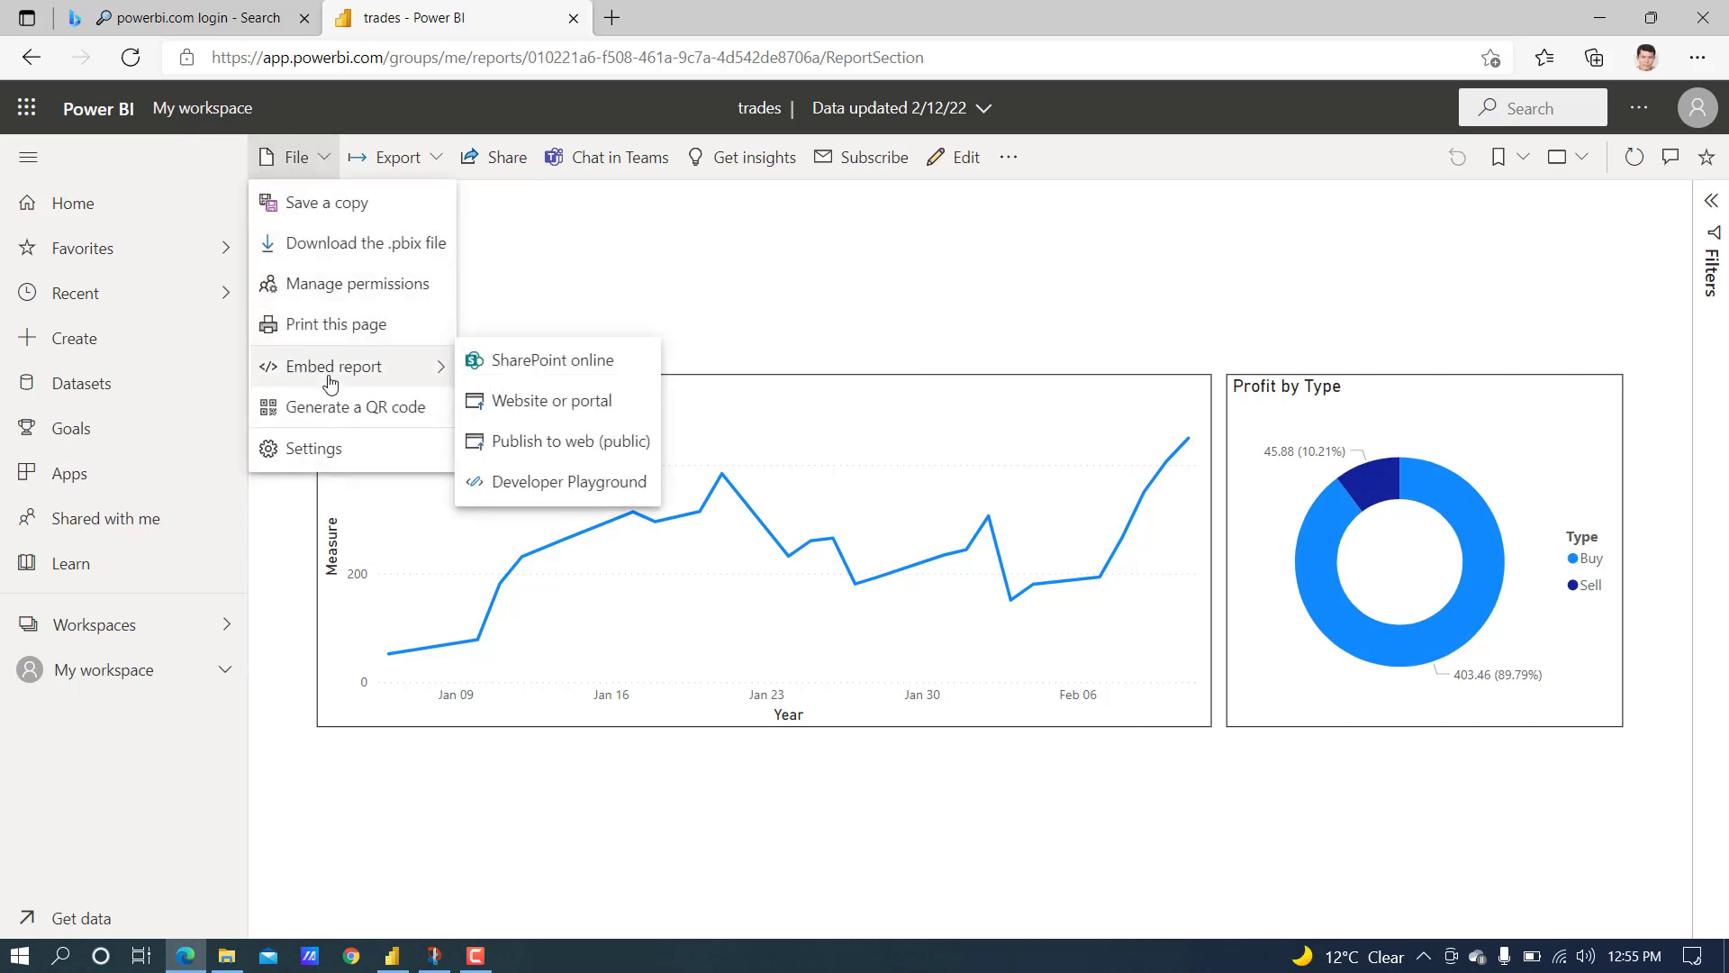
{"action": "mouse_move", "coordinate": [539, 459]}
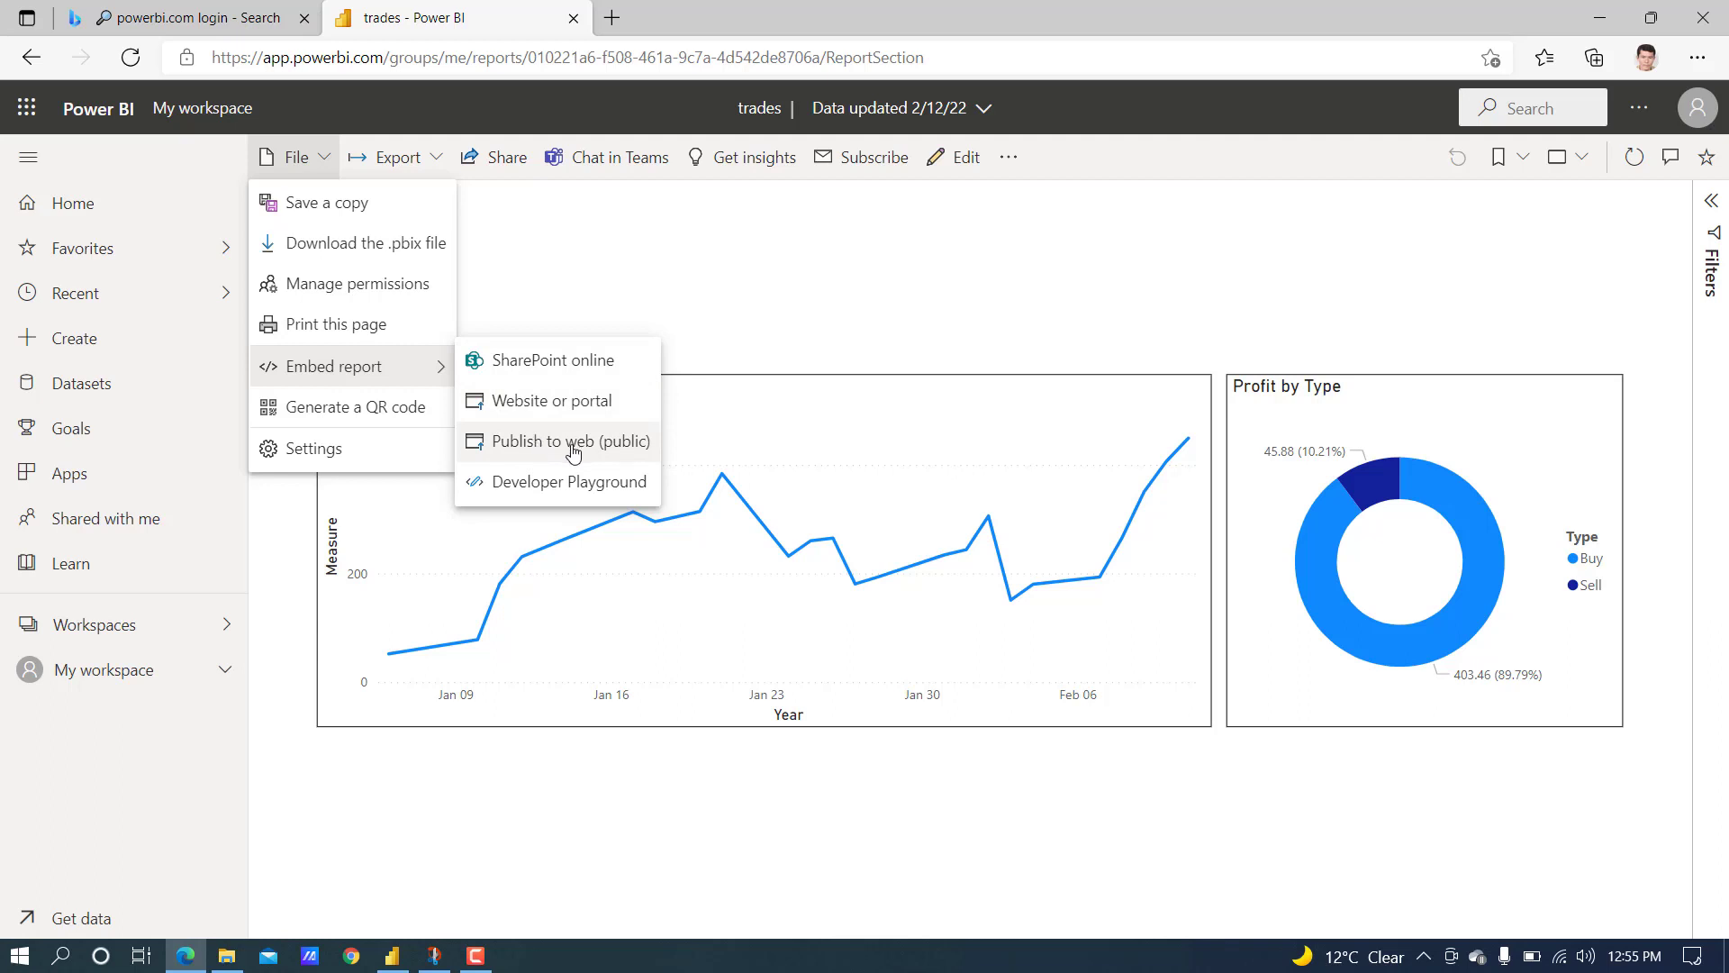
{"action": "left_click", "coordinate": [571, 440]}
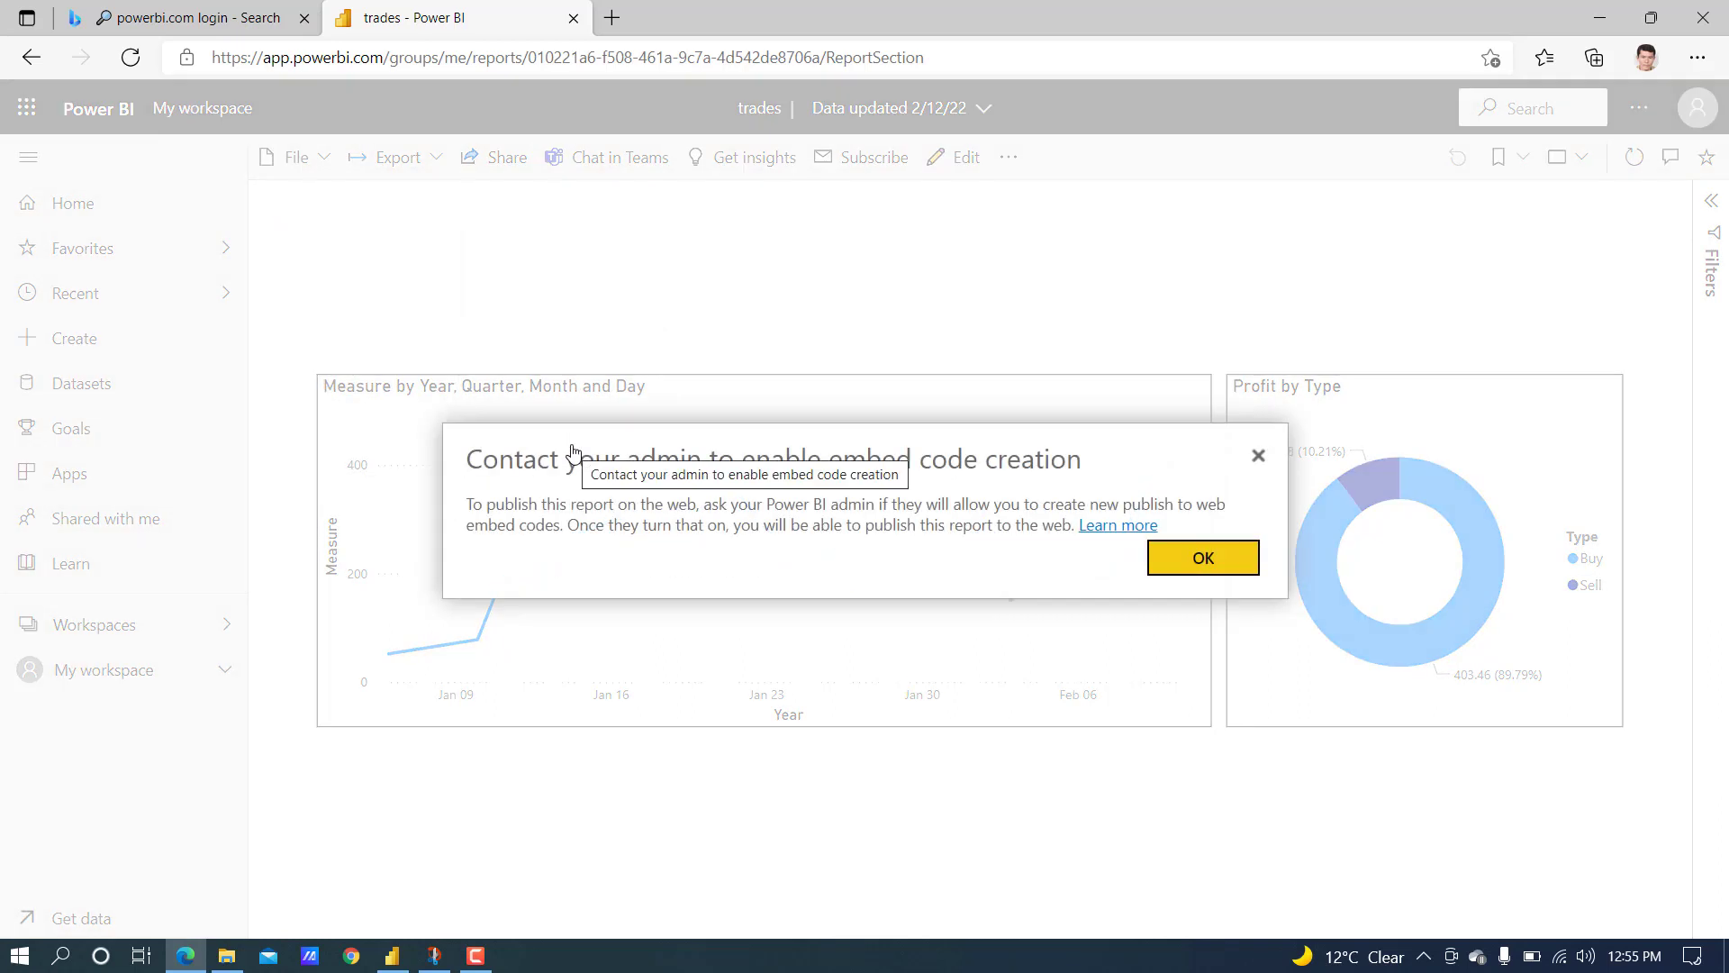
{"action": "mouse_move", "coordinate": [1201, 559]}
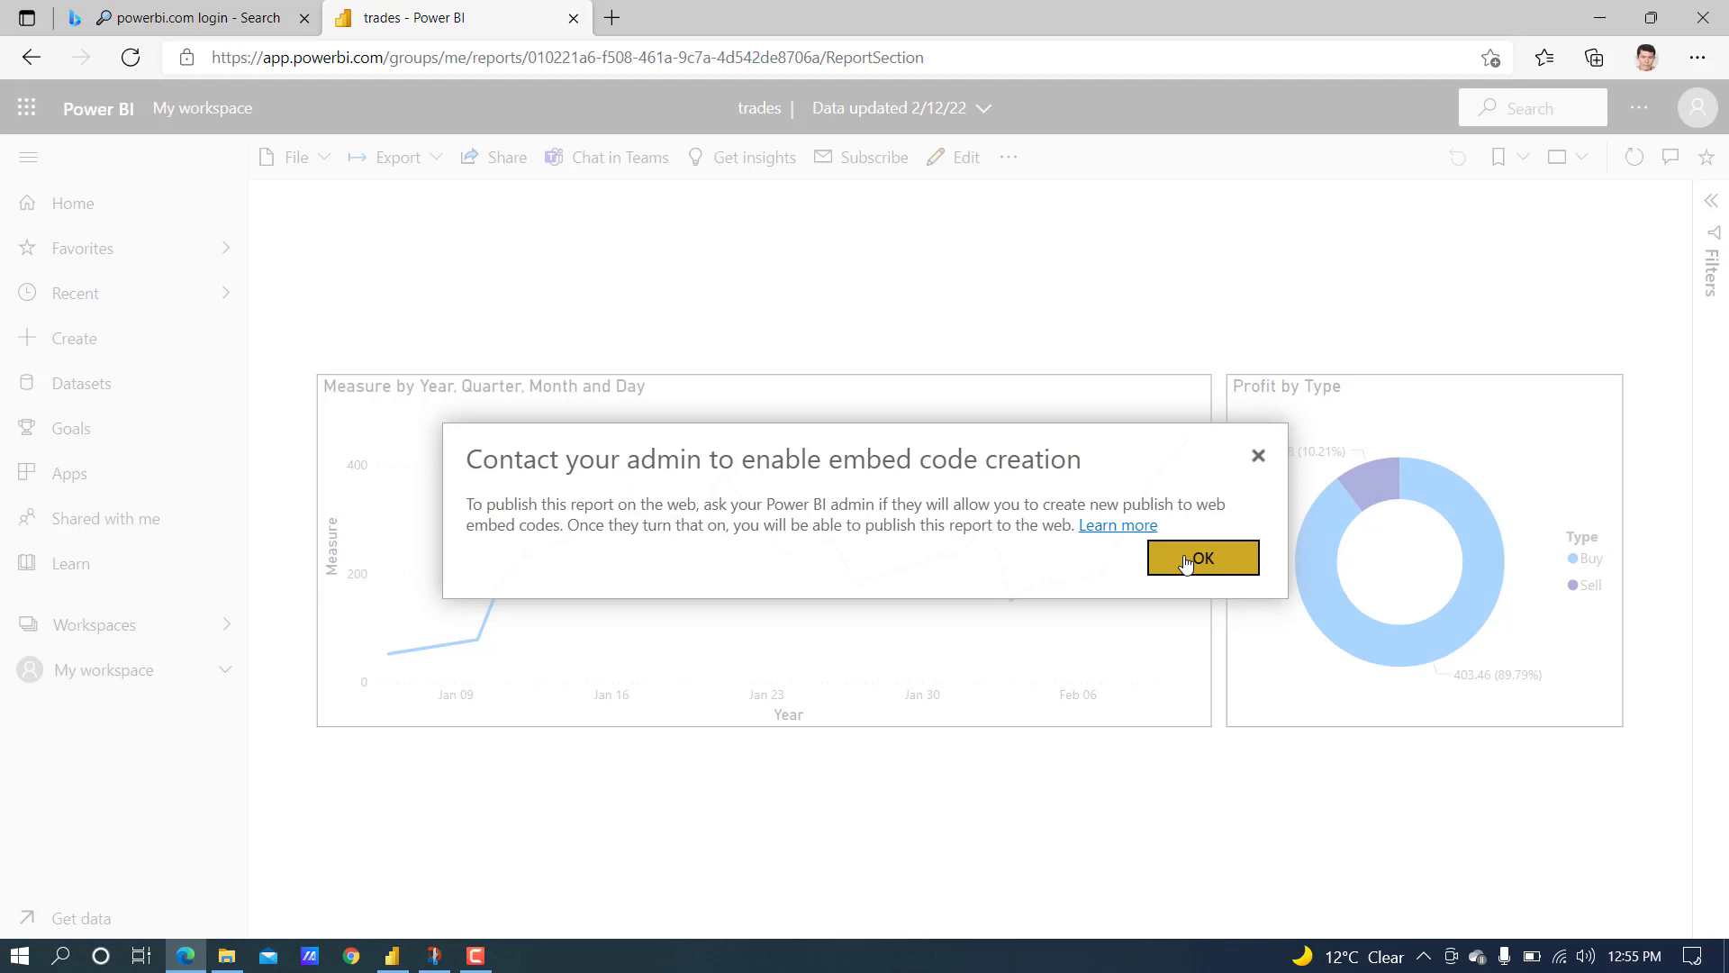
{"action": "left_click", "coordinate": [1201, 559]}
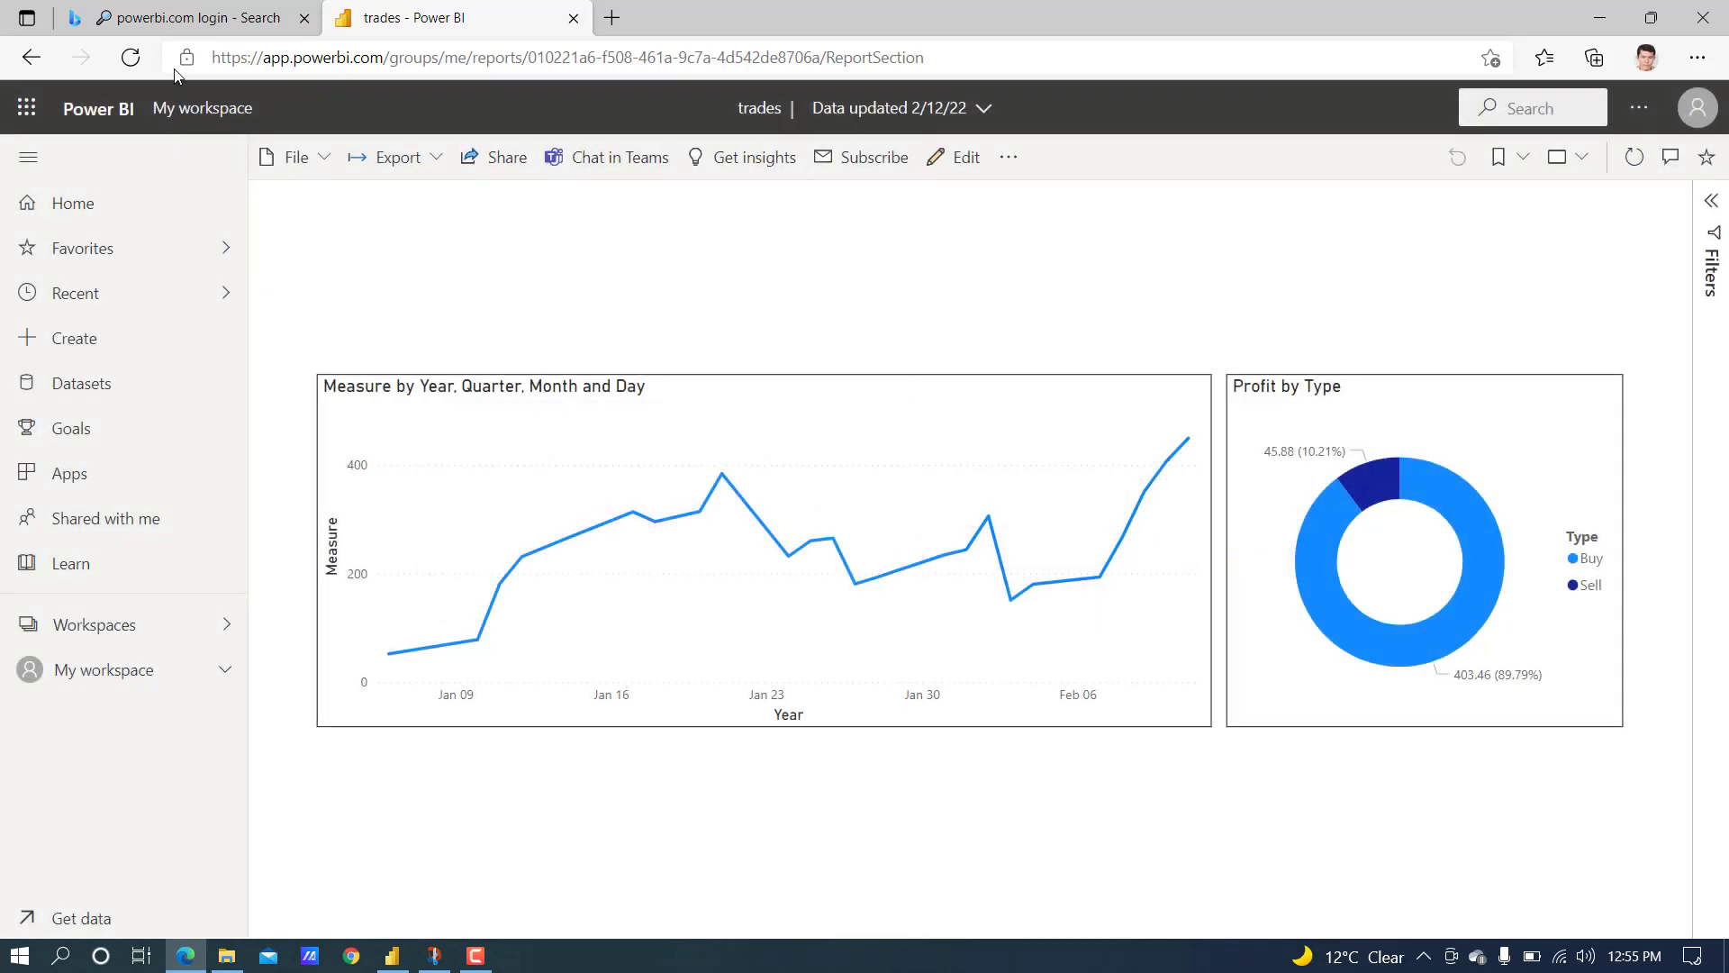
- Reload the report page and go to File > Embed report > Publish to web (public)
{"action": "left_click", "coordinate": [130, 58]}
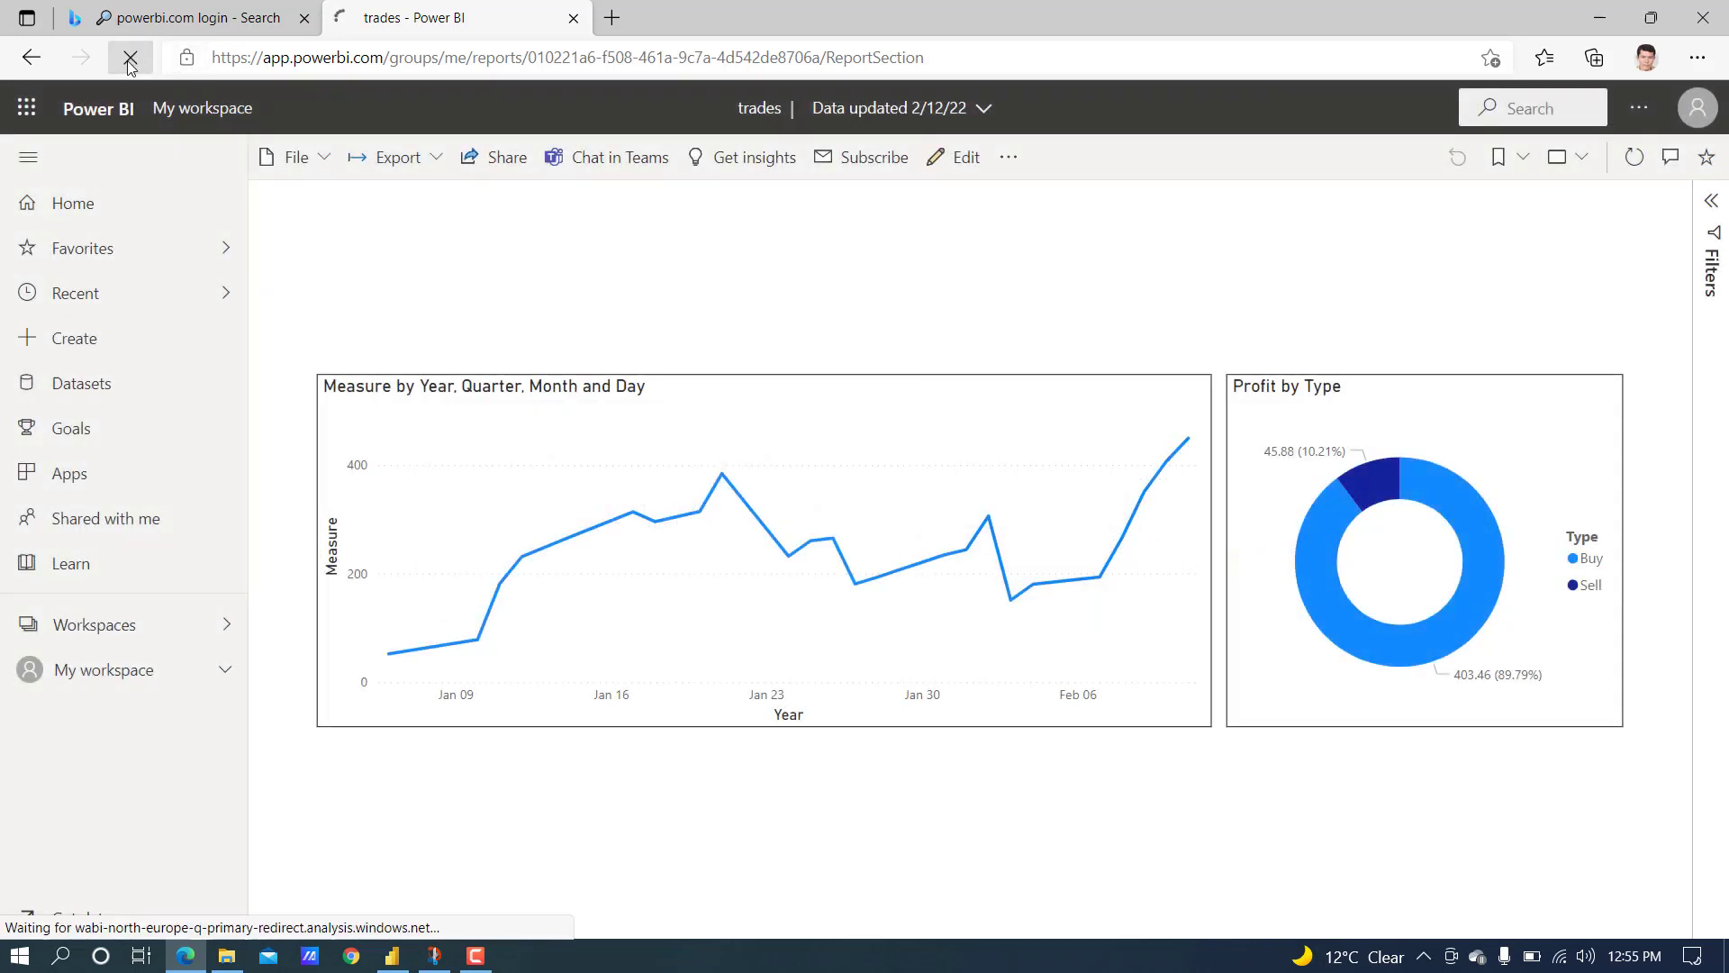
{"action": "left_click", "coordinate": [129, 58]}
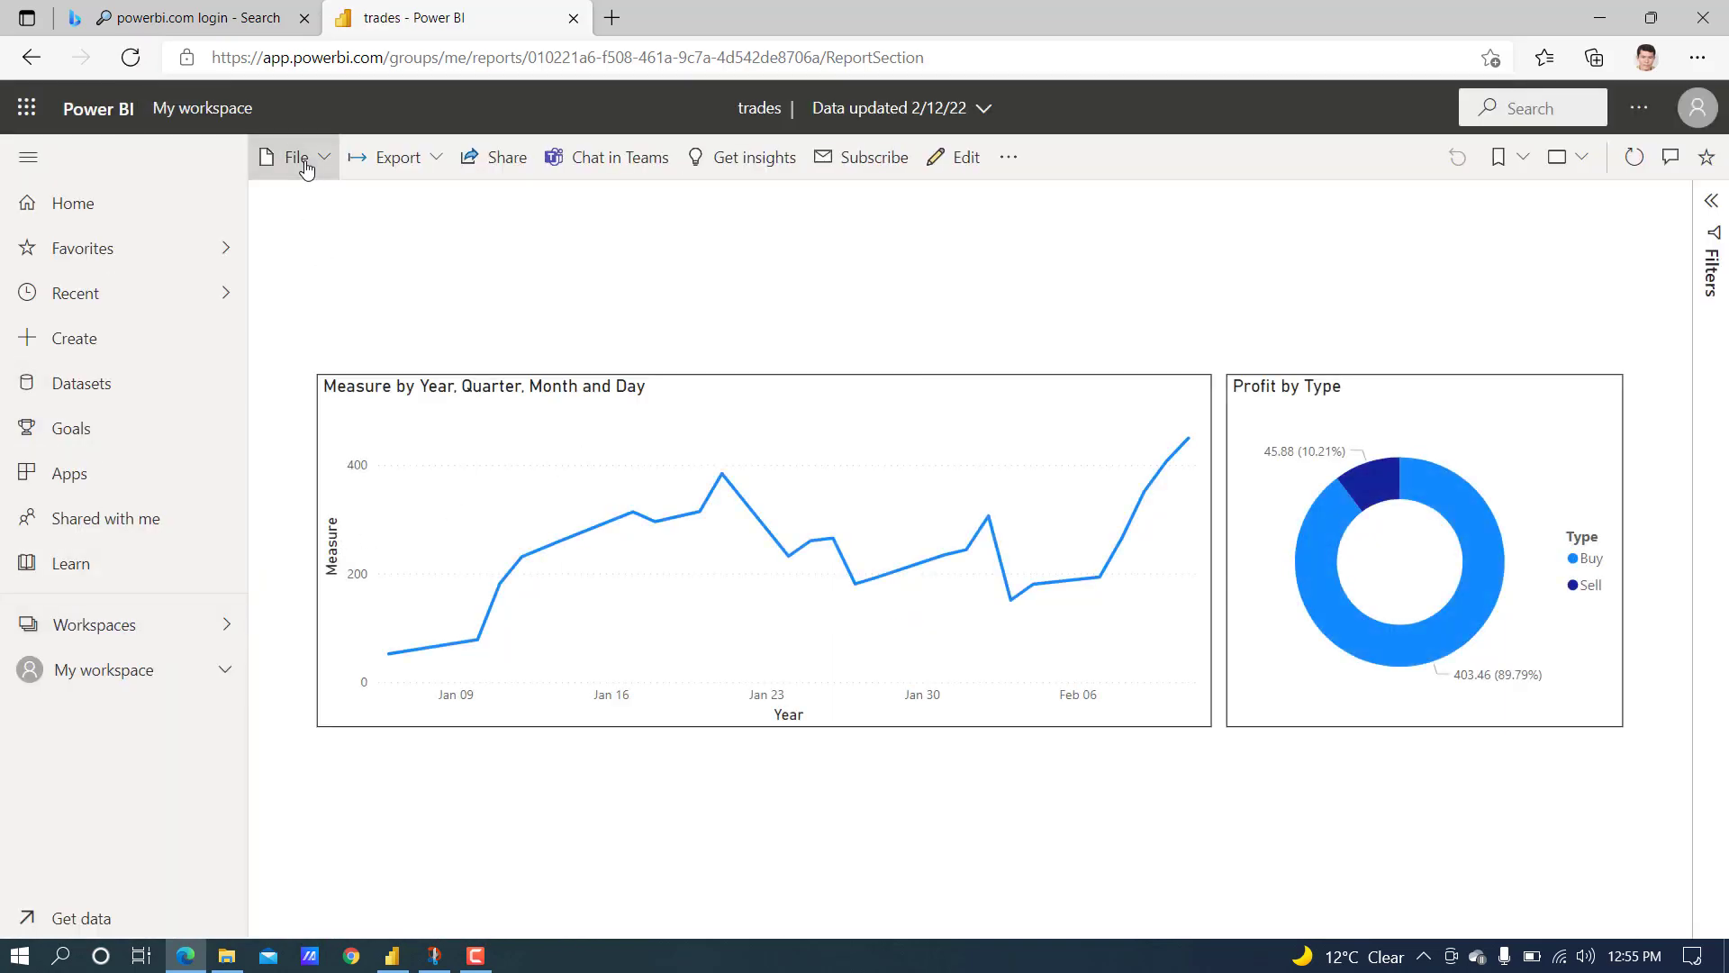
{"action": "left_click", "coordinate": [293, 156]}
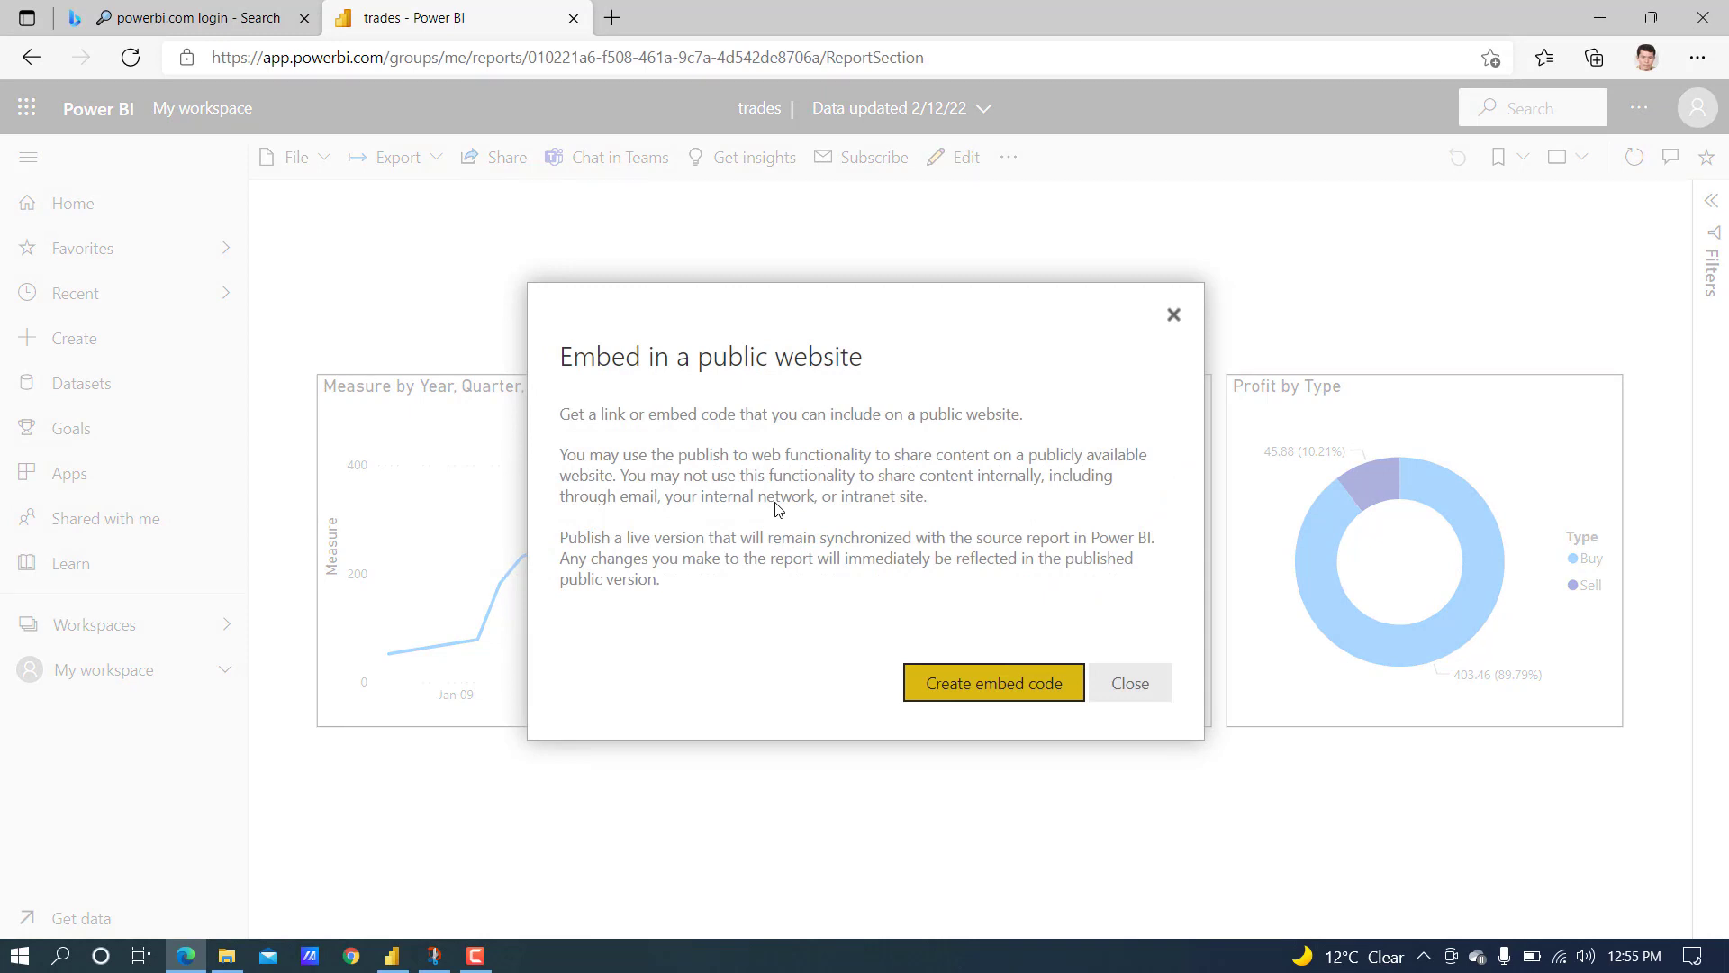
{"action": "mouse_move", "coordinate": [895, 429]}
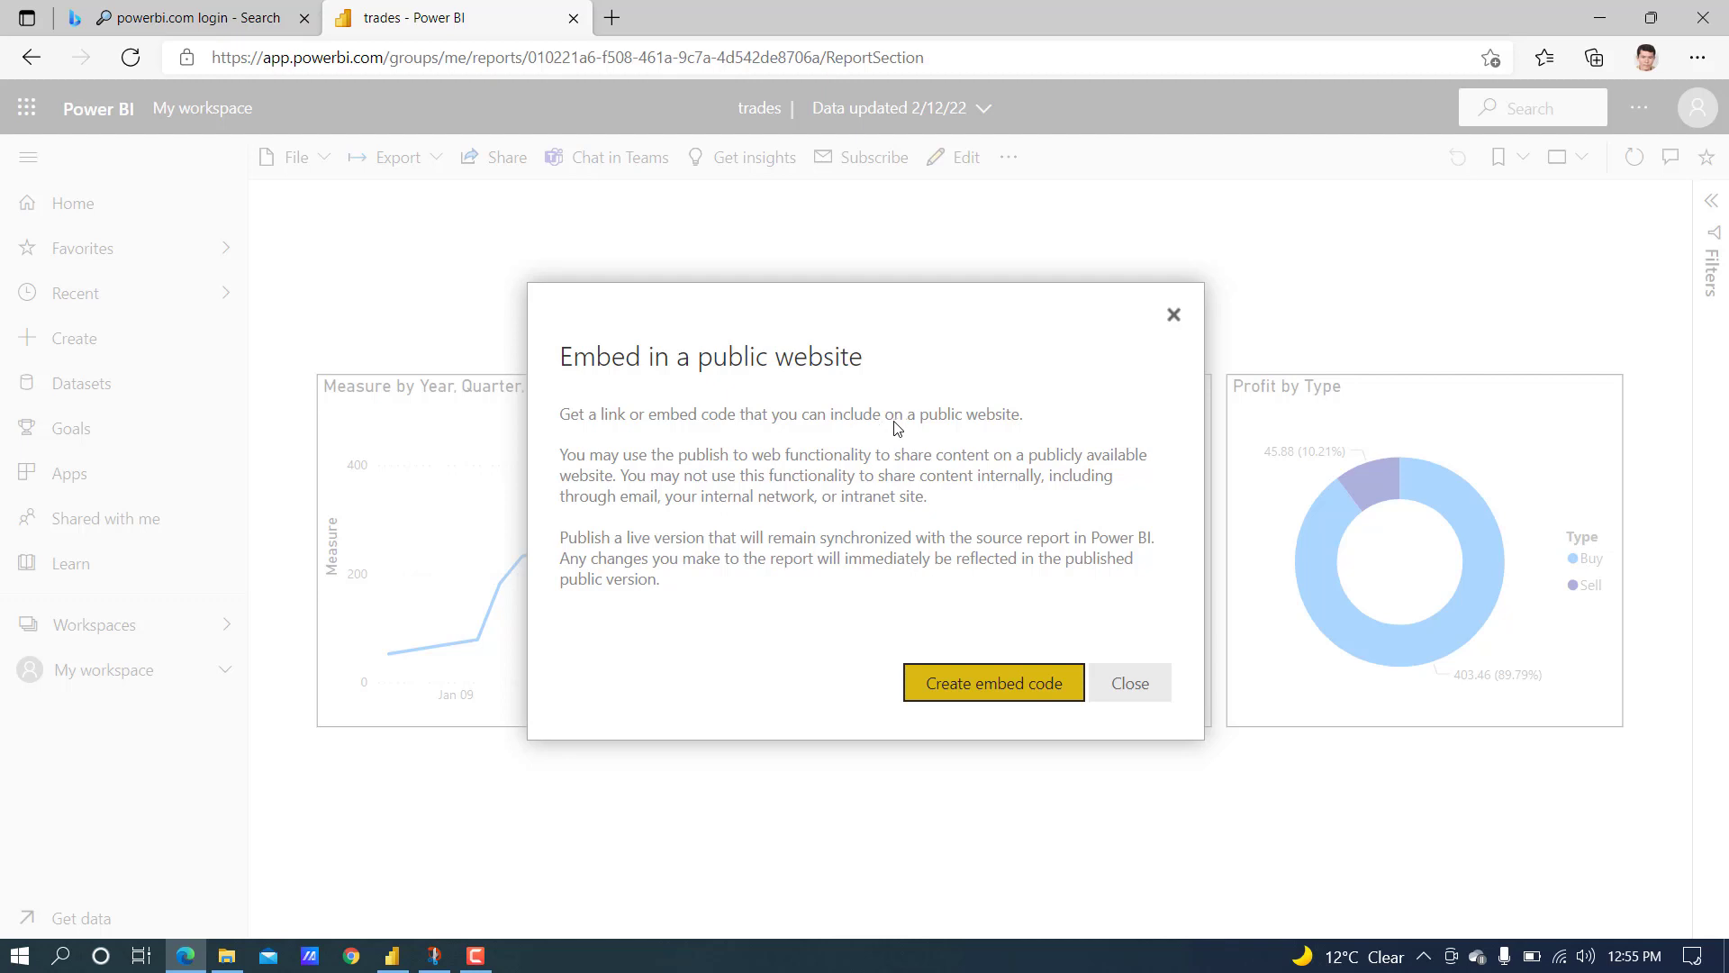
{"action": "mouse_move", "coordinate": [912, 522]}
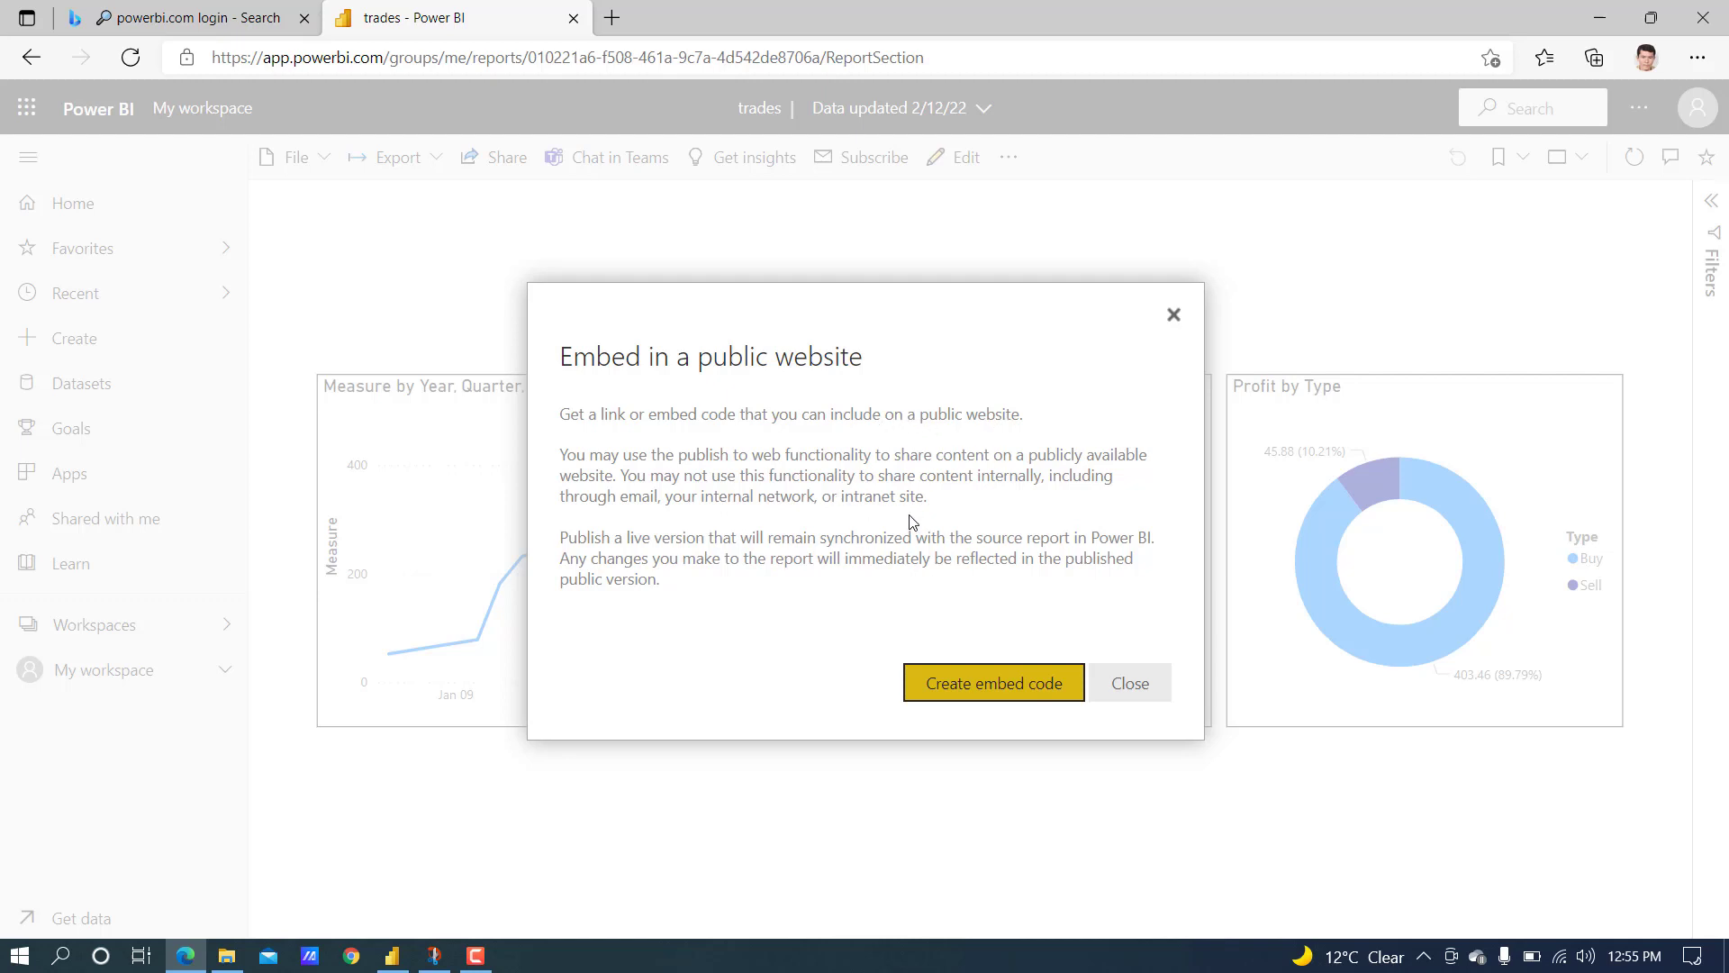
{"action": "mouse_move", "coordinate": [937, 487]}
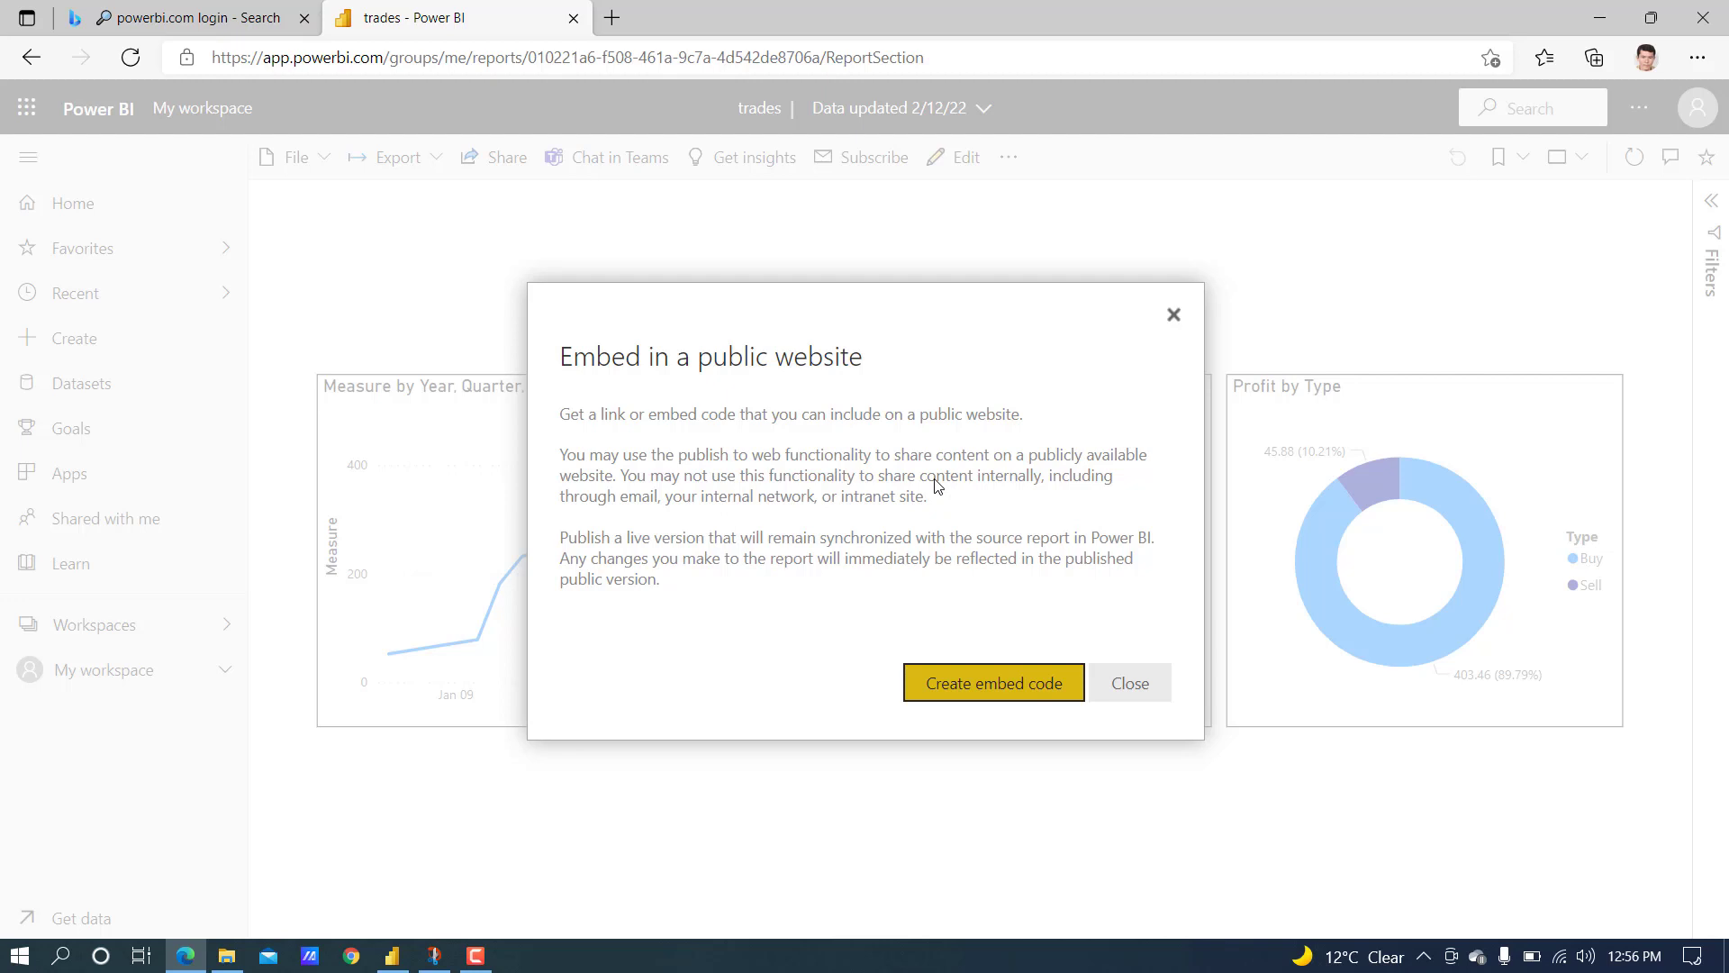
{"action": "mouse_move", "coordinate": [969, 701]}
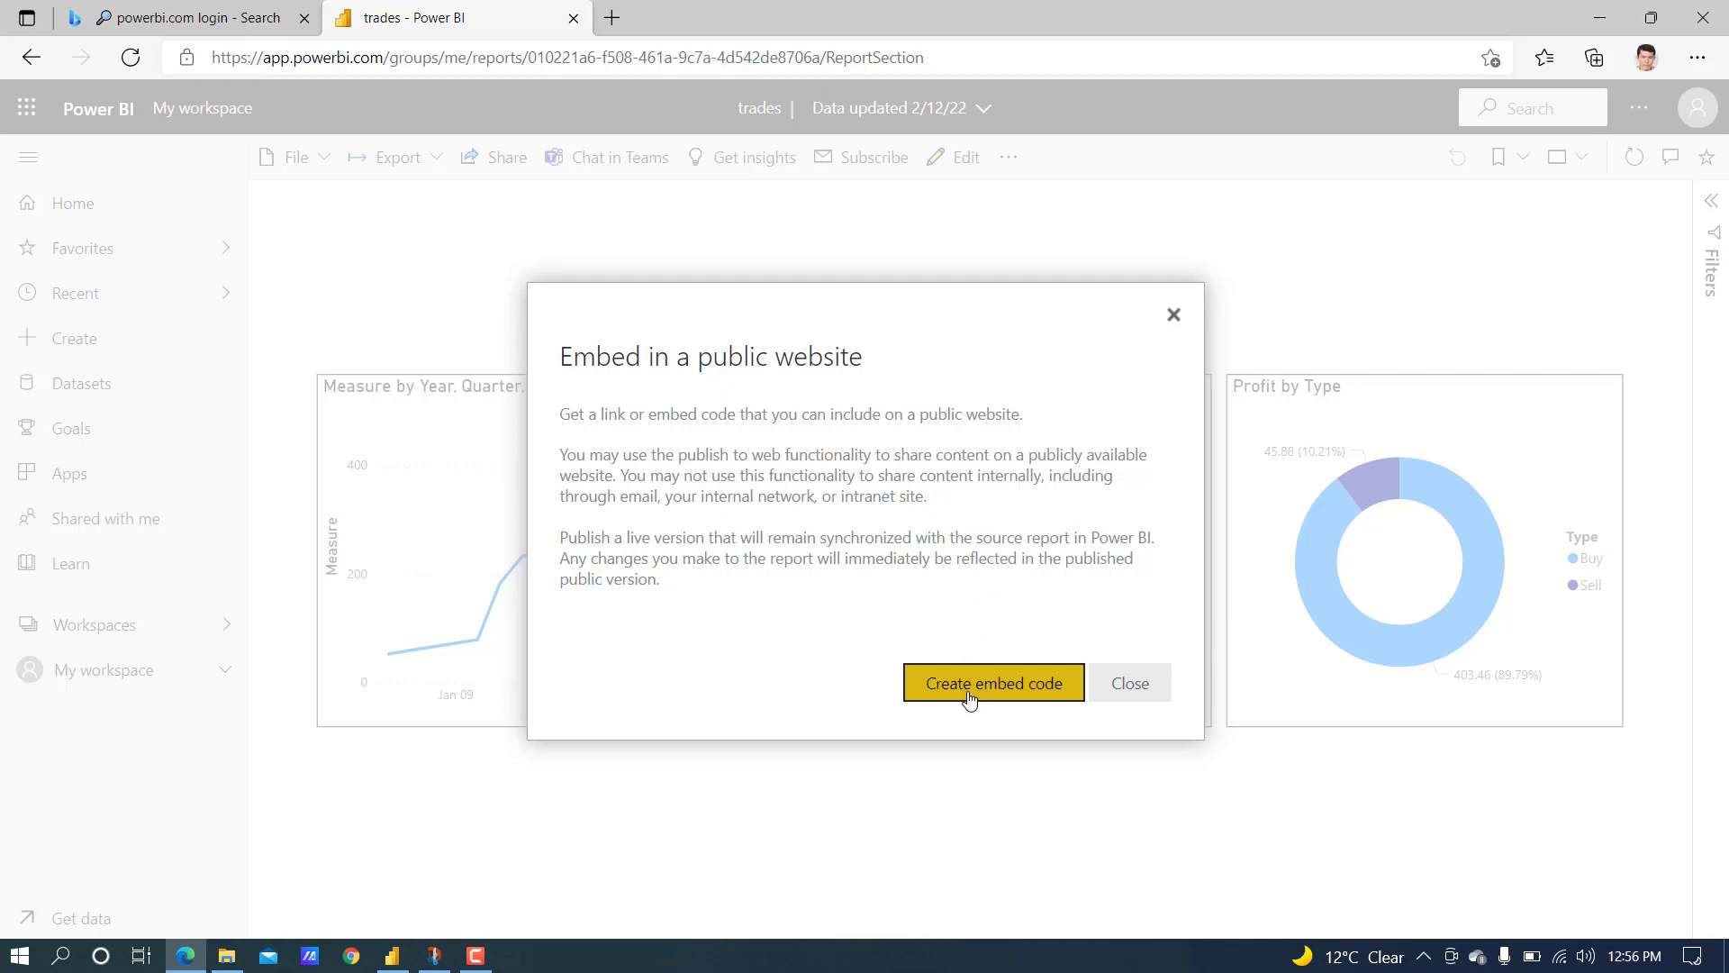
- Create and publish the public embed code, copy the report link, and start a new tab
{"action": "left_click", "coordinate": [992, 683]}
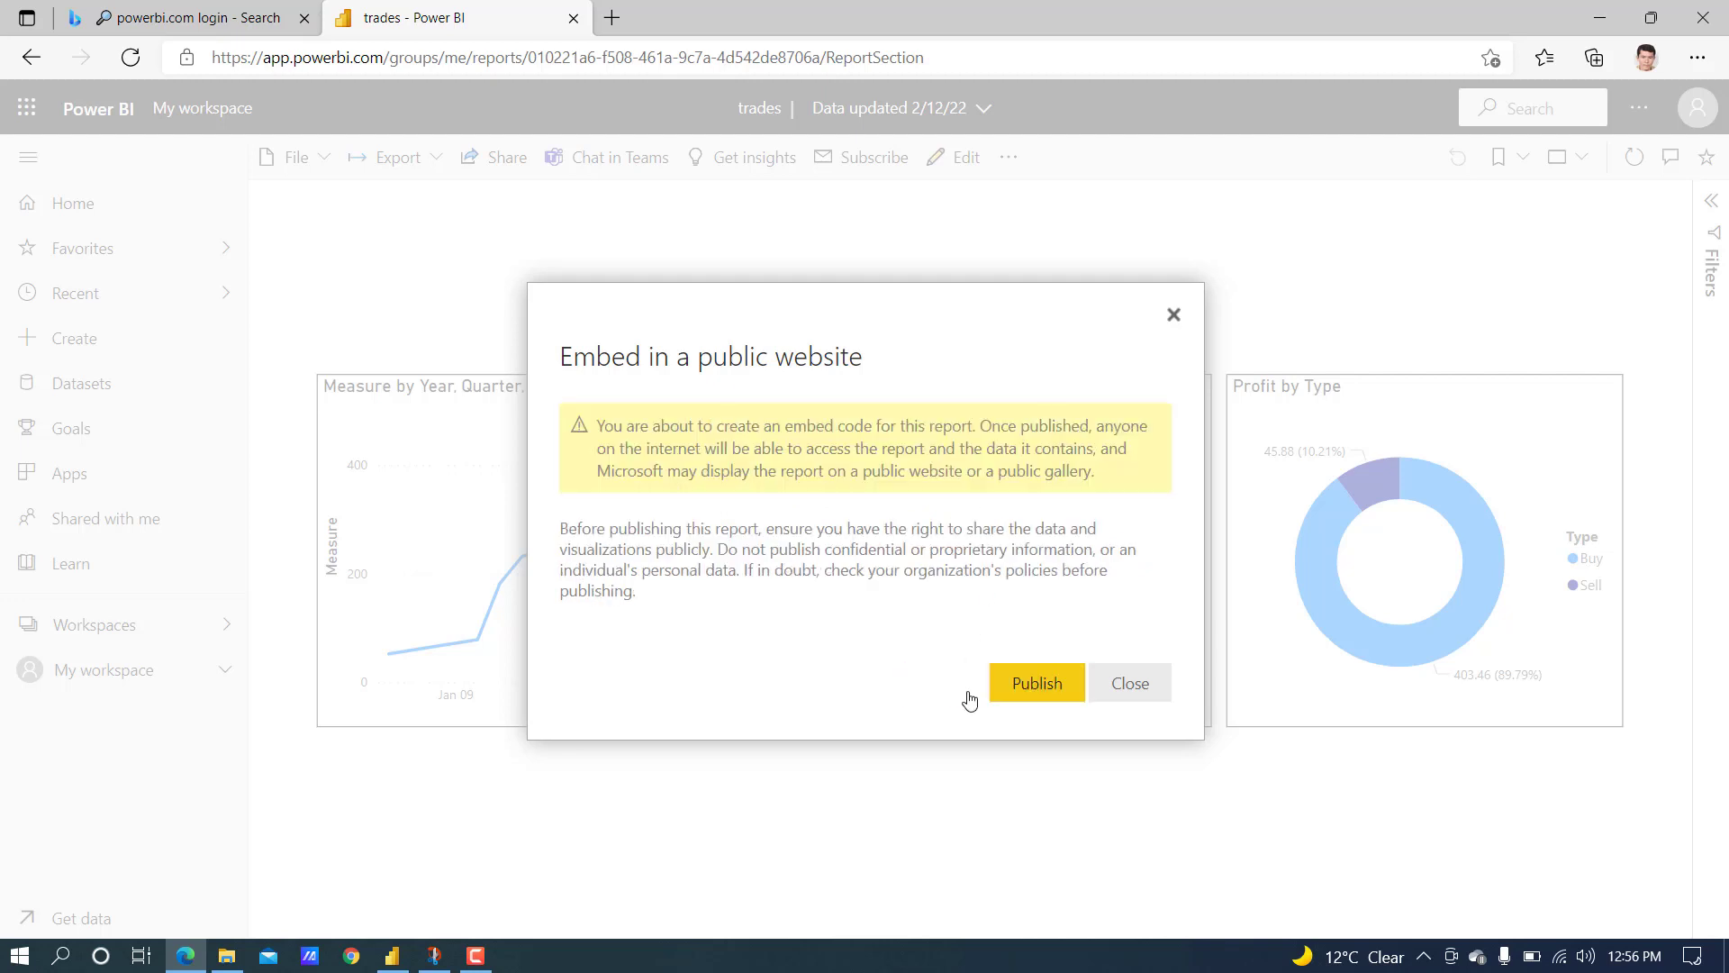
{"action": "mouse_move", "coordinate": [1036, 683]}
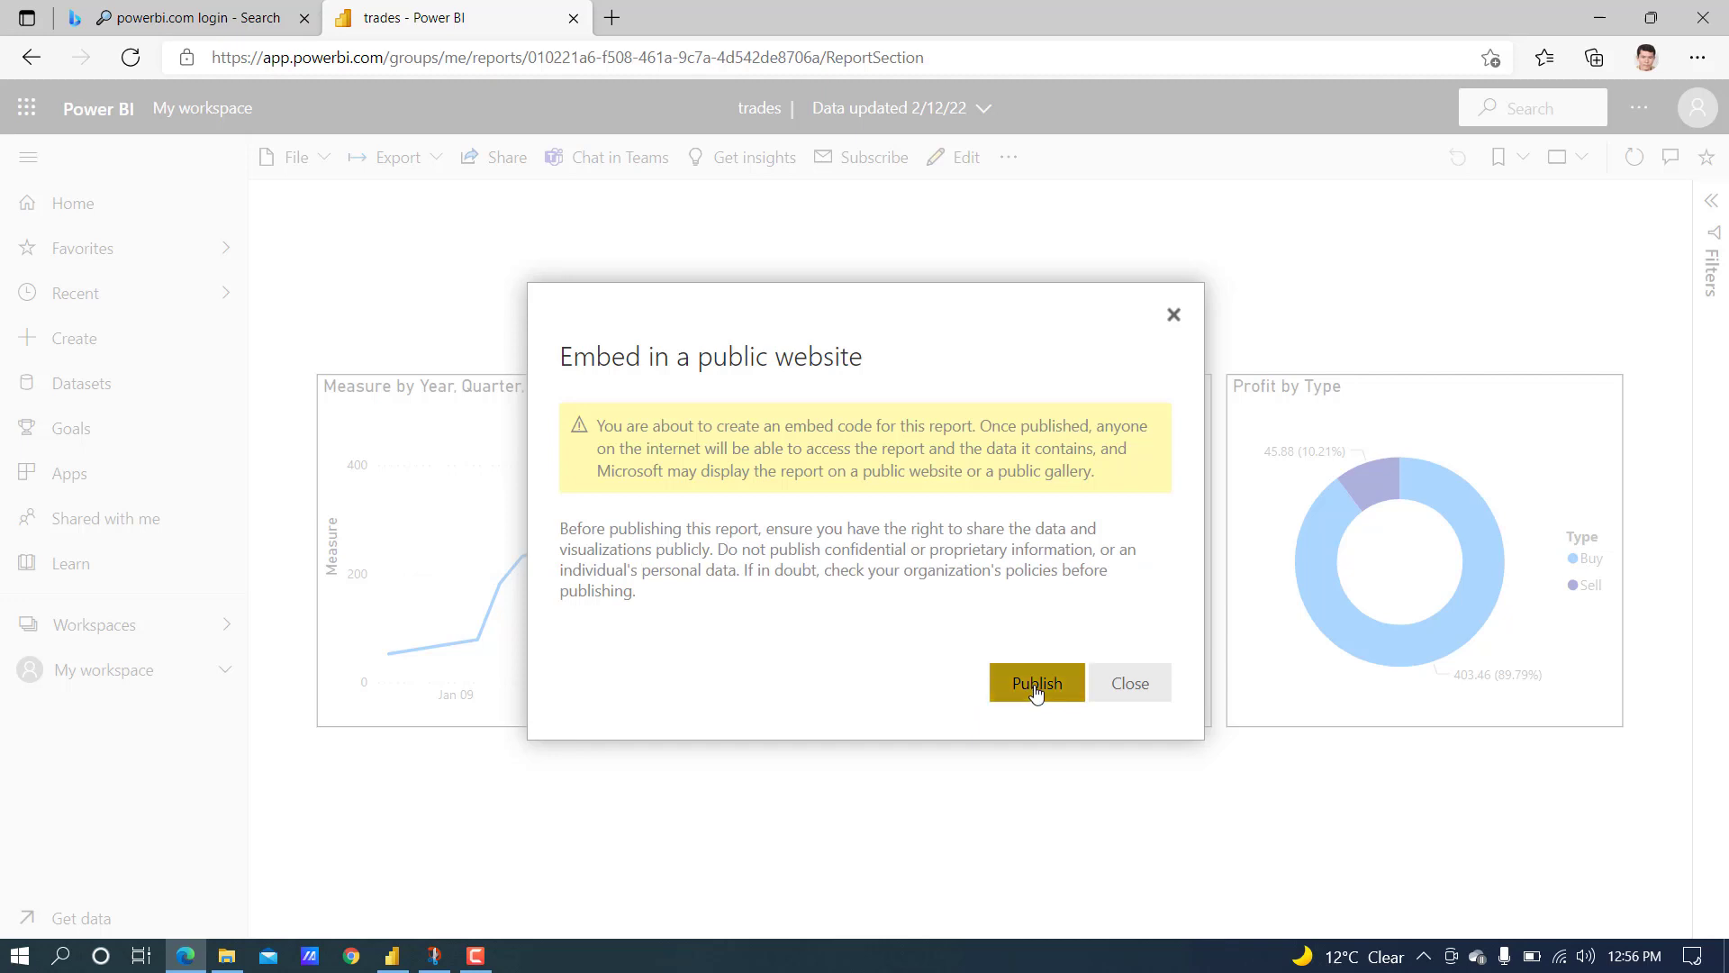
{"action": "left_click", "coordinate": [1034, 683]}
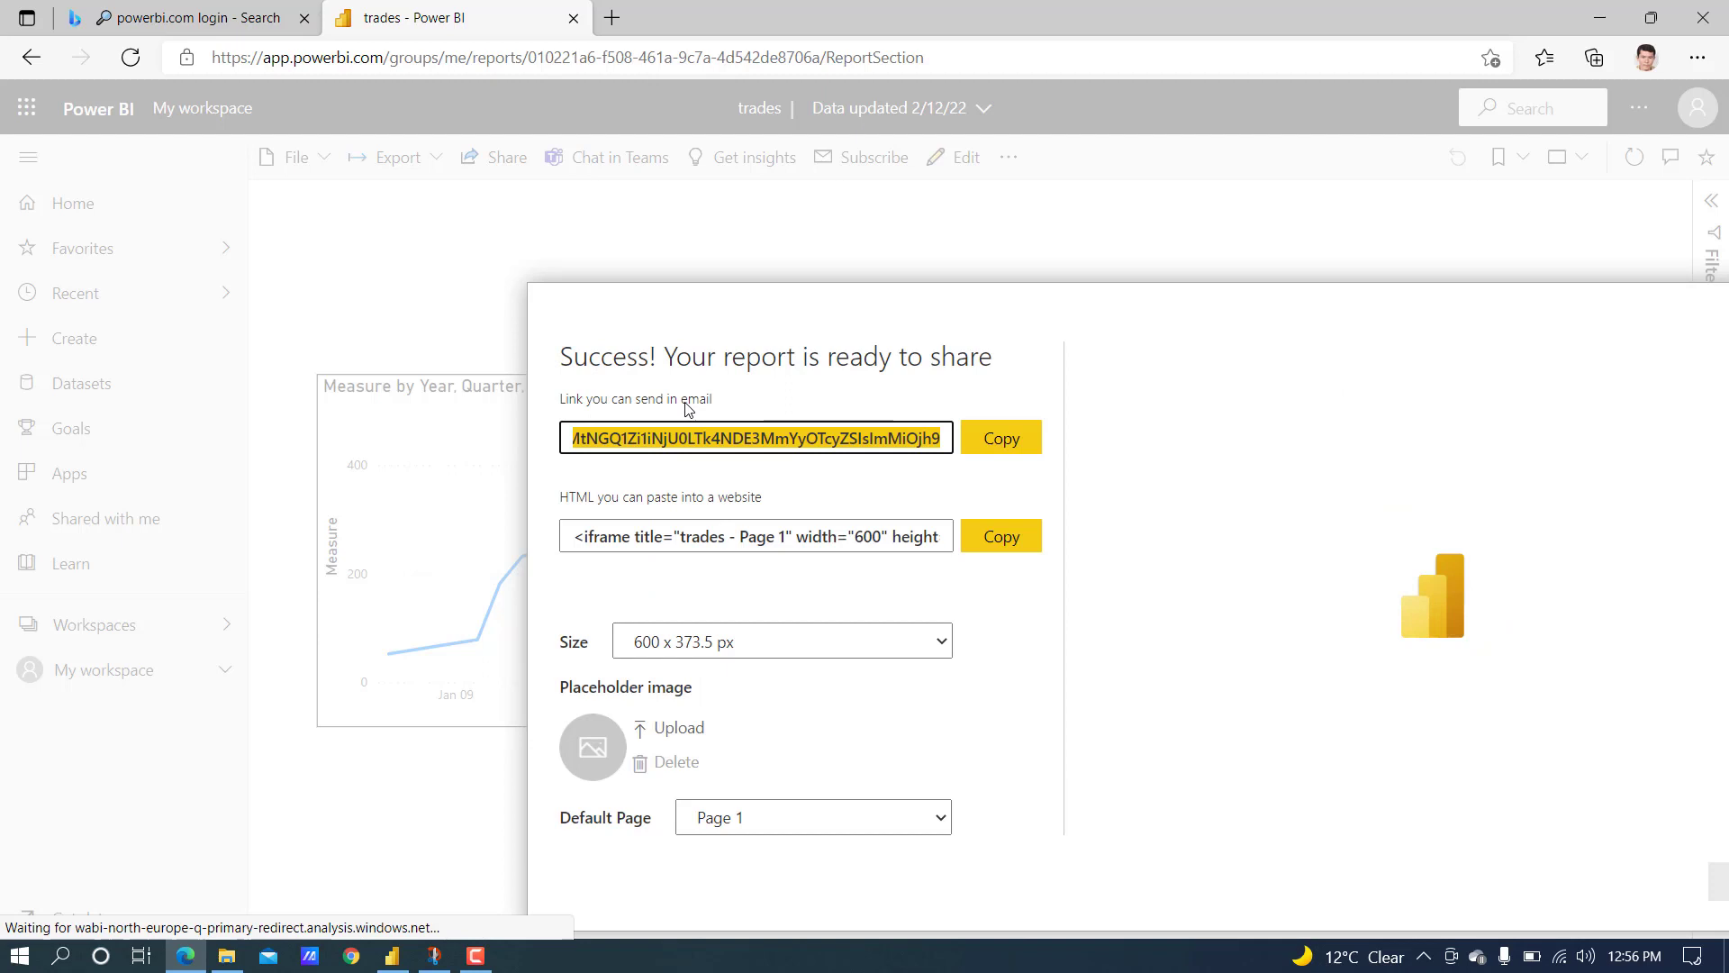
{"action": "mouse_move", "coordinate": [686, 523]}
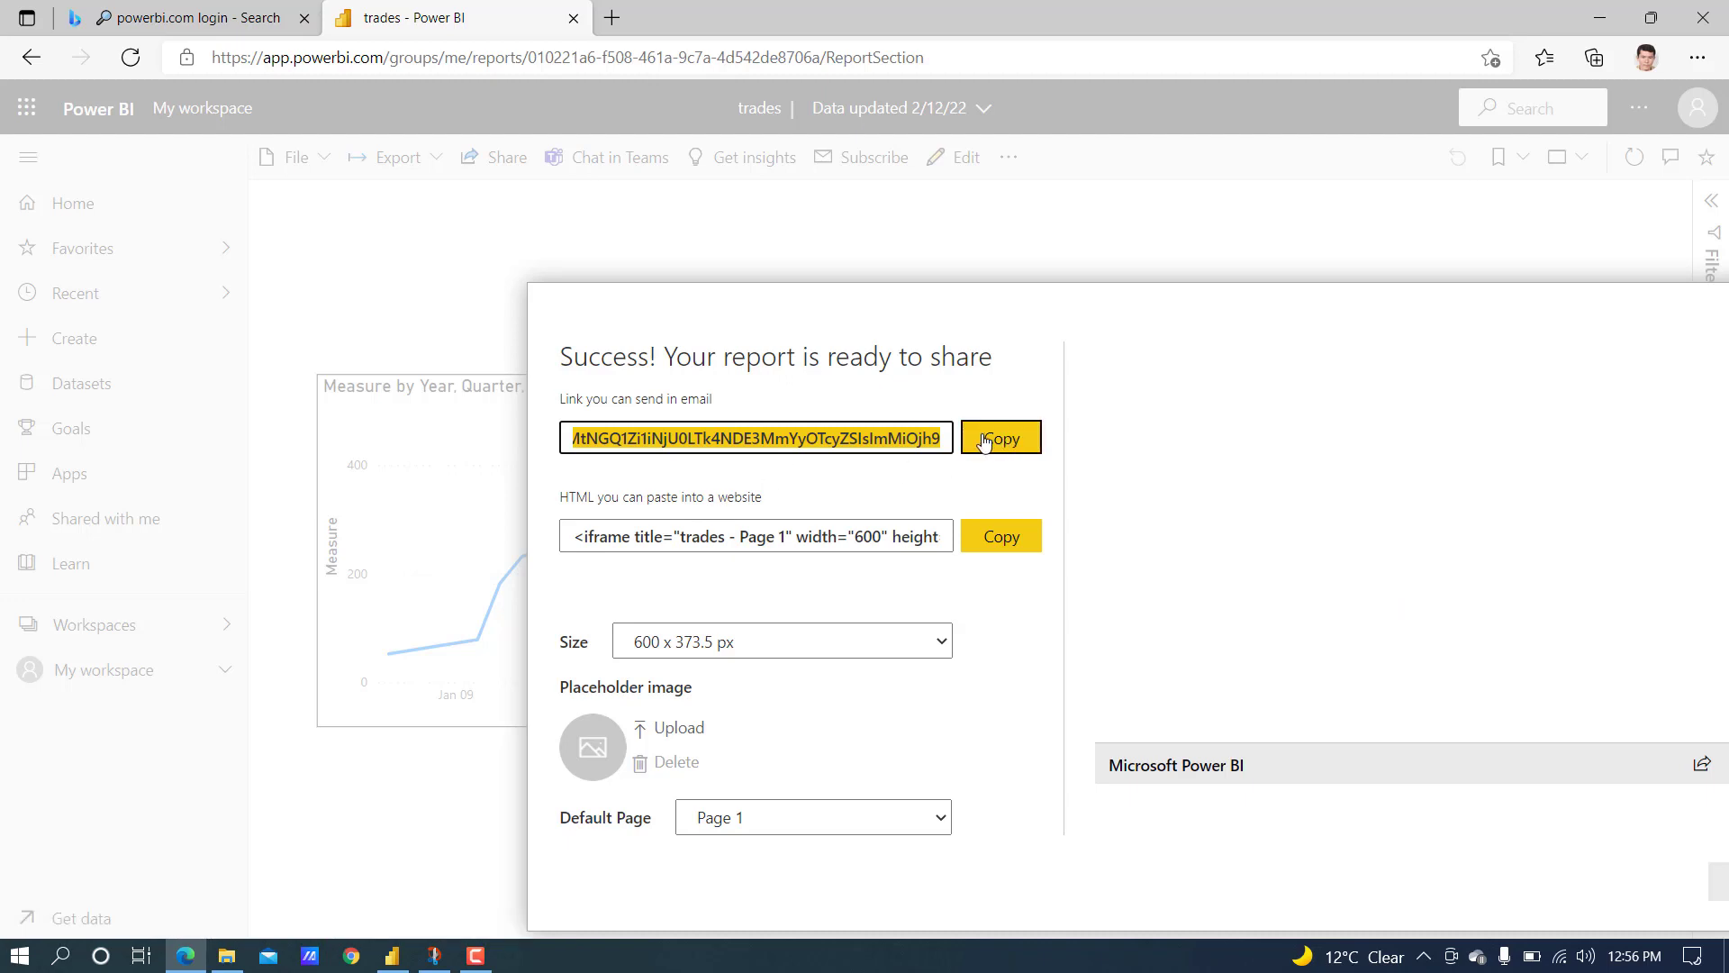
{"action": "left_click", "coordinate": [999, 438]}
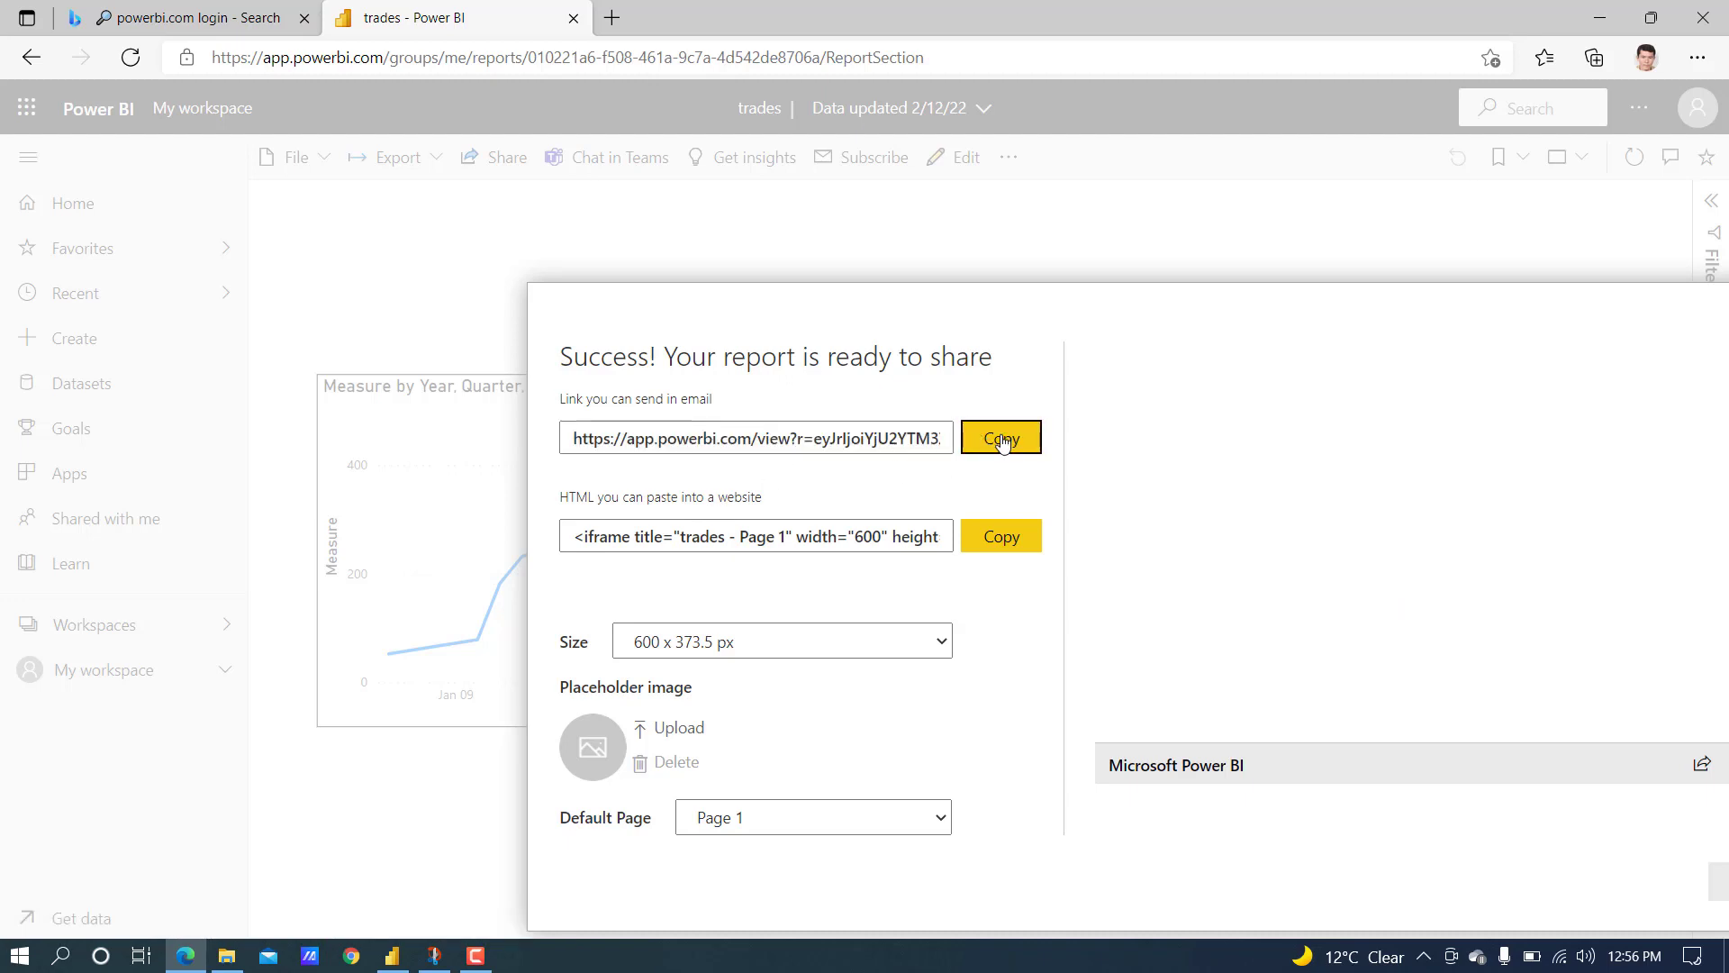
{"action": "left_click", "coordinate": [999, 436]}
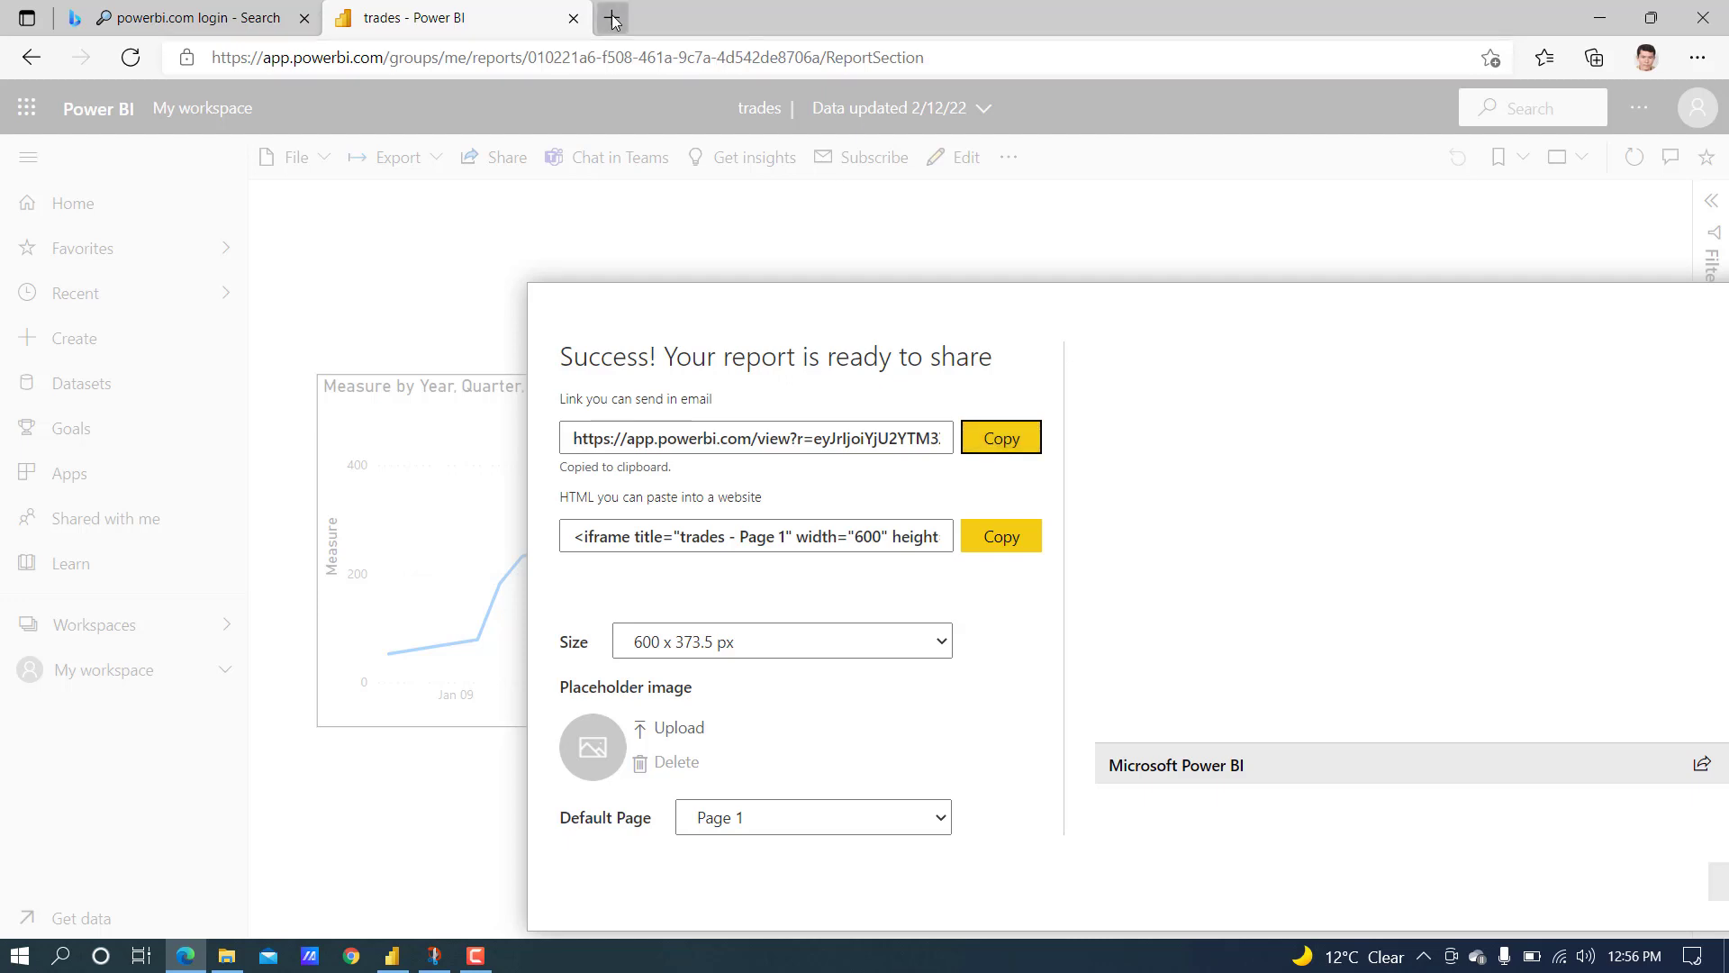
{"action": "left_click", "coordinate": [613, 18]}
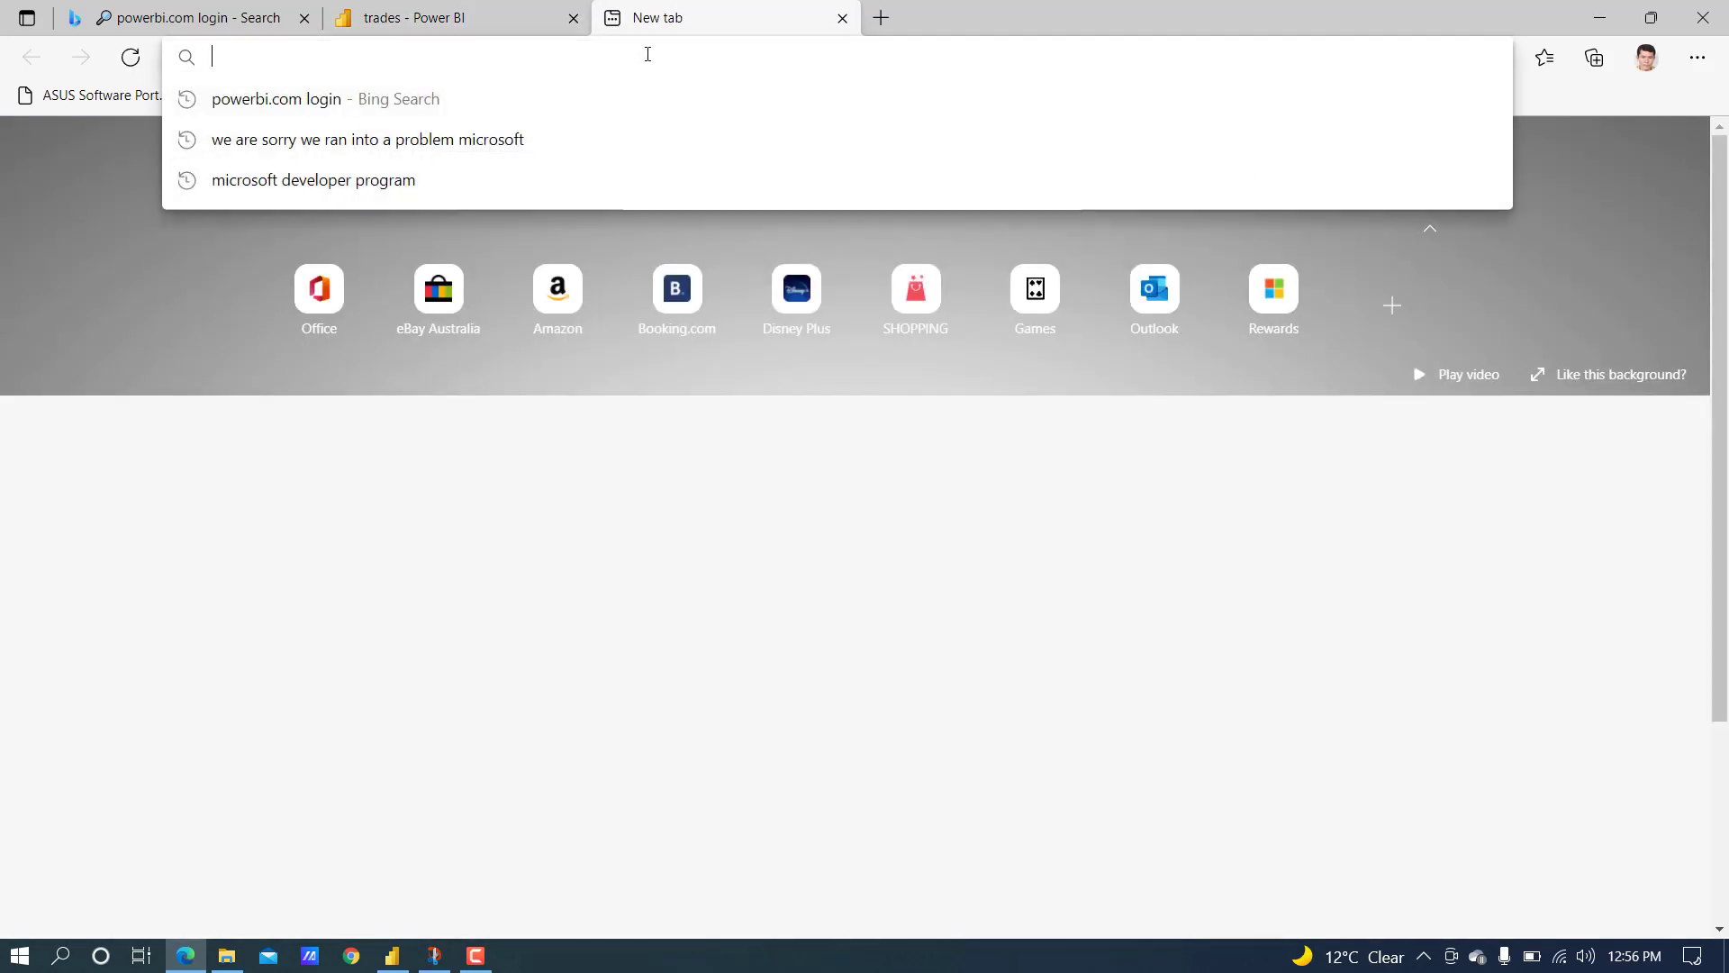